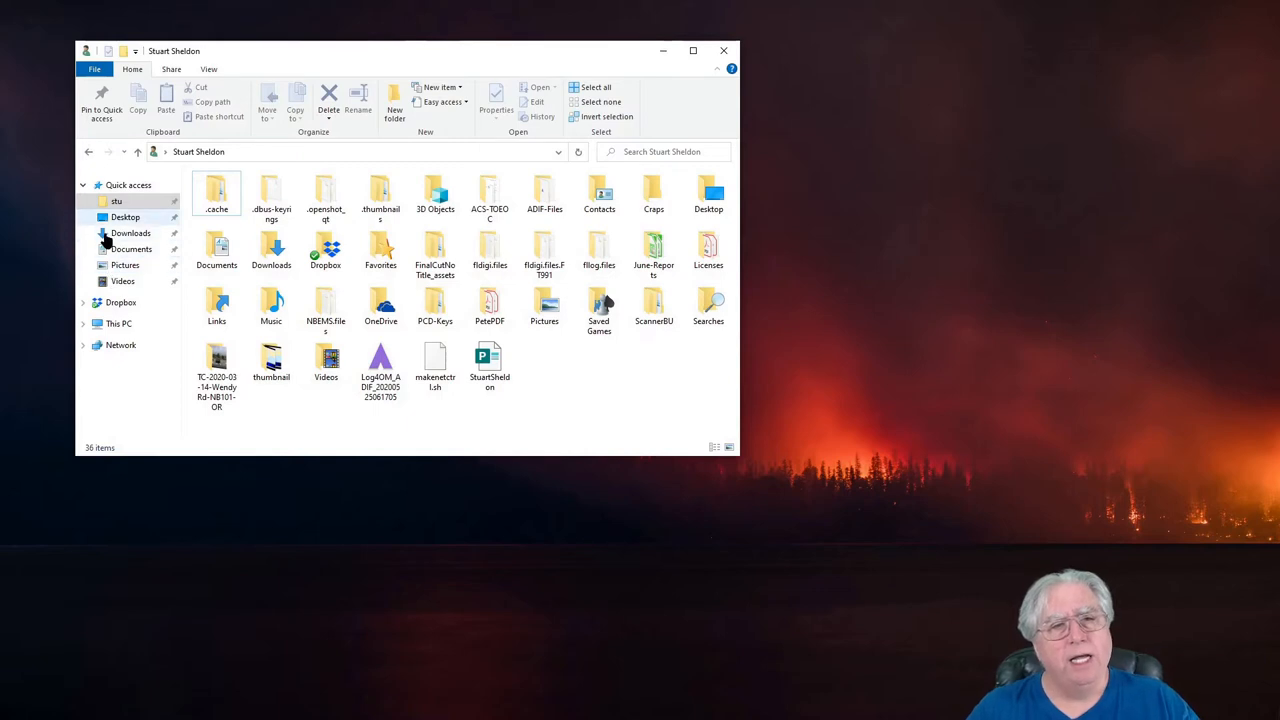
pyautogui.moveTo(108, 328)
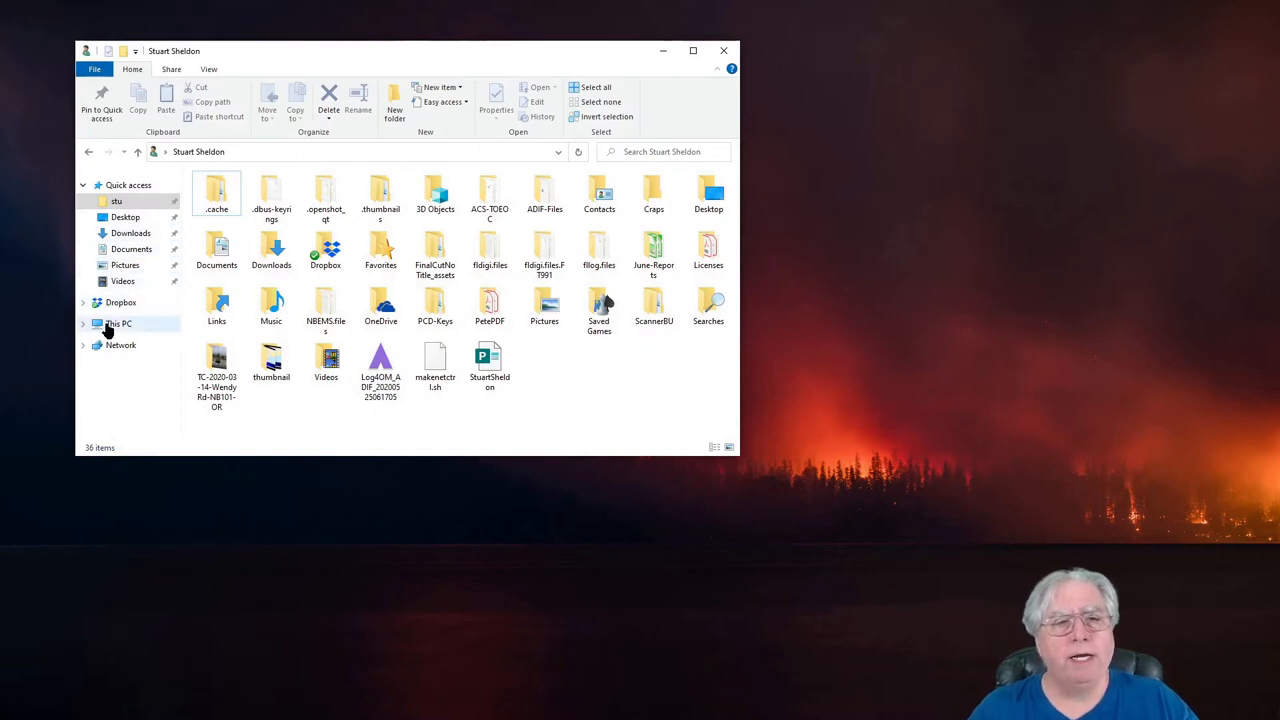
# Browse from This PC into Local Disk (C:) and select the RMS Express folder.
pyautogui.click(120, 324)
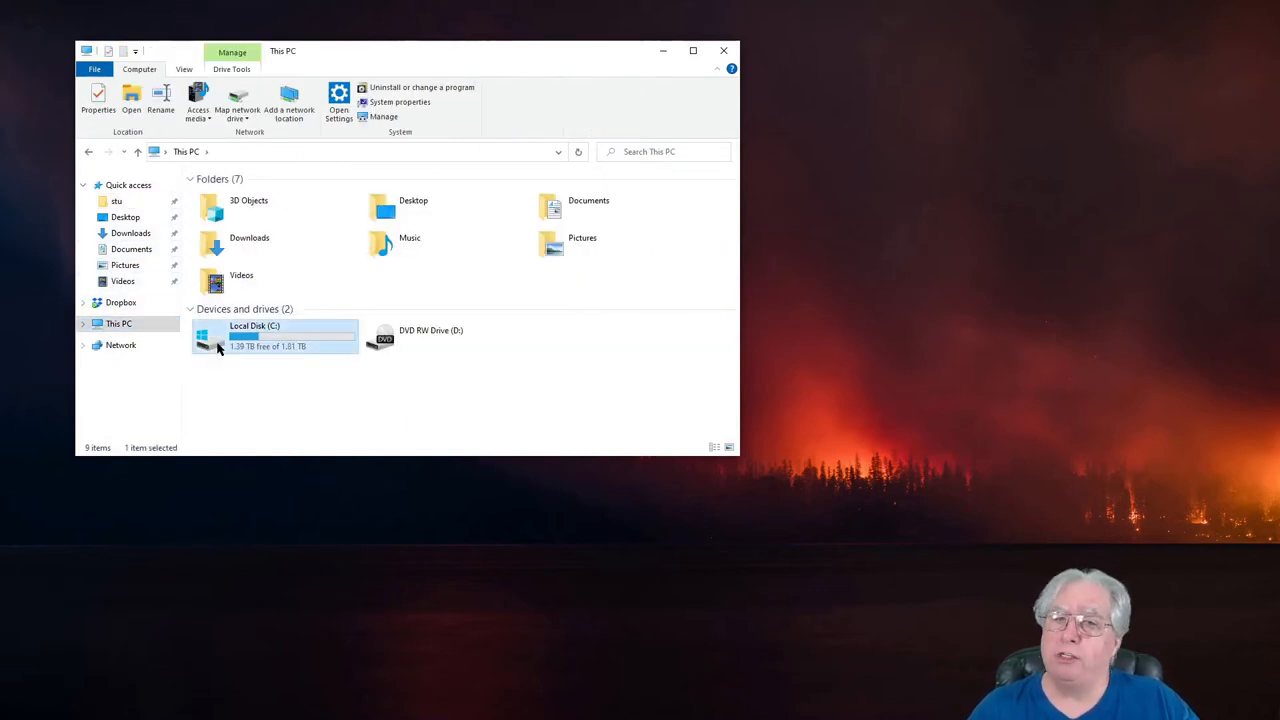
pyautogui.doubleClick(254, 336)
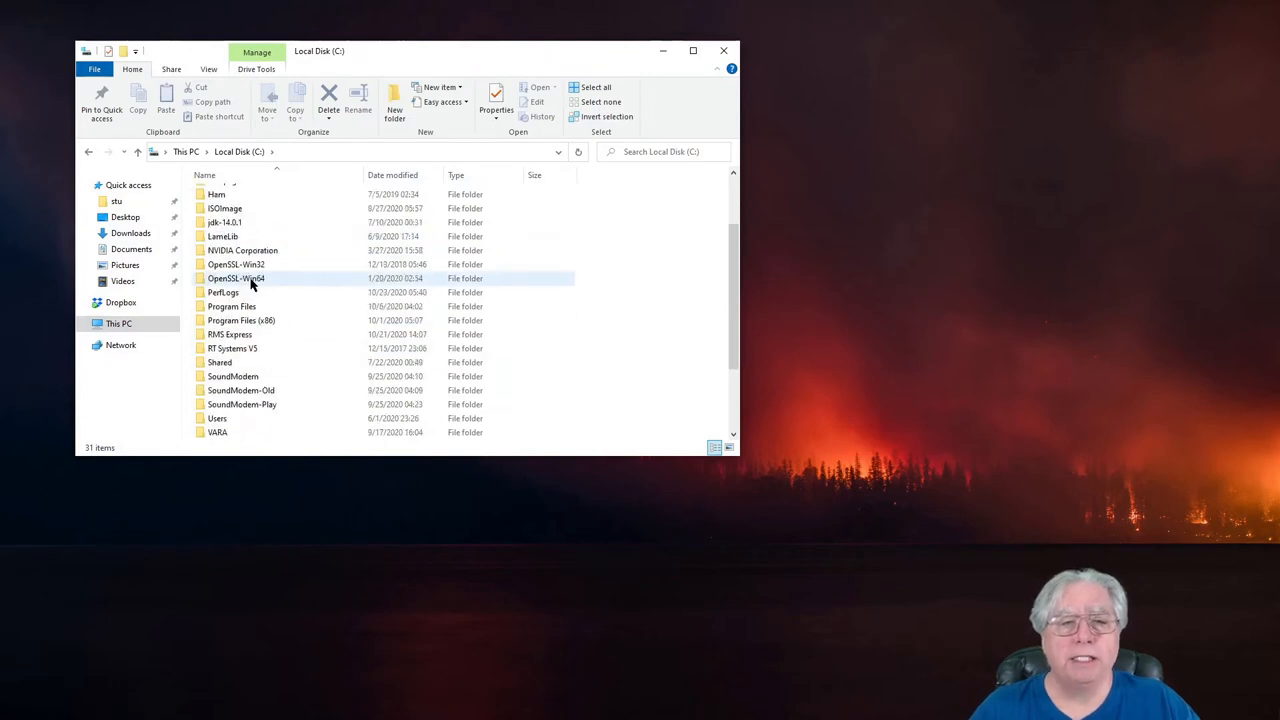
pyautogui.click(236, 348)
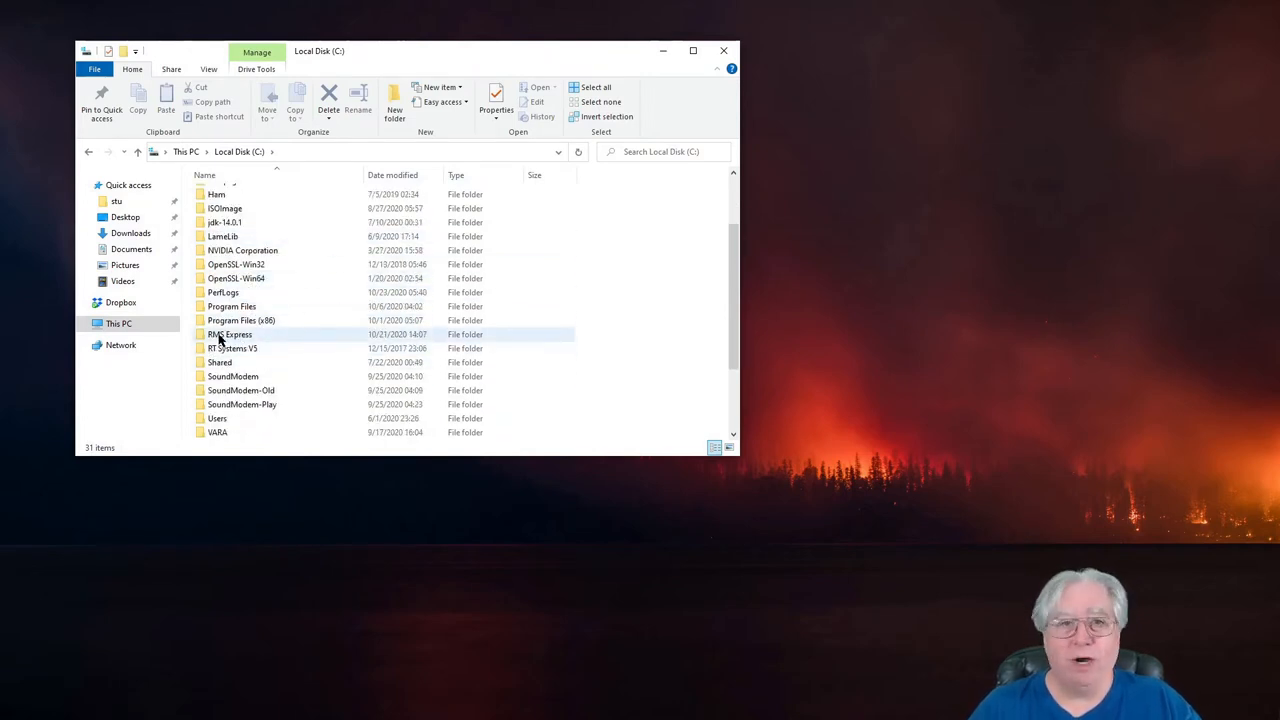
pyautogui.click(230, 334)
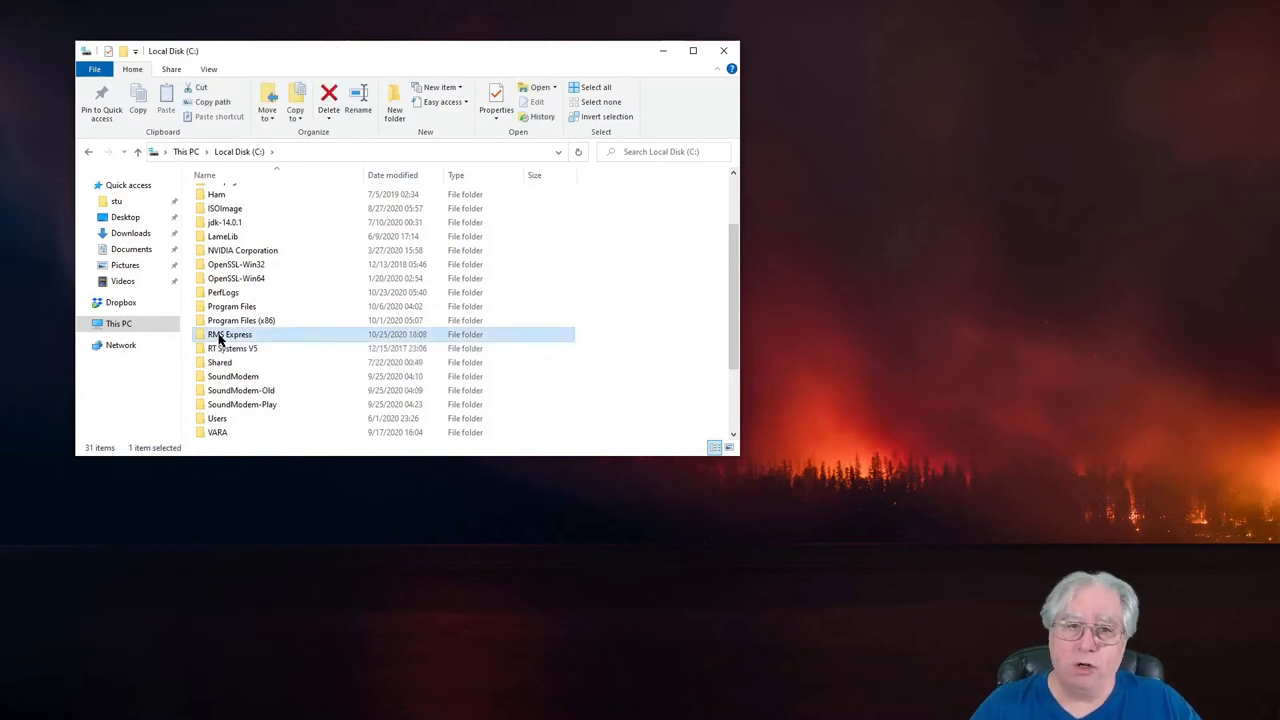
# Check the AG6AG callsign folder's empty Templates folder, then return to RMS Express.
pyautogui.doubleClick(228, 334)
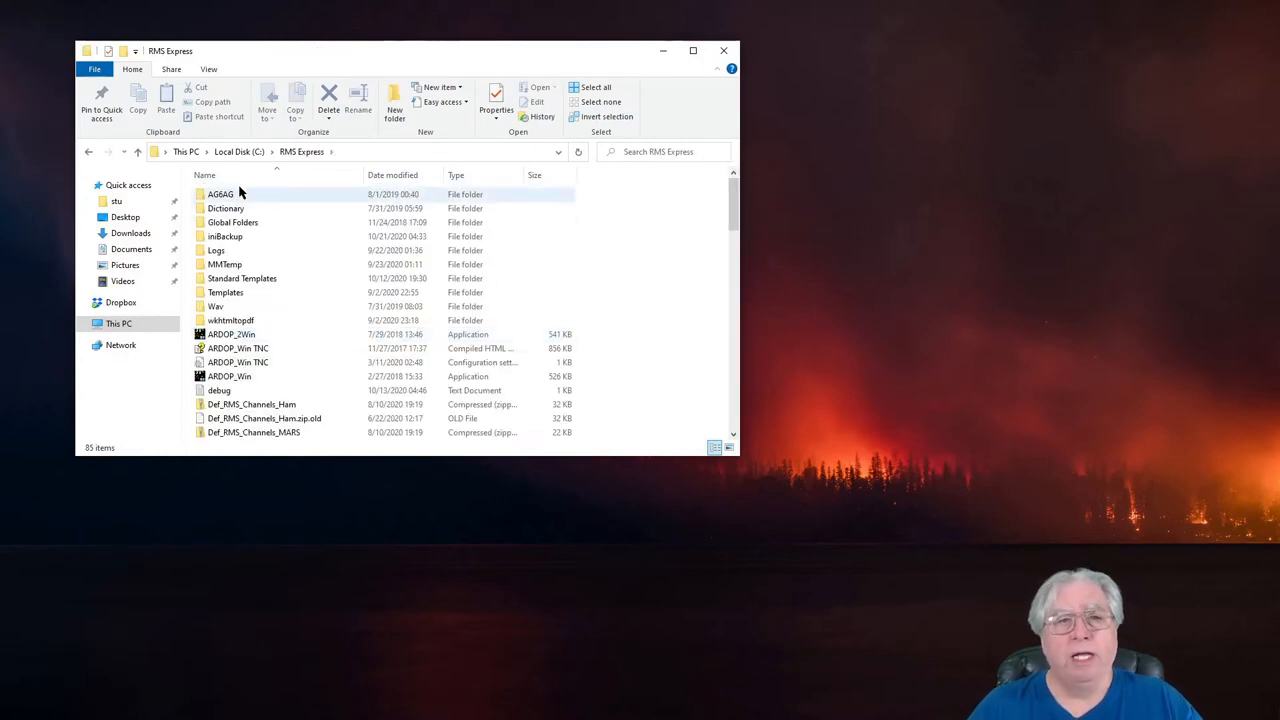
pyautogui.moveTo(224, 222)
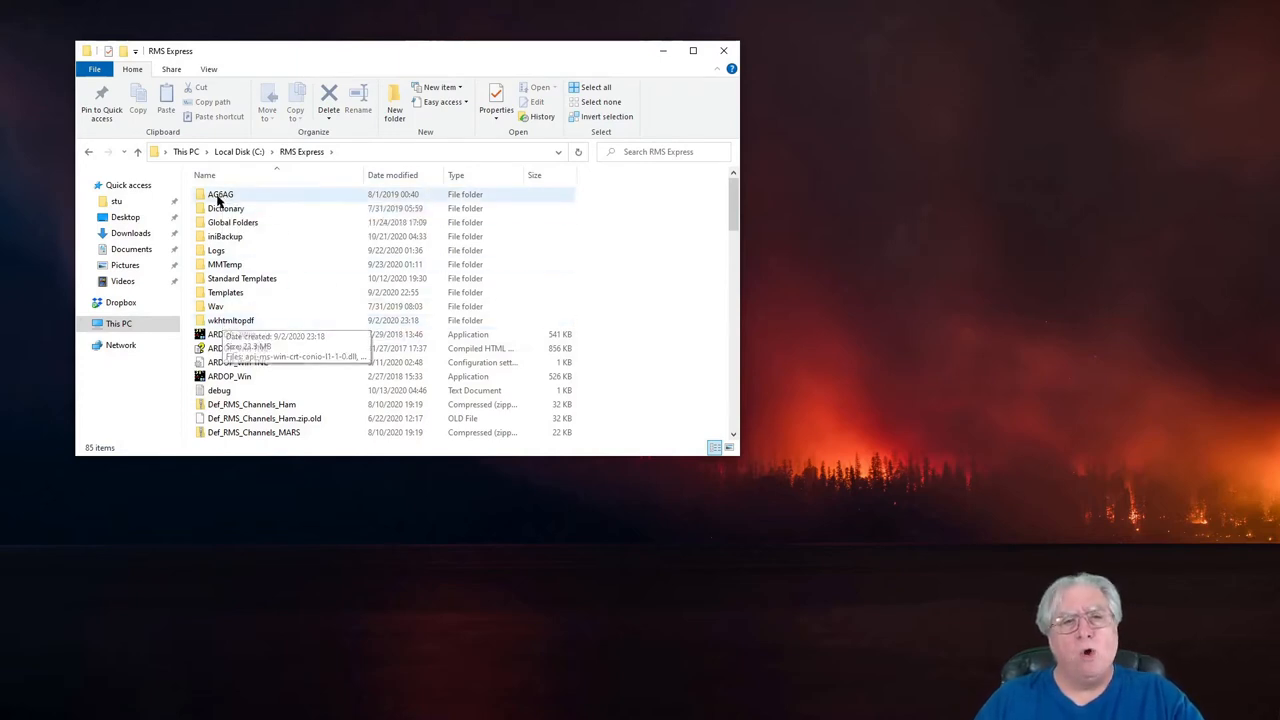
pyautogui.doubleClick(220, 194)
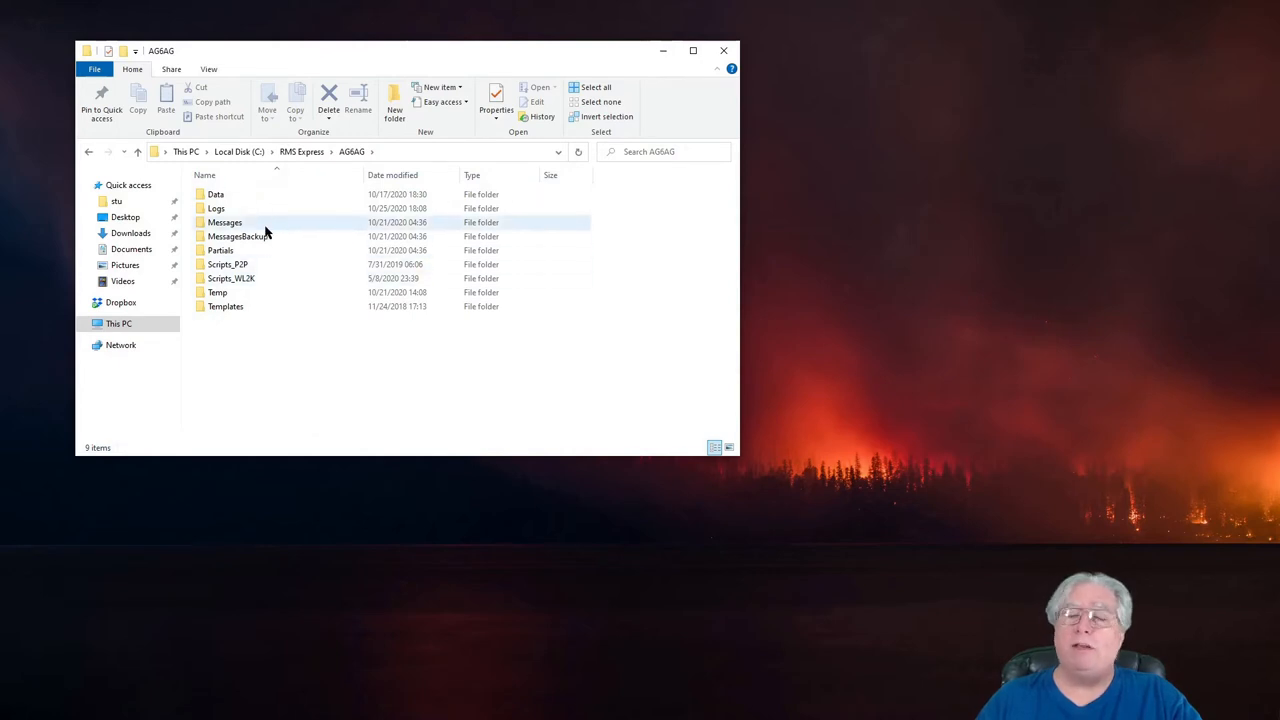
pyautogui.moveTo(260, 250)
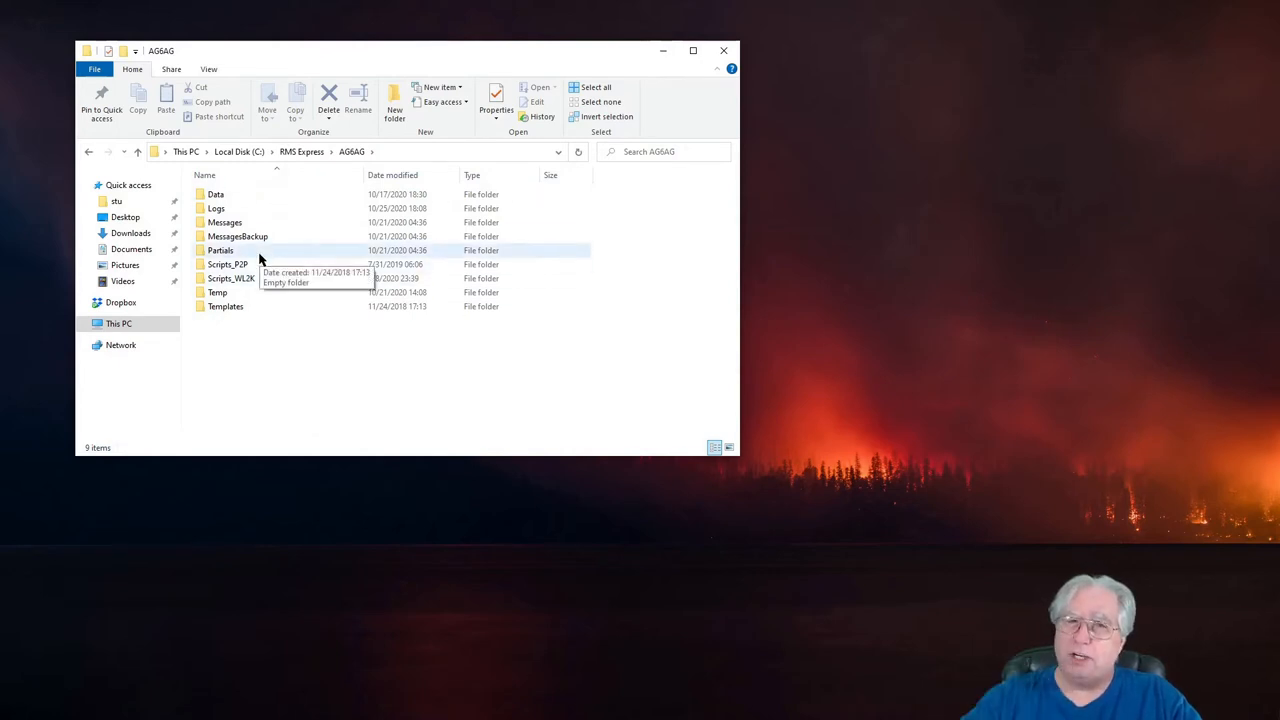
pyautogui.moveTo(224, 306)
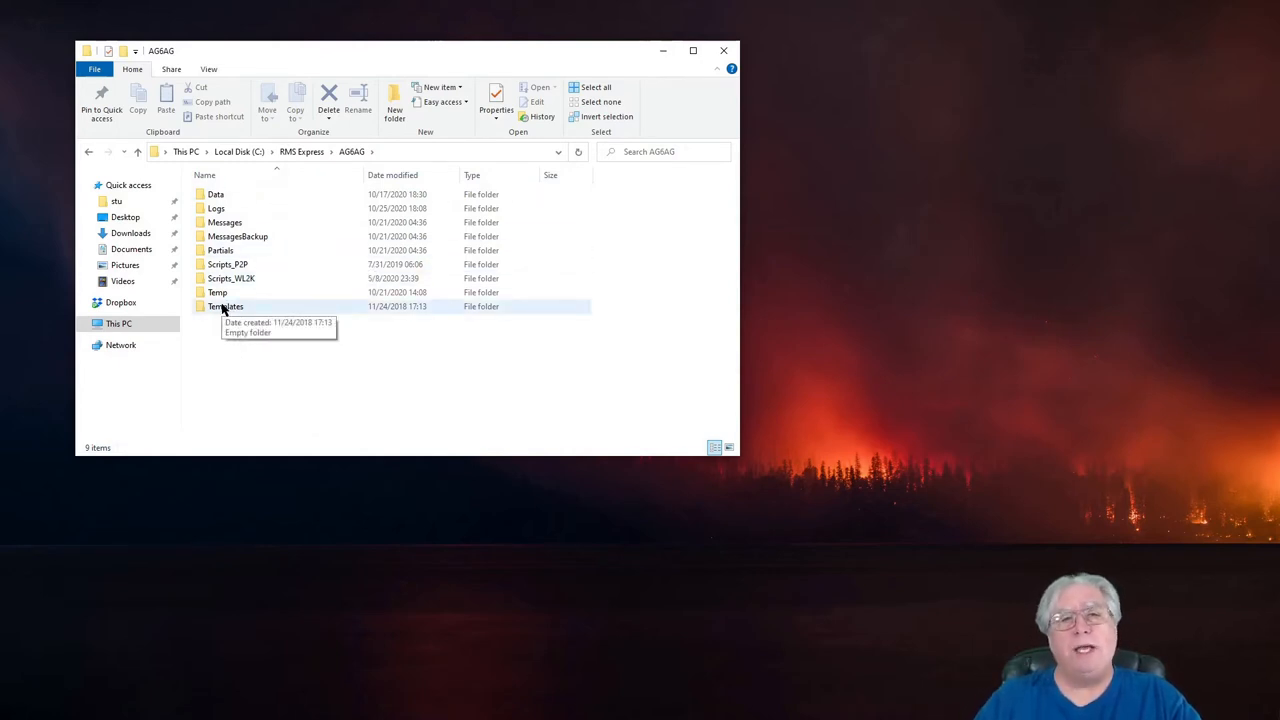
pyautogui.doubleClick(224, 306)
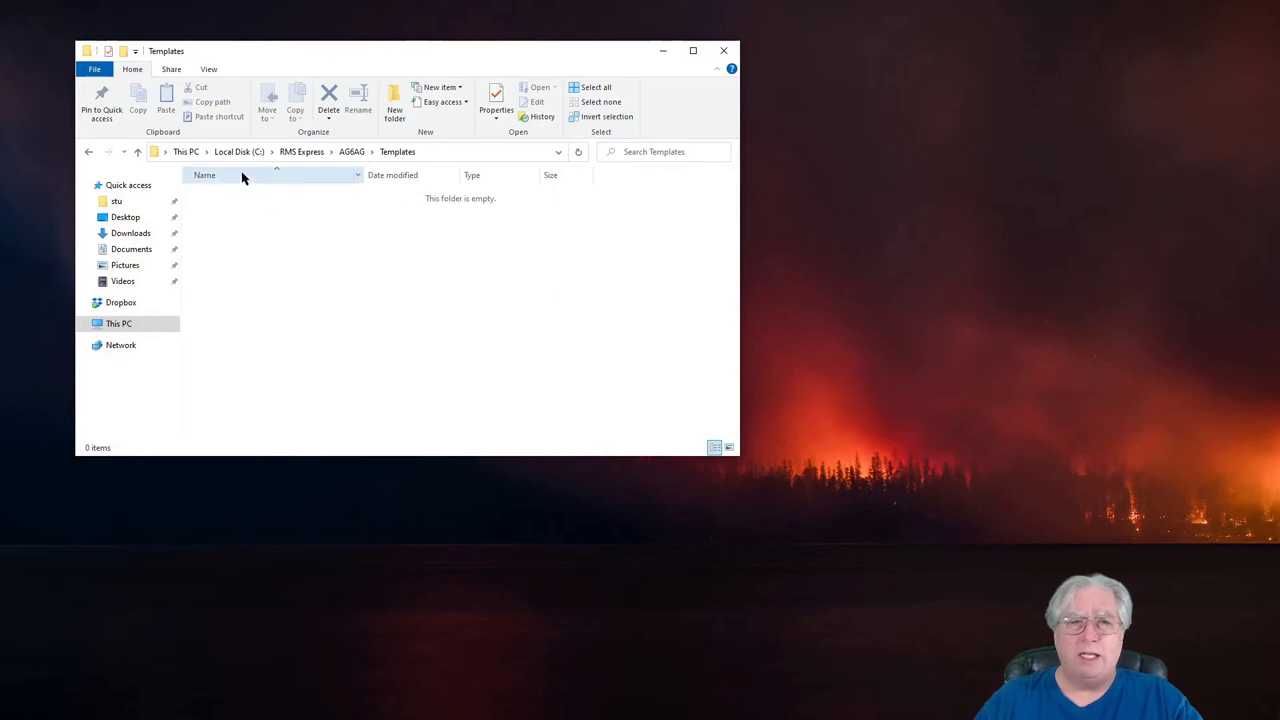
pyautogui.moveTo(300, 152)
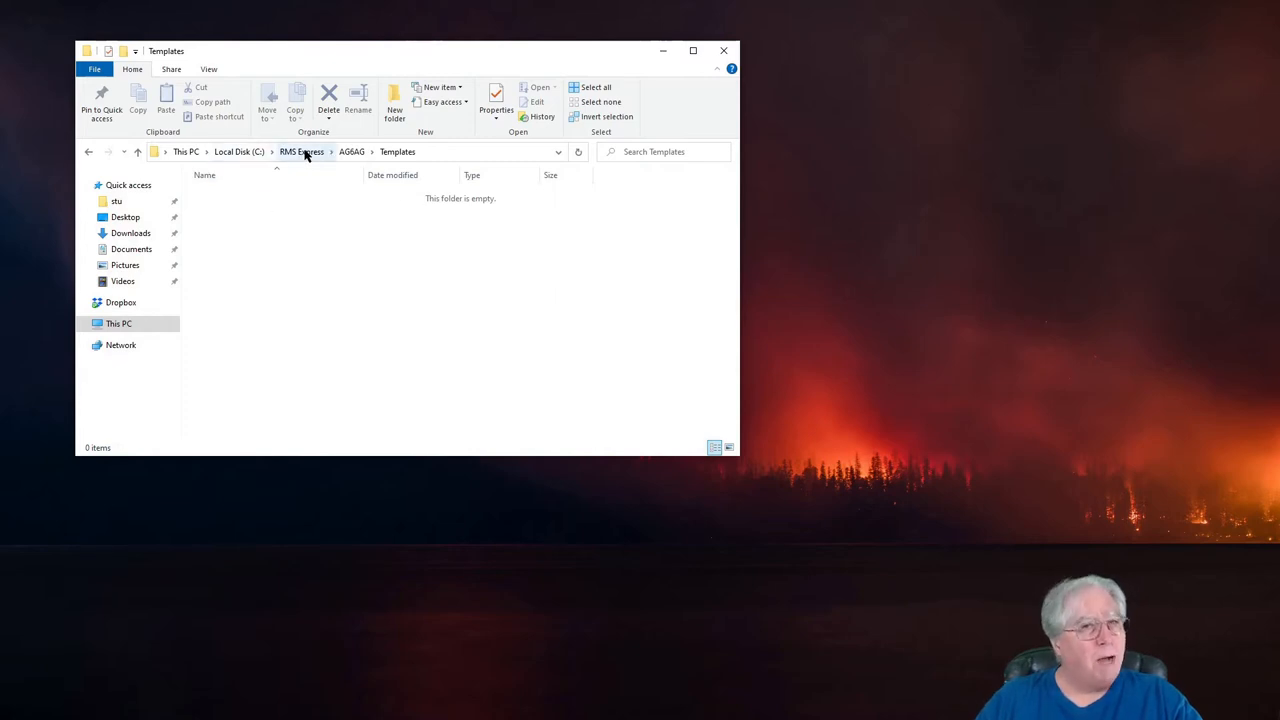
pyautogui.click(300, 152)
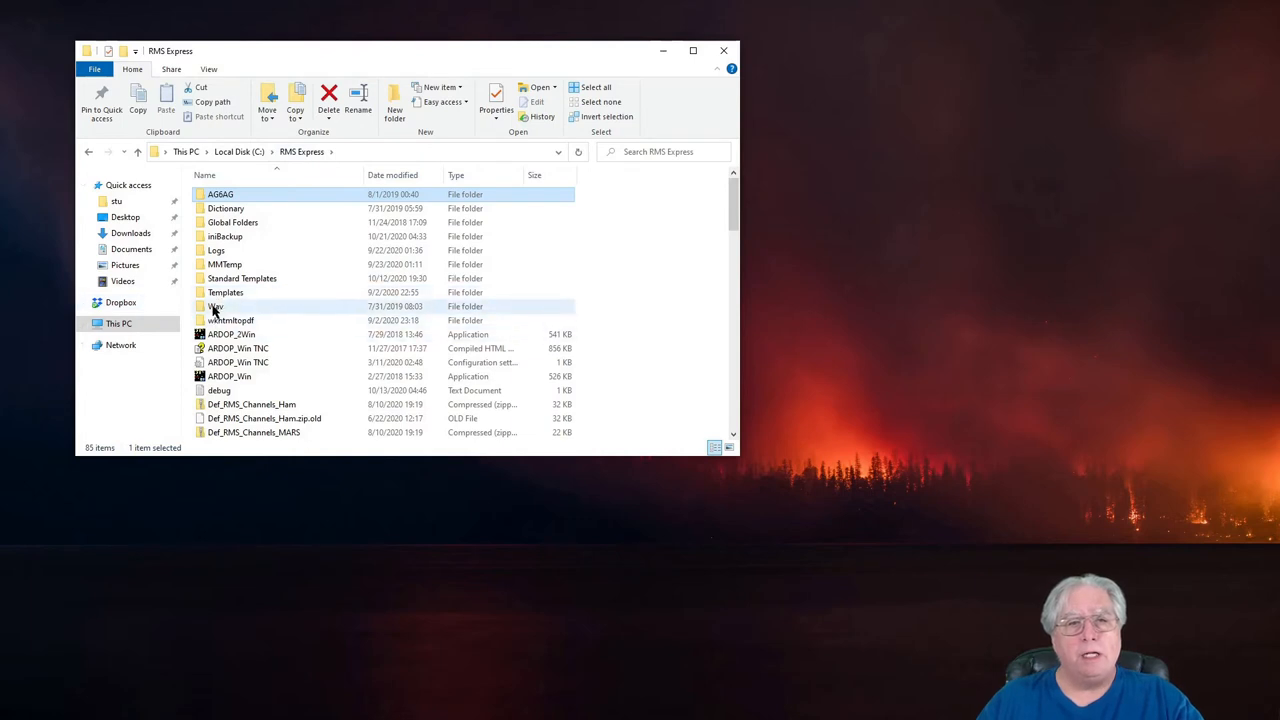
# Browse into Global Folders\Templates and select the ACS Check In file among the three templates.
pyautogui.doubleClick(232, 222)
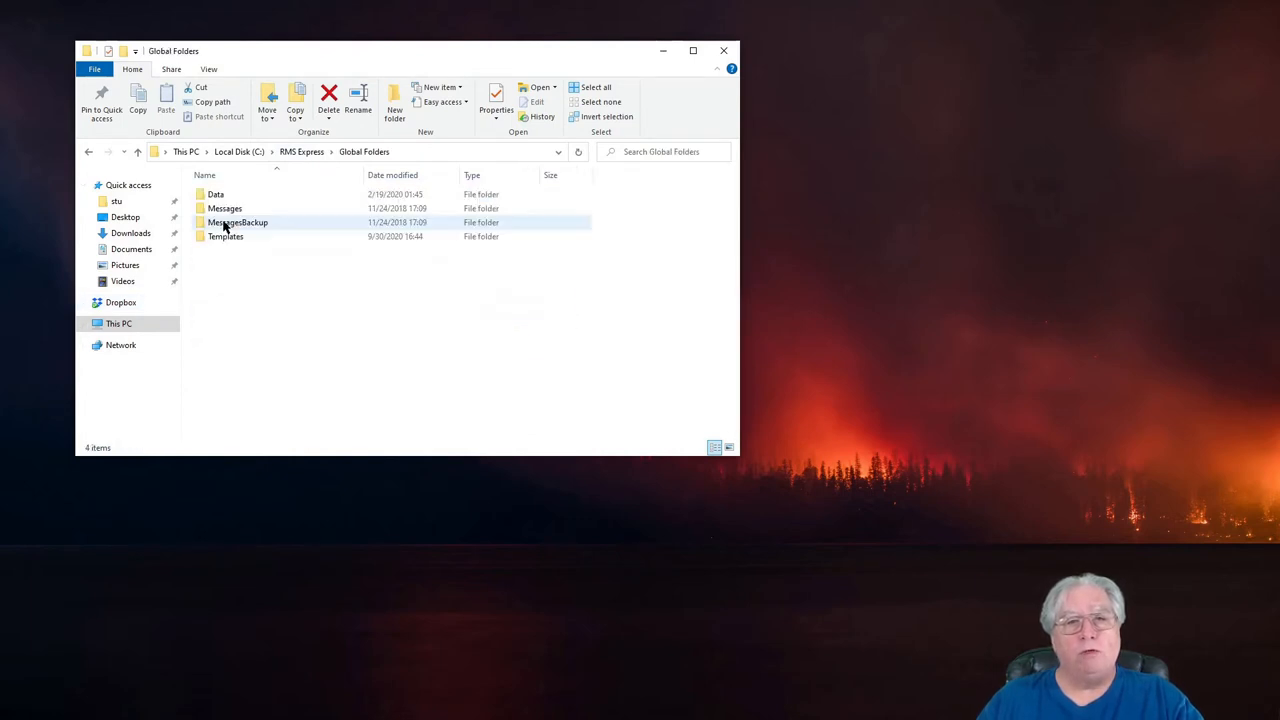
pyautogui.click(296, 312)
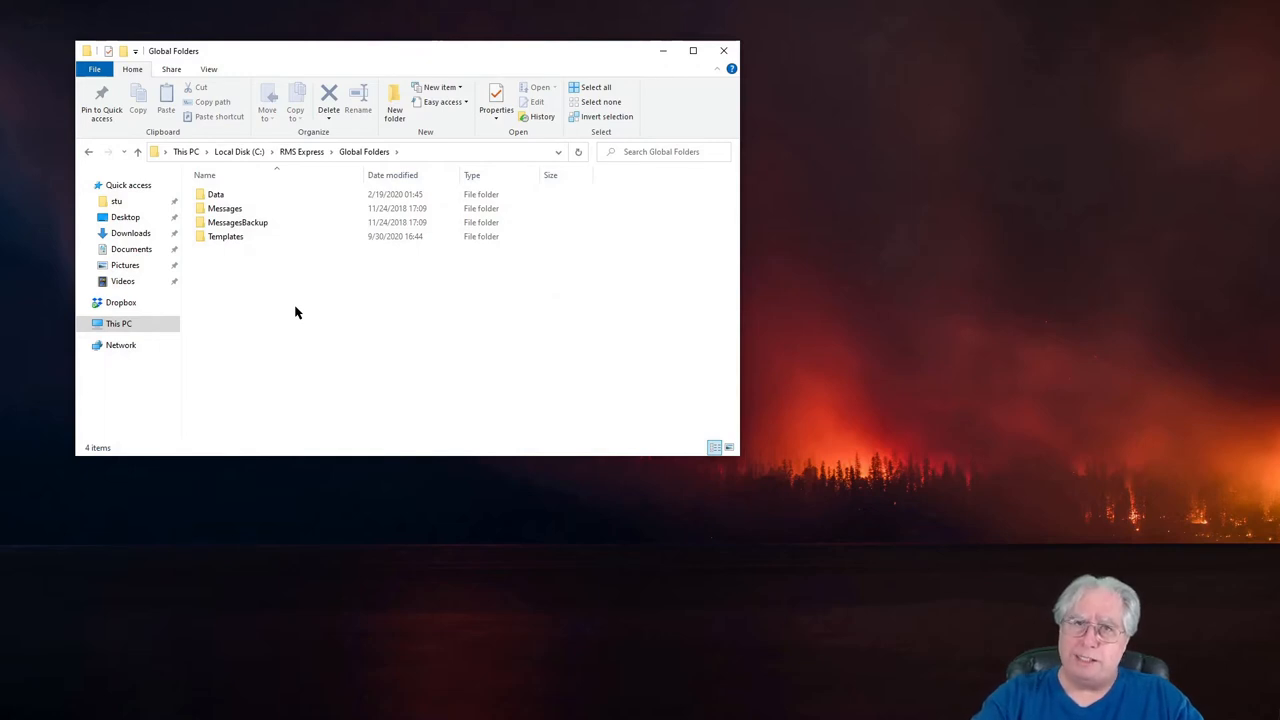
pyautogui.moveTo(248, 268)
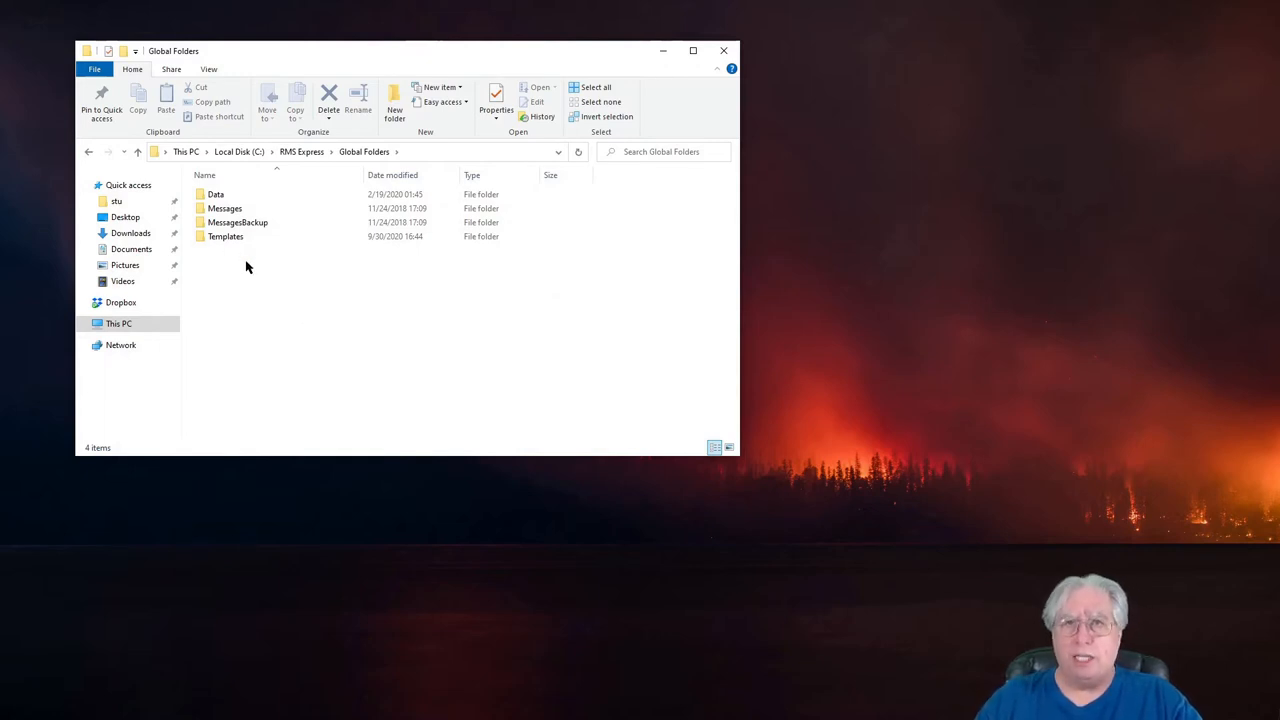
pyautogui.click(224, 236)
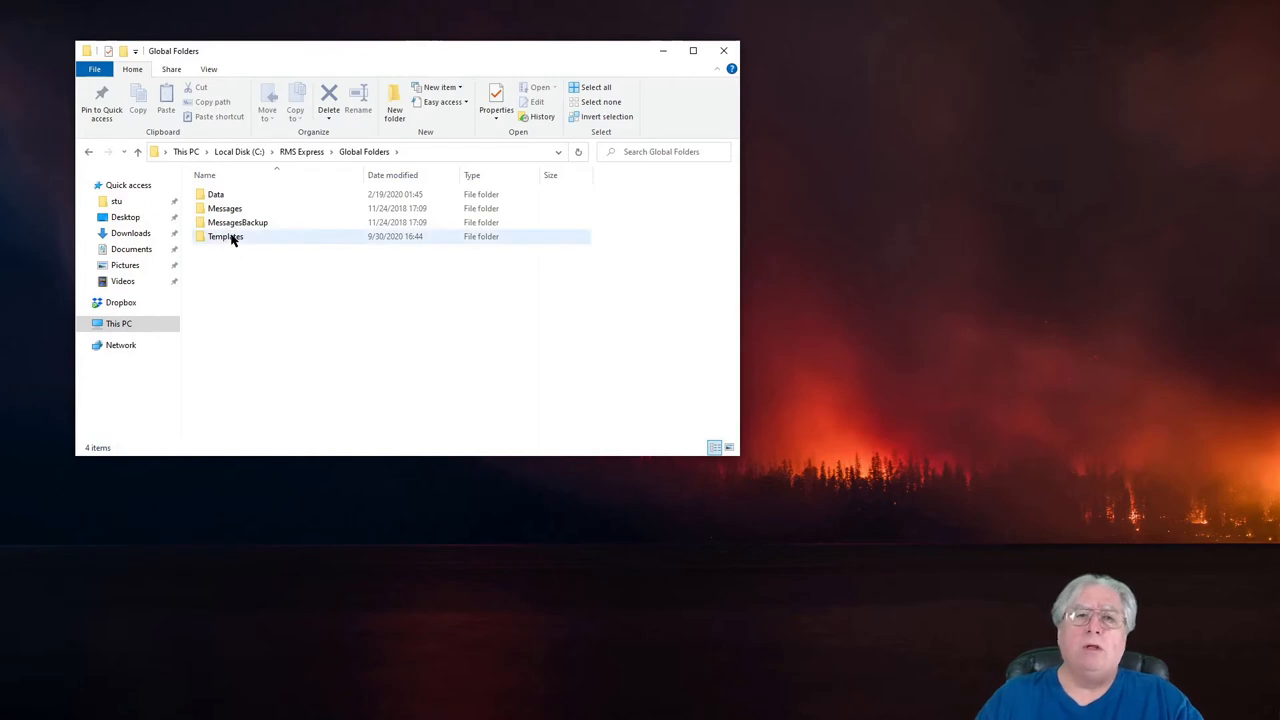
pyautogui.doubleClick(224, 236)
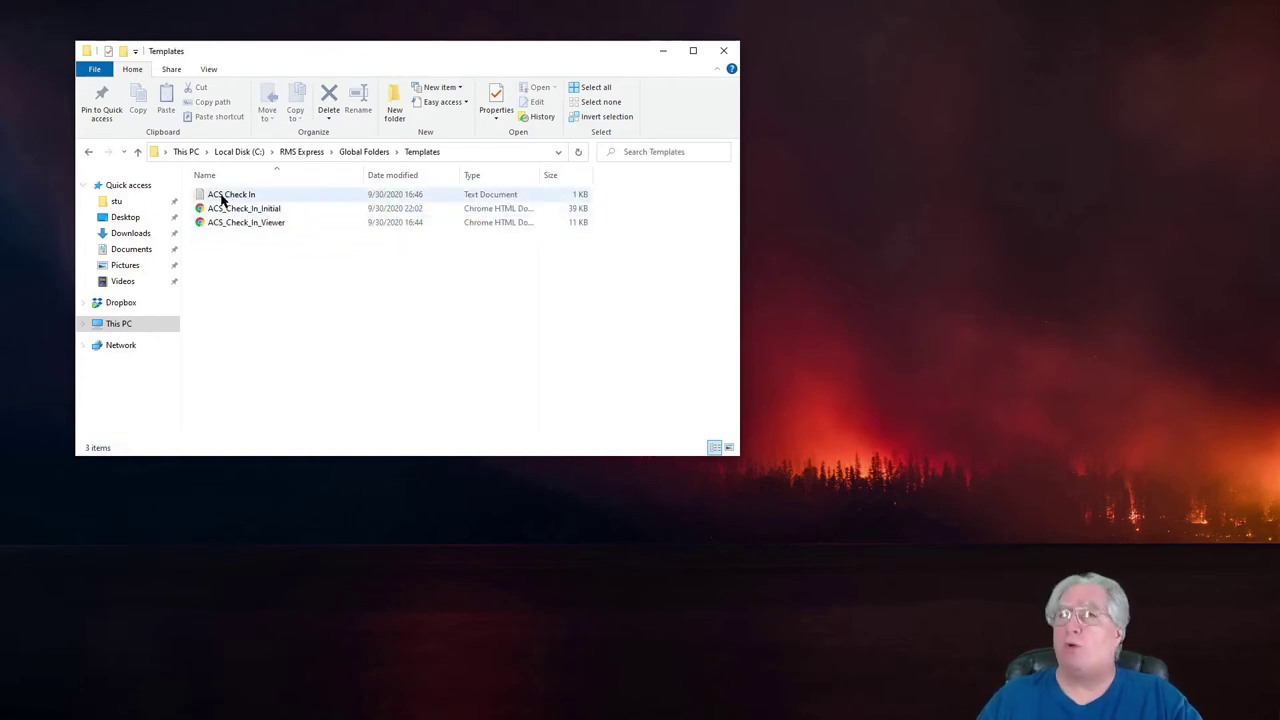
pyautogui.moveTo(232, 194)
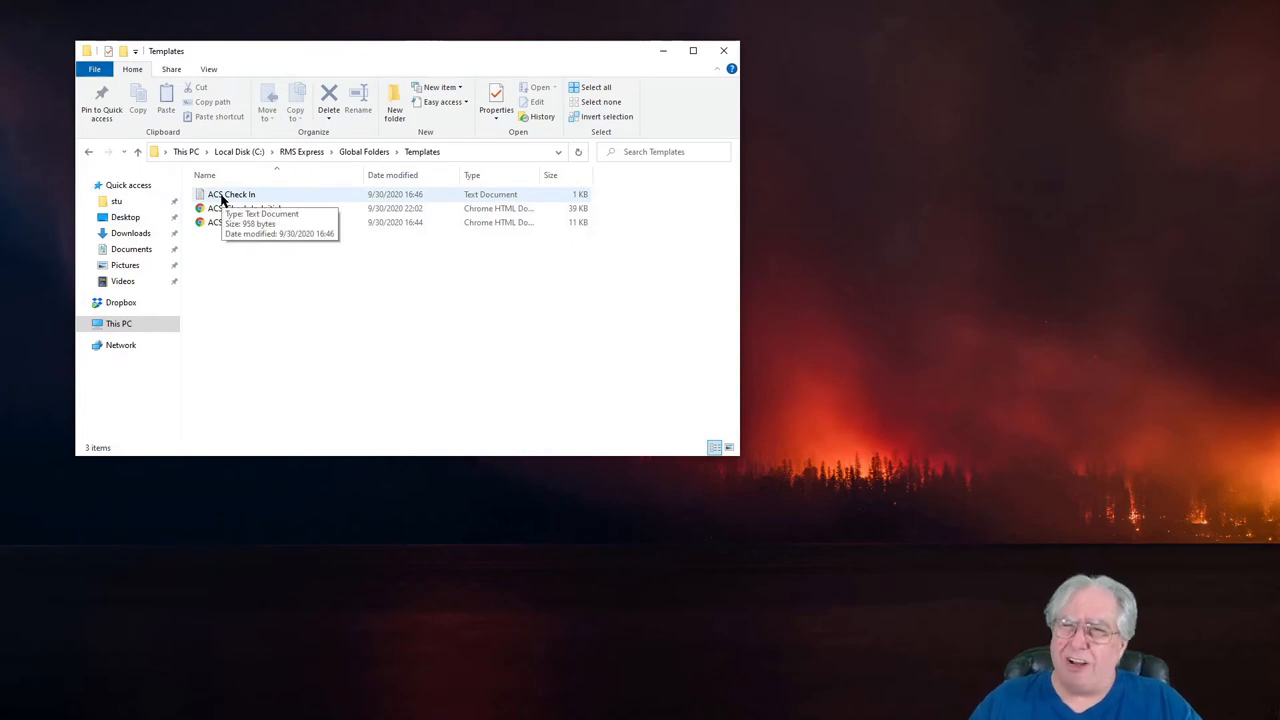
pyautogui.moveTo(240, 196)
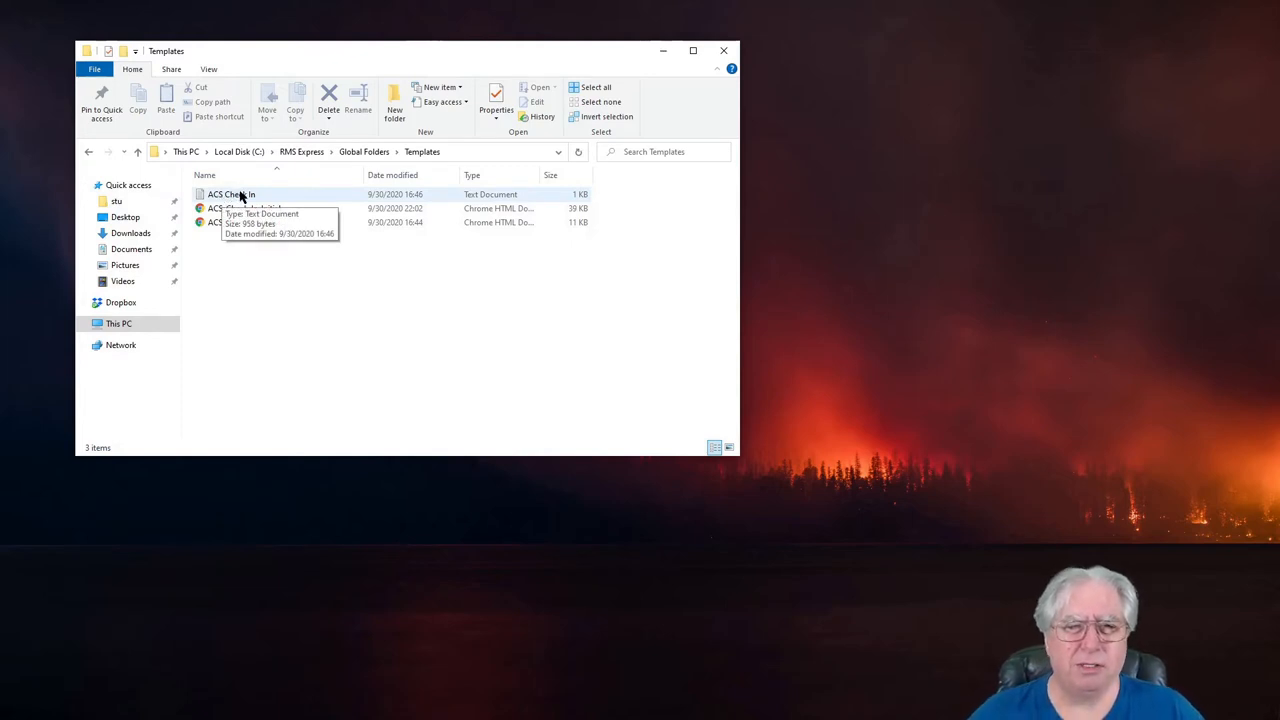
pyautogui.click(232, 194)
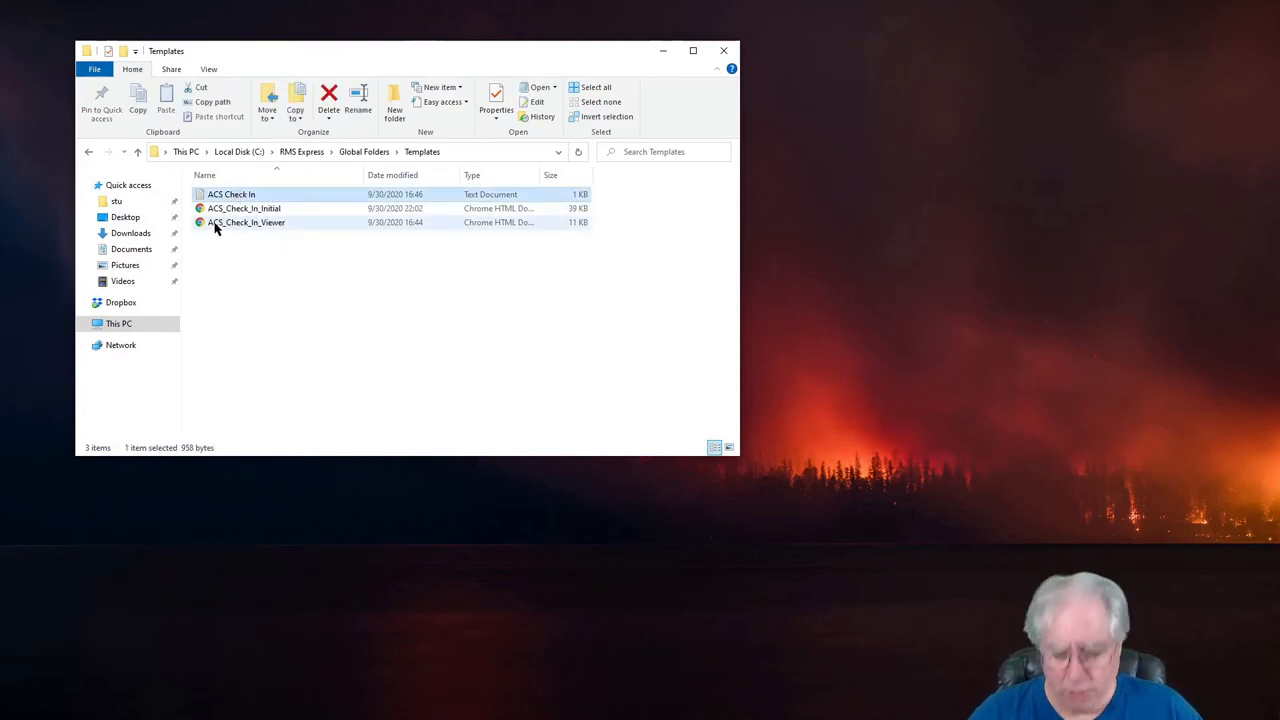
pyautogui.click(500, 316)
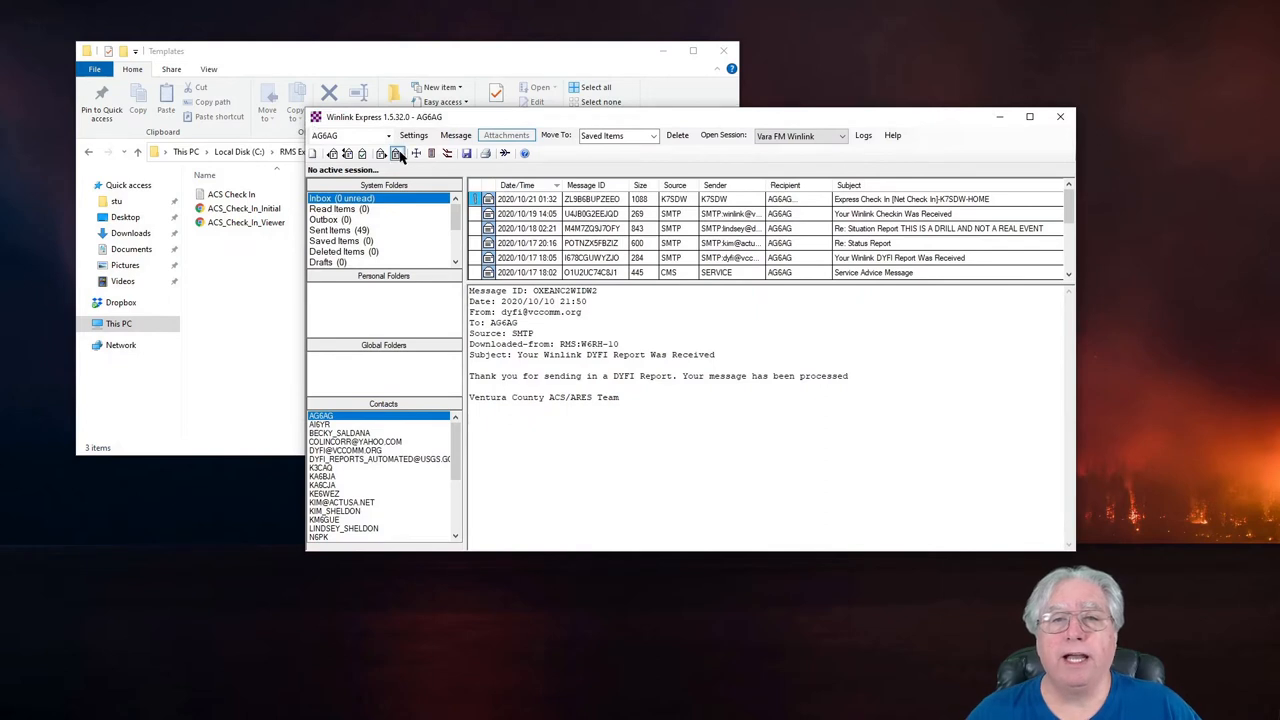
pyautogui.moveTo(456, 136)
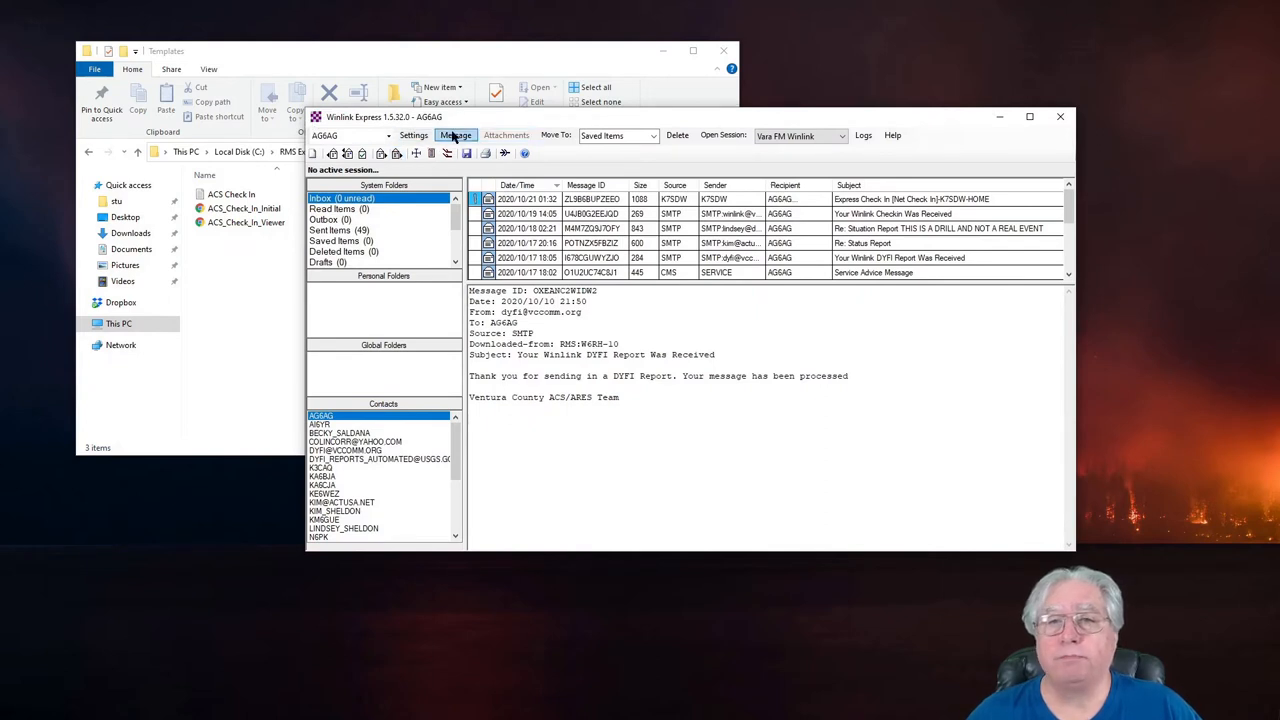
# In Template Manager, expand Global Templates to see ACS Check In listed, then close it.
pyautogui.click(456, 136)
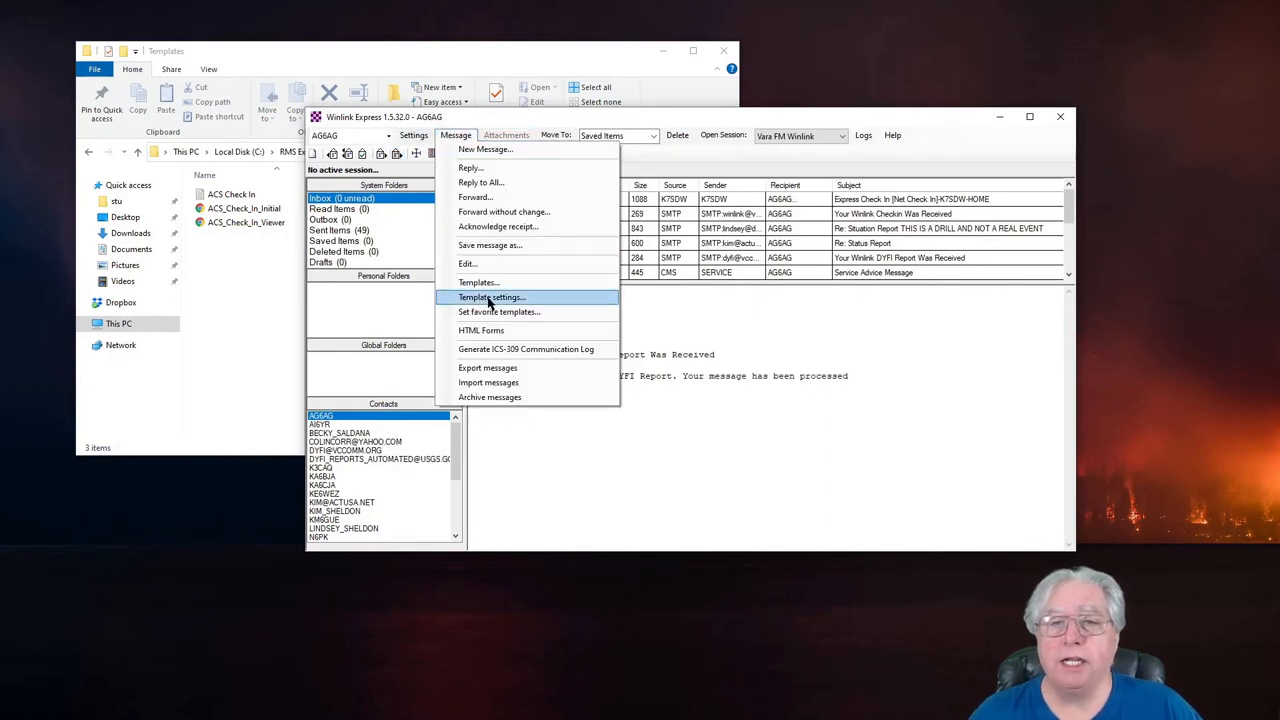
pyautogui.click(476, 282)
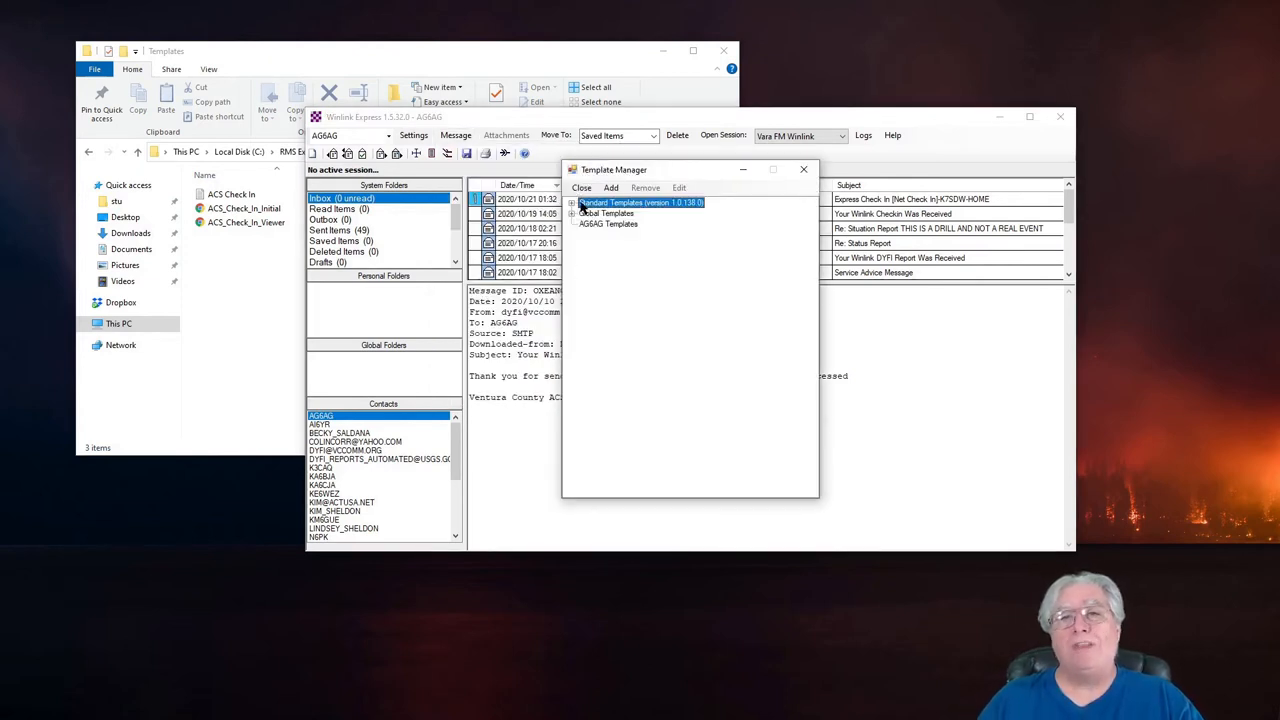
pyautogui.click(572, 202)
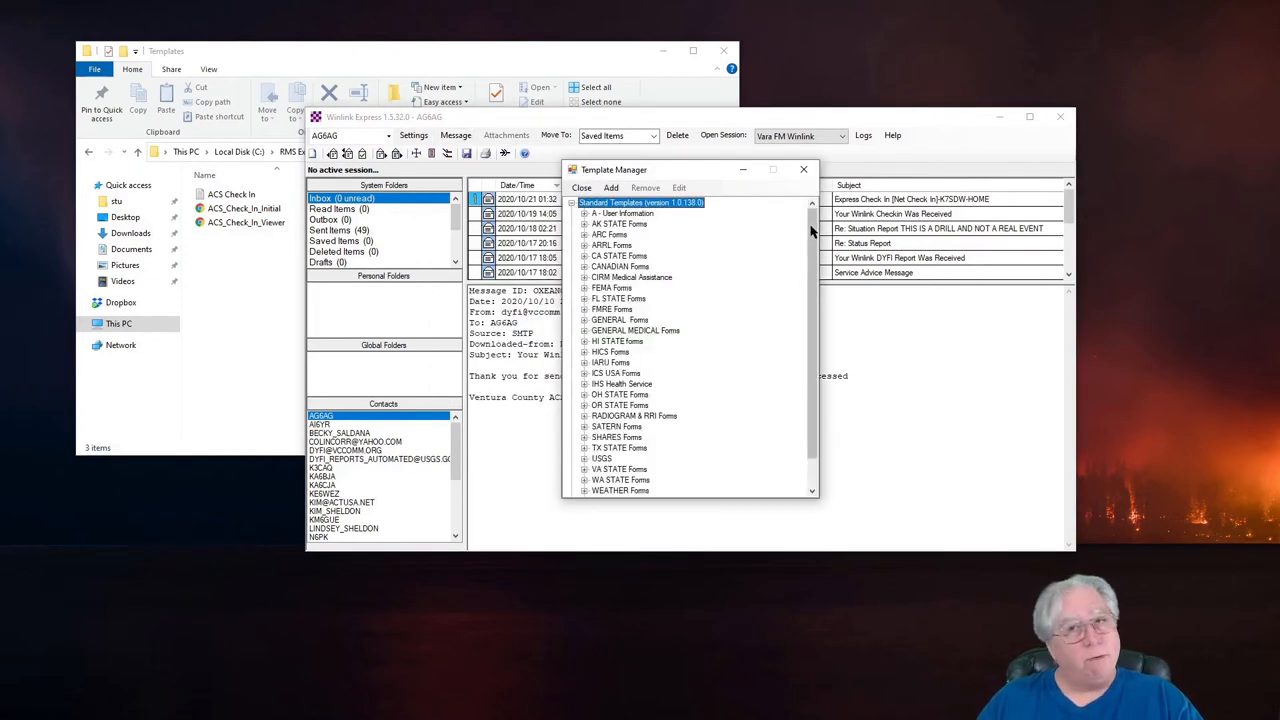
pyautogui.moveTo(796, 192)
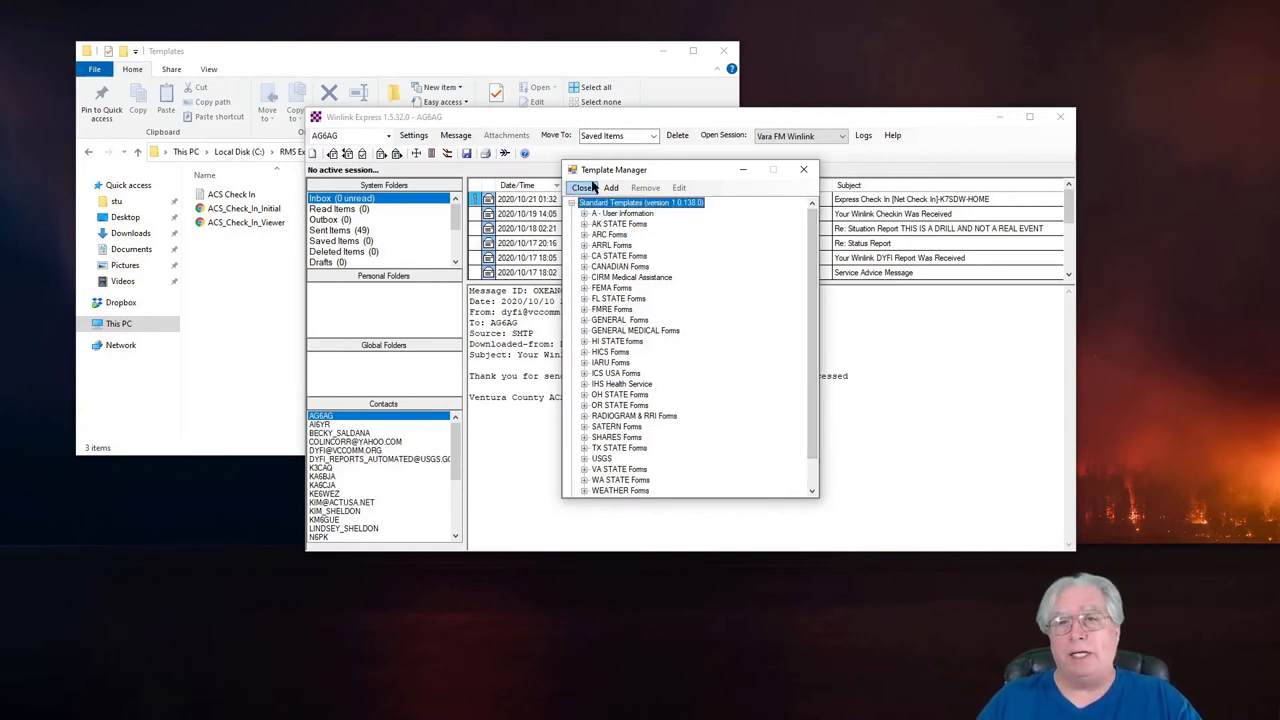
pyautogui.click(572, 202)
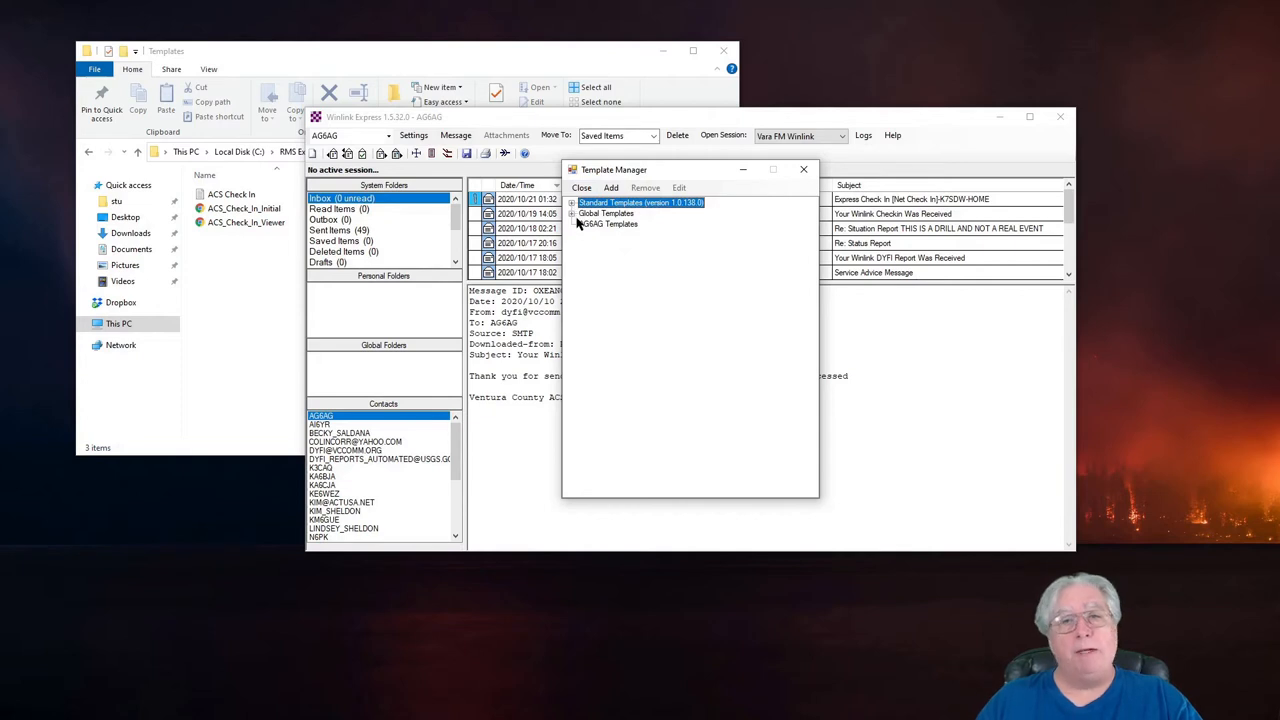
pyautogui.click(572, 212)
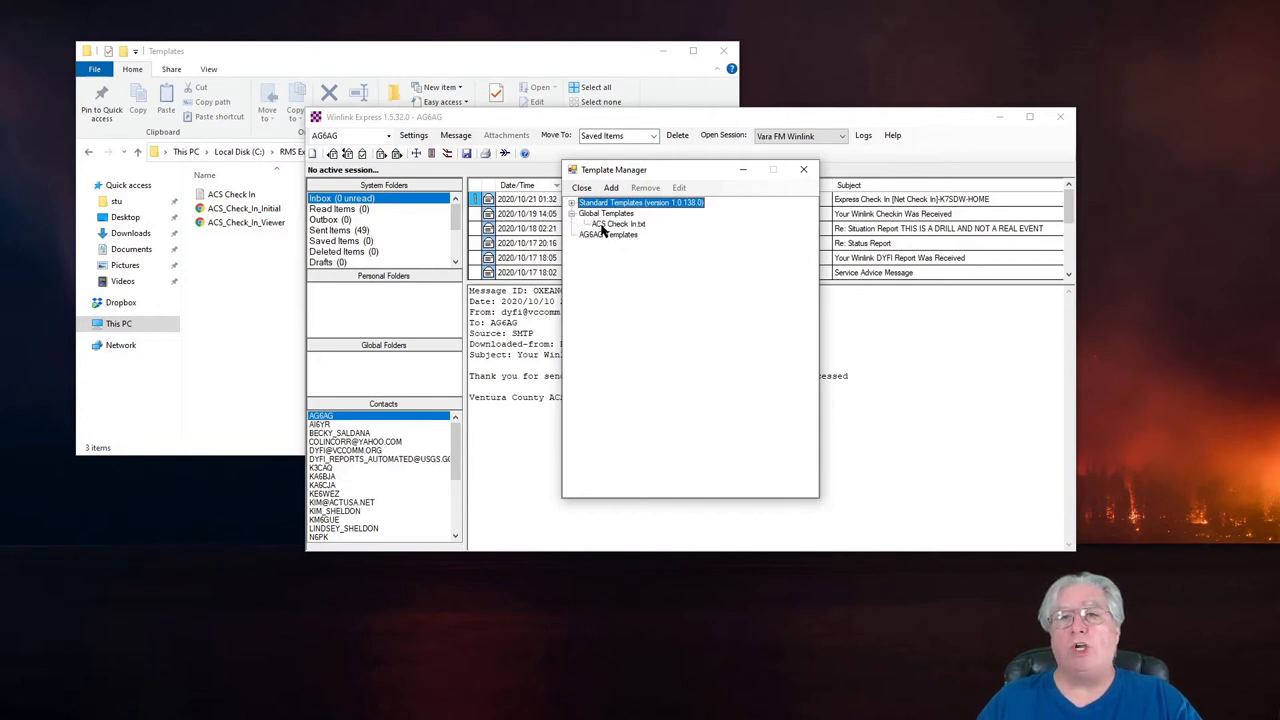
pyautogui.moveTo(600, 232)
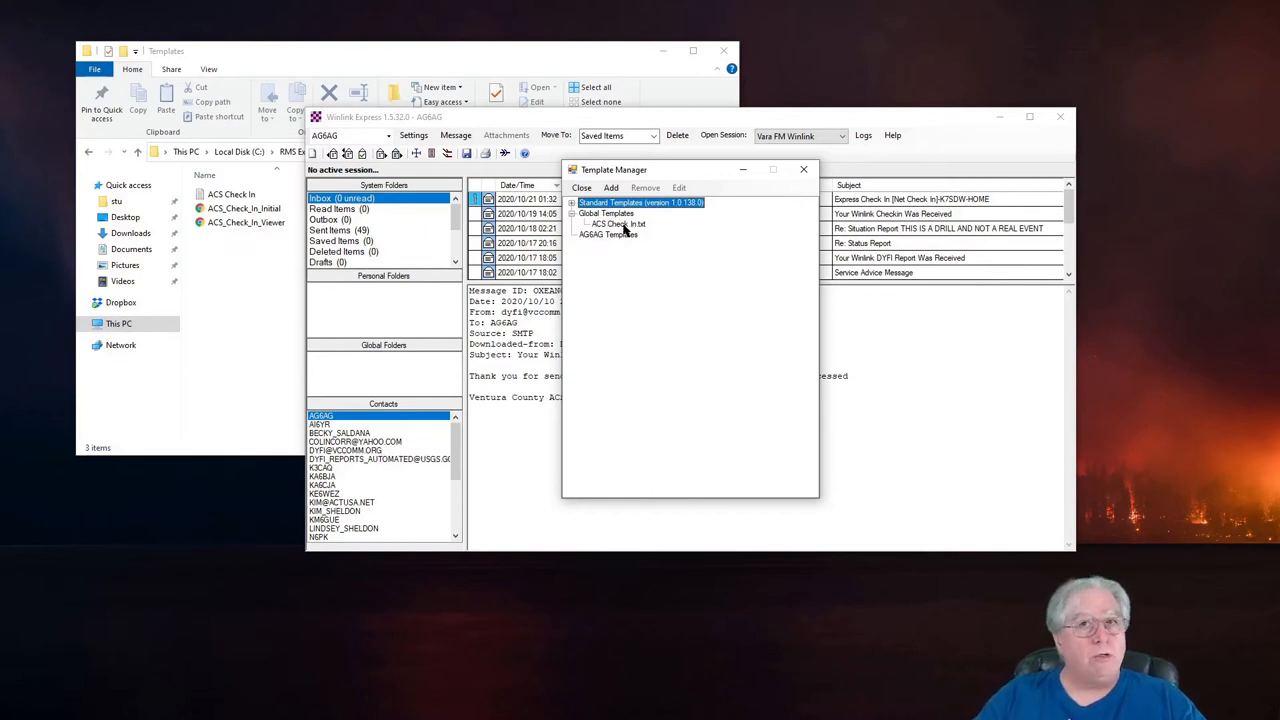
pyautogui.moveTo(804, 168)
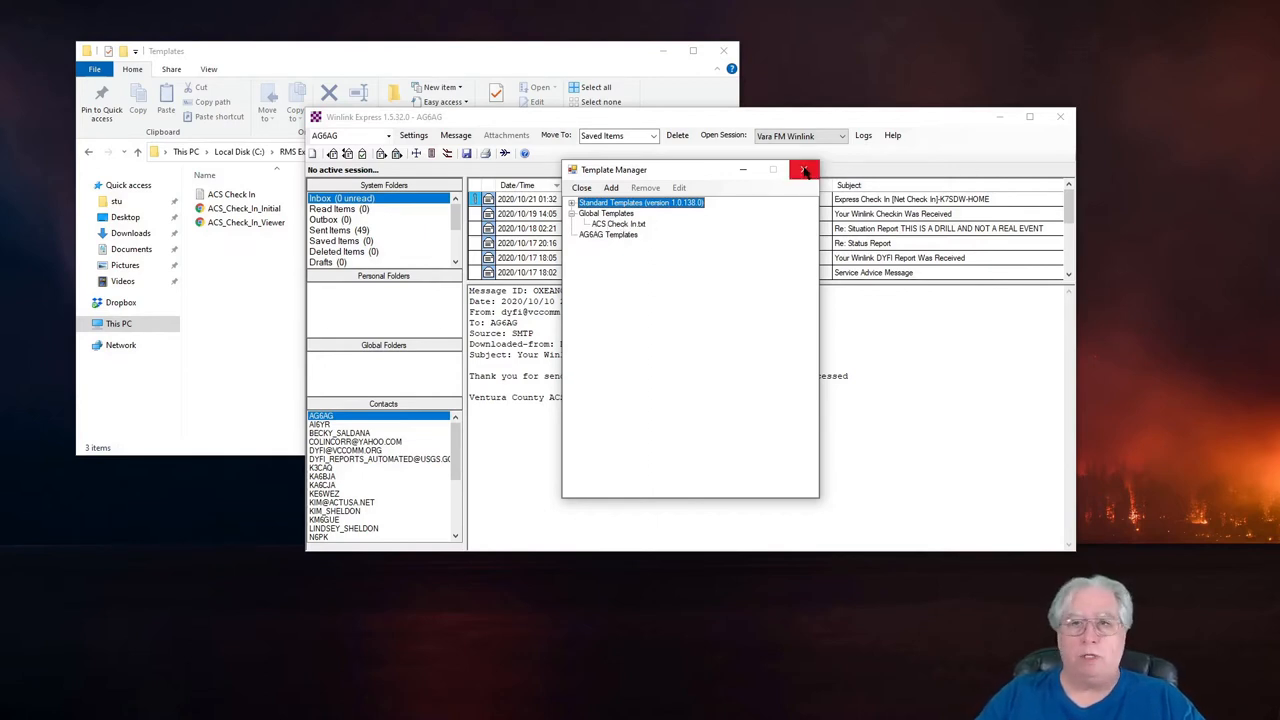
pyautogui.click(804, 168)
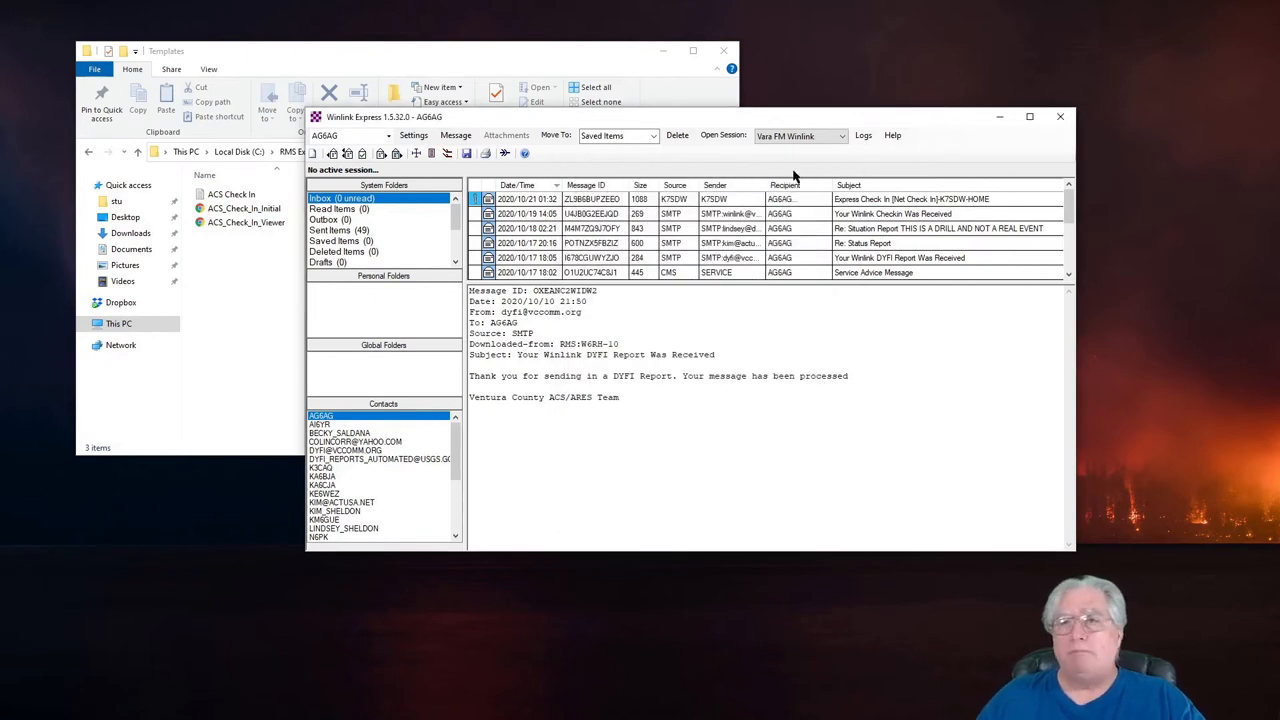
# Delete the three ACS Check In files from the Global Folders Templates folder.
pyautogui.click(232, 194)
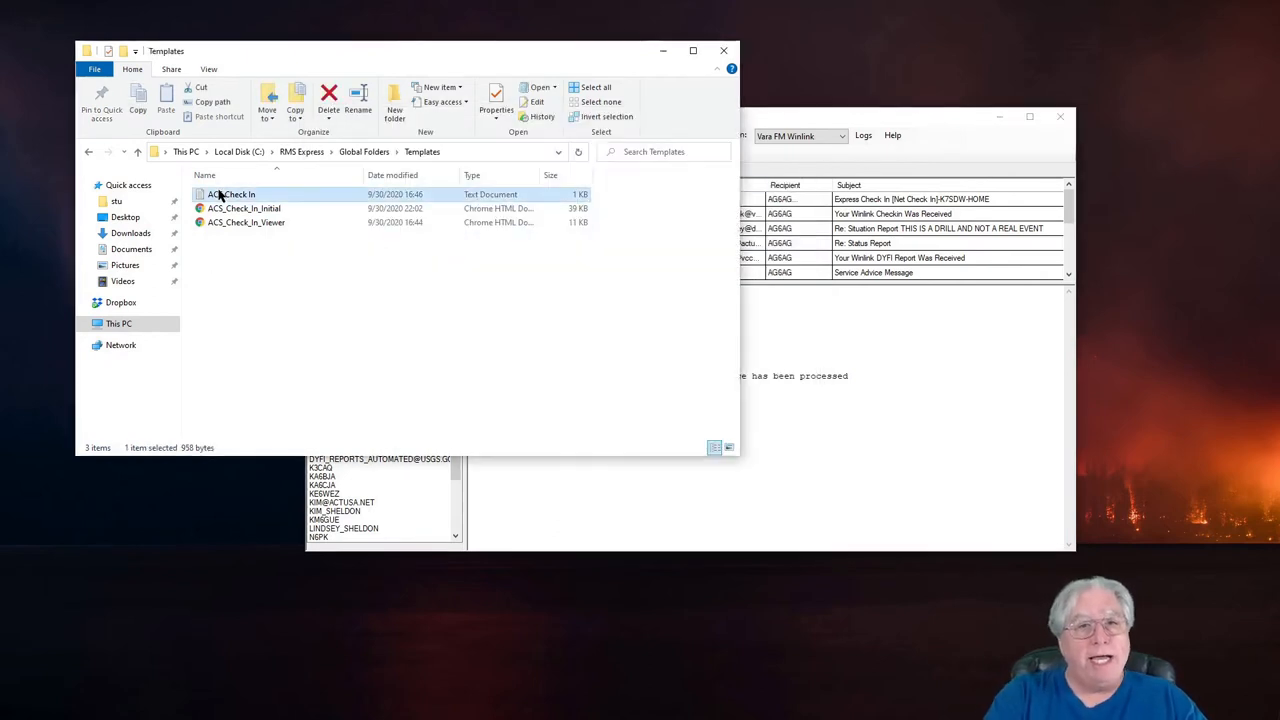
pyautogui.moveTo(230, 222)
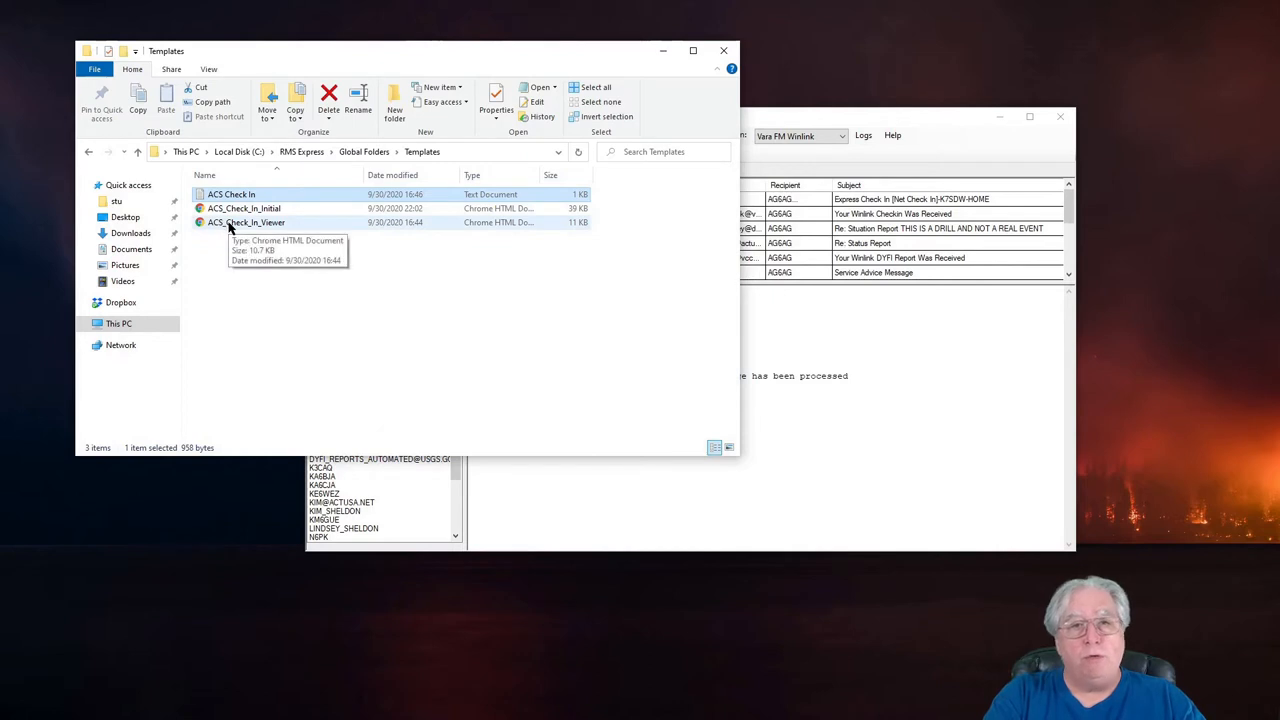
pyautogui.click(328, 100)
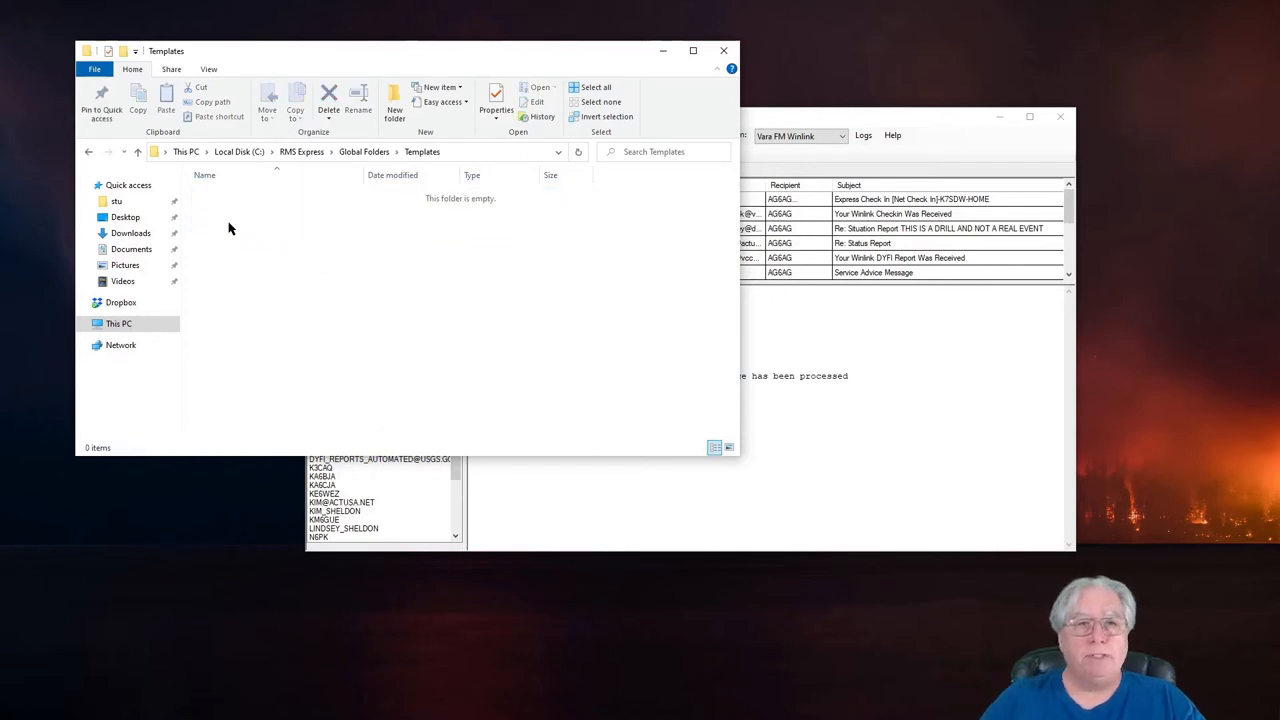
pyautogui.moveTo(724, 82)
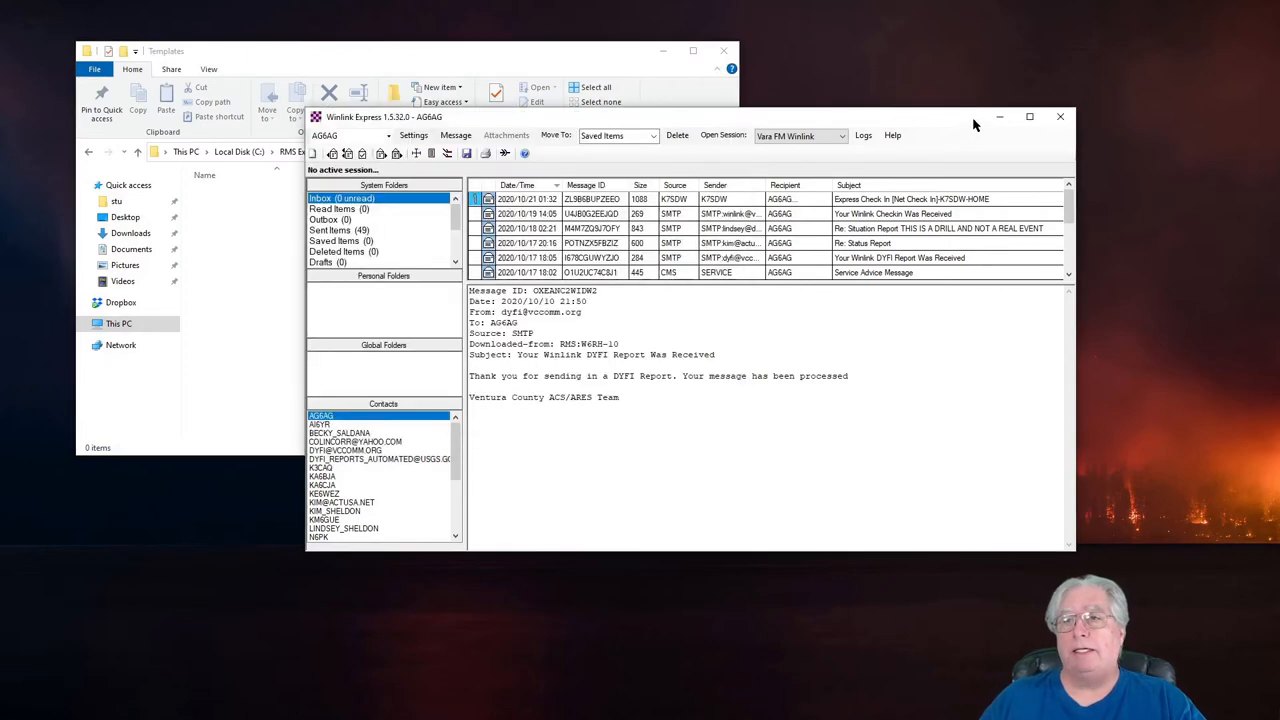
pyautogui.moveTo(1060, 116)
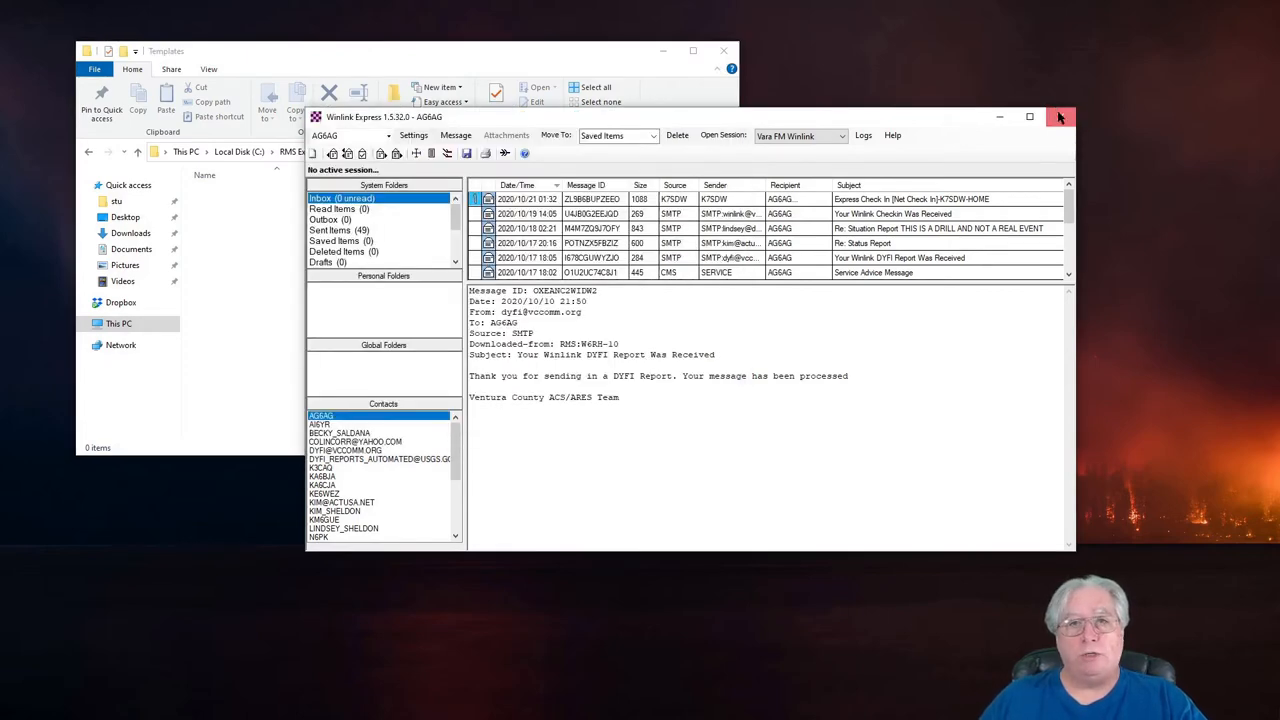
pyautogui.click(1060, 116)
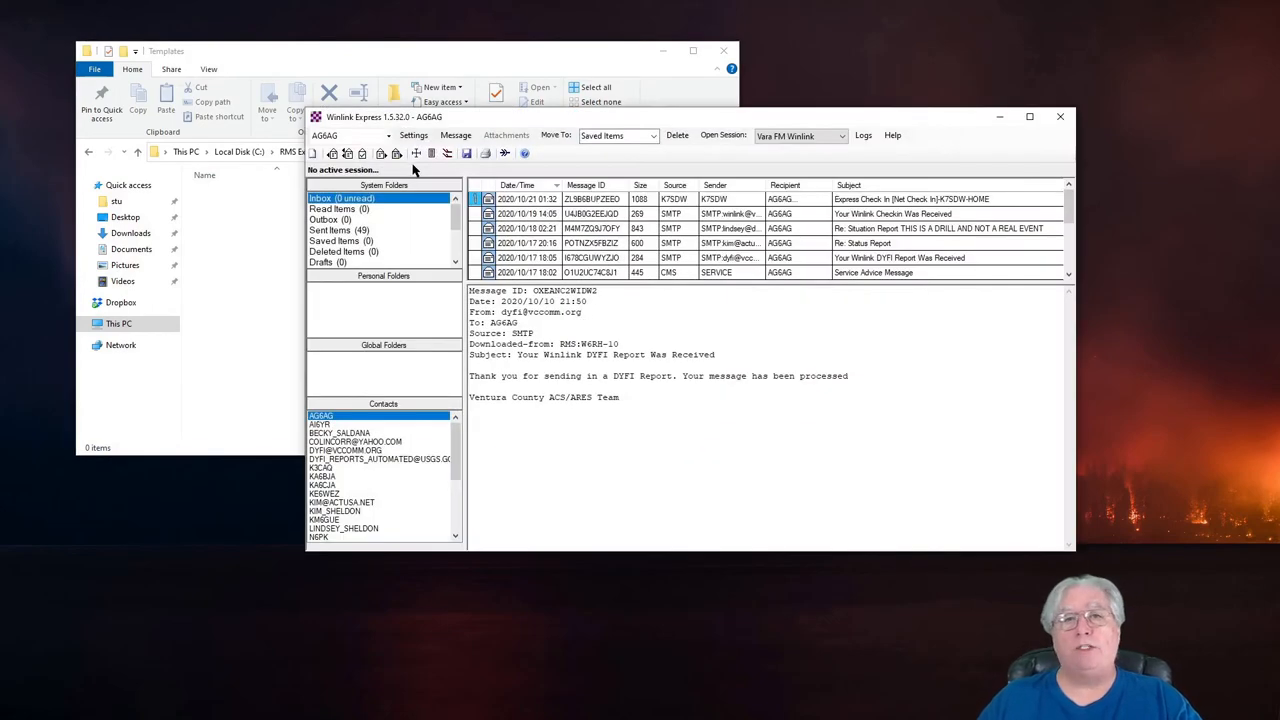
pyautogui.click(456, 136)
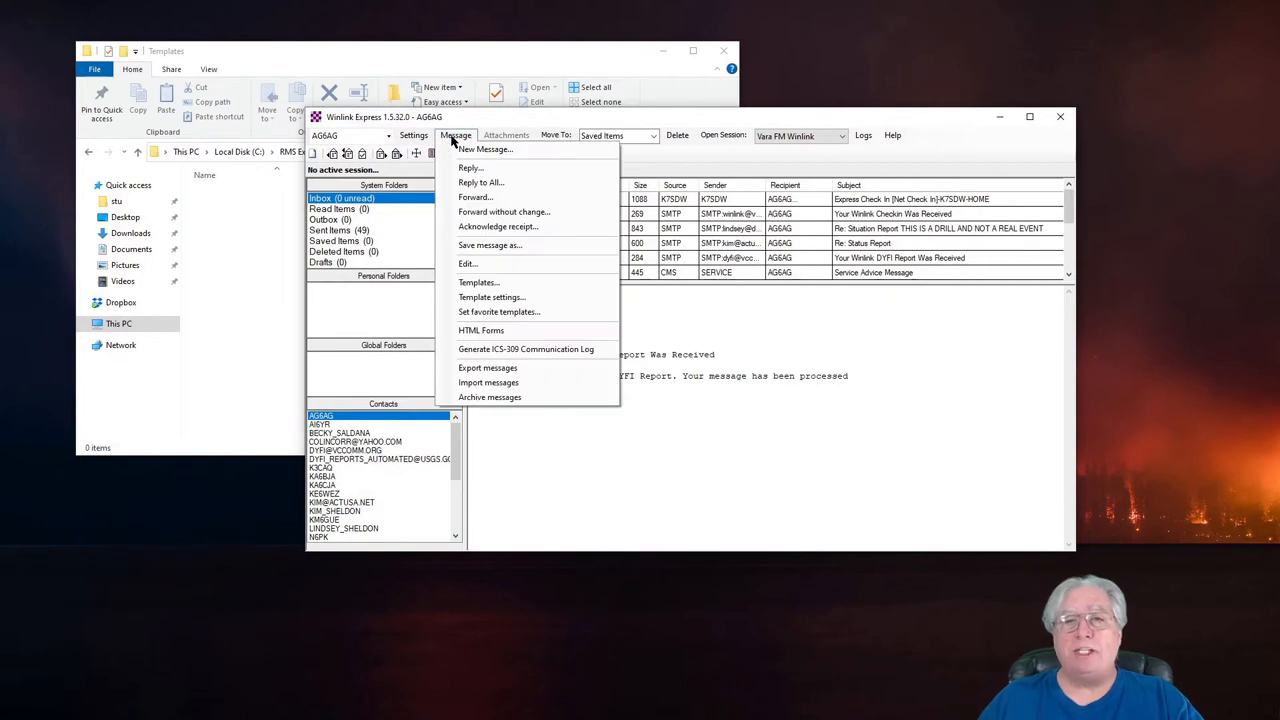
pyautogui.moveTo(478, 282)
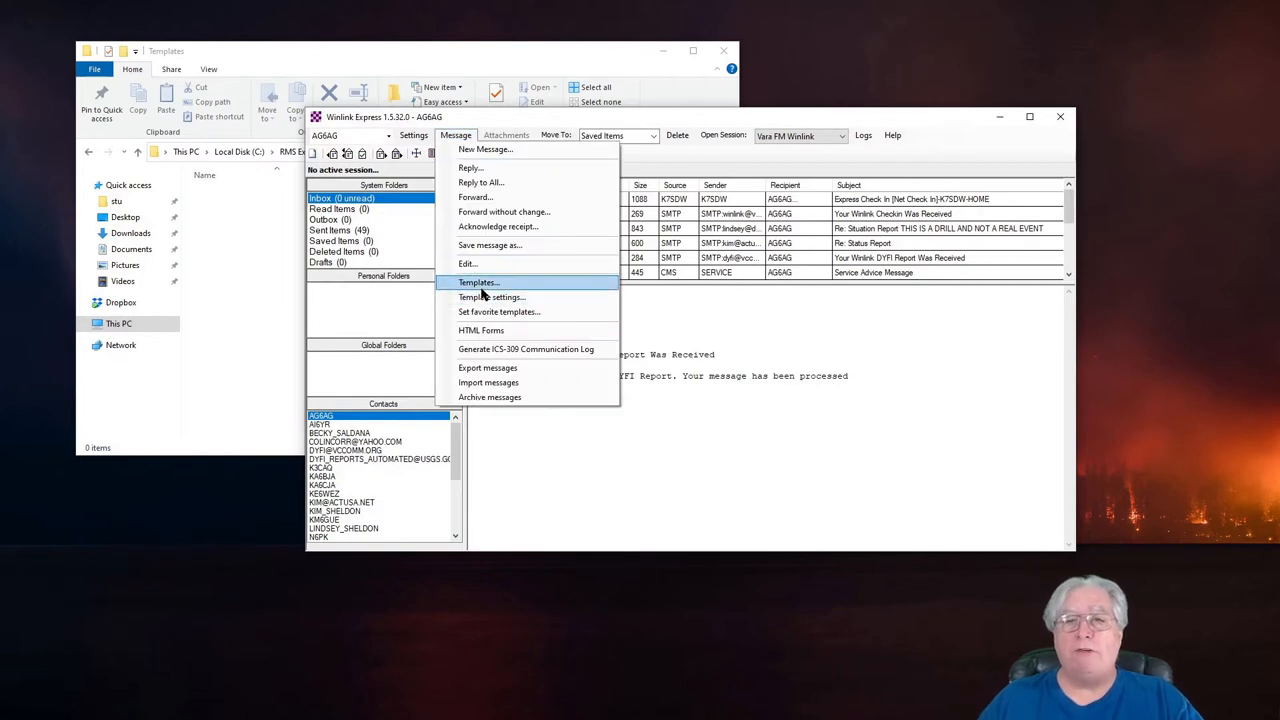
pyautogui.click(478, 282)
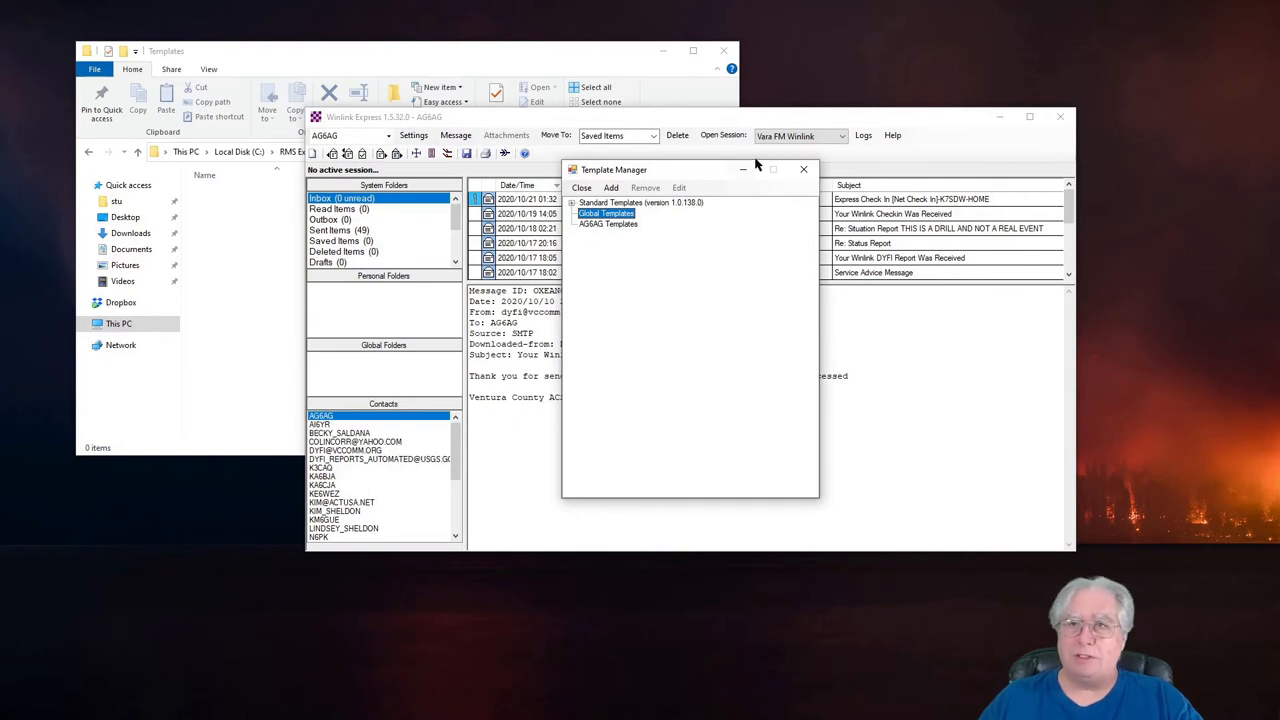
pyautogui.moveTo(804, 168)
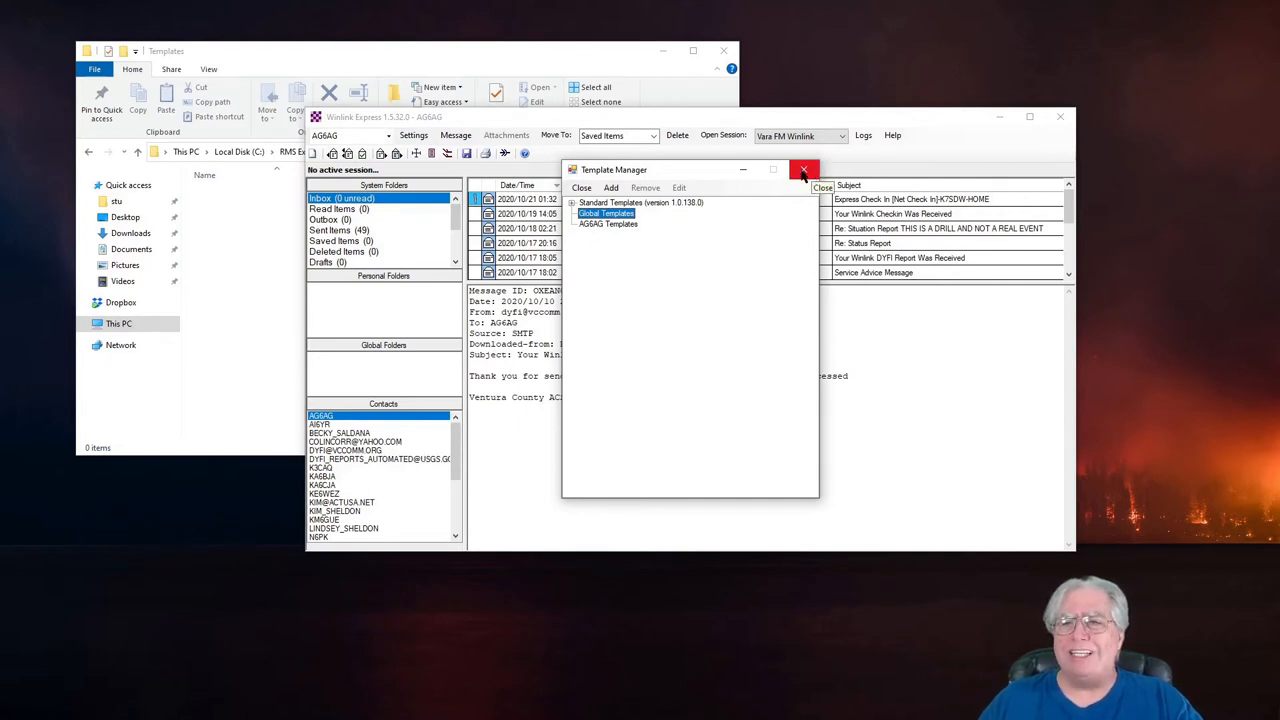
pyautogui.click(804, 168)
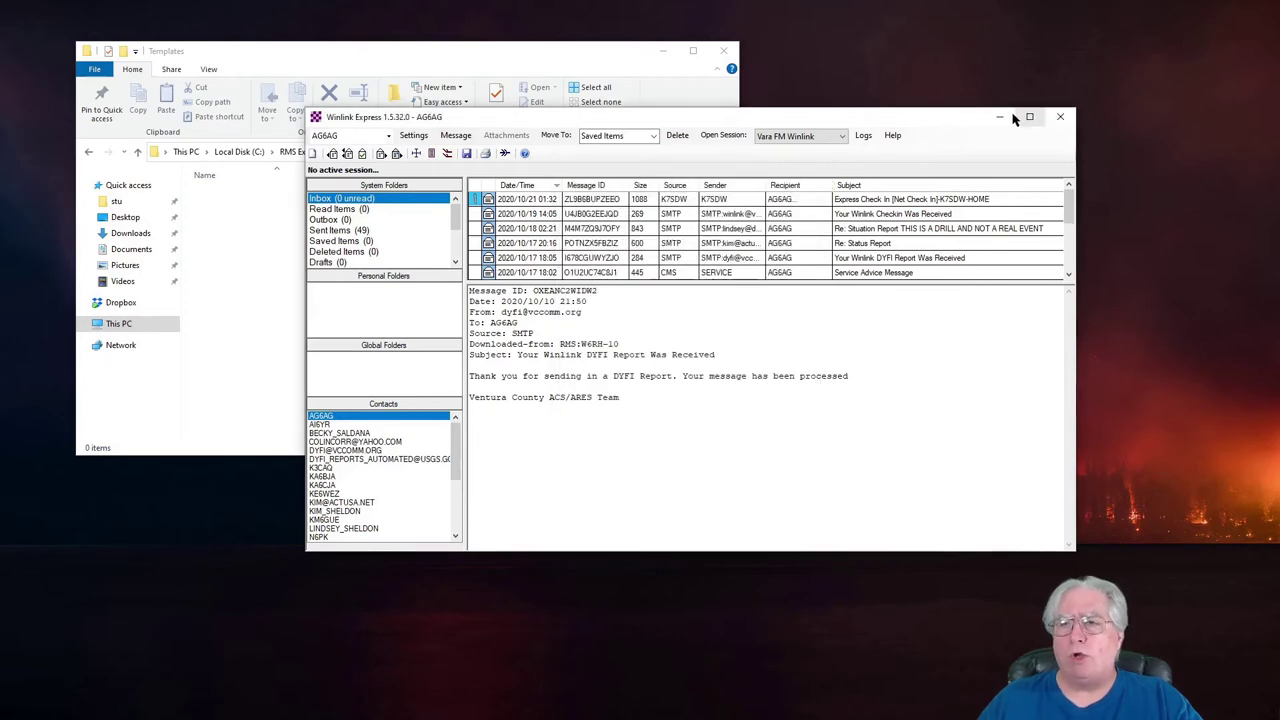
# Minimize Winlink Express to switch over to Google Chrome on a new tab.
pyautogui.click(1060, 116)
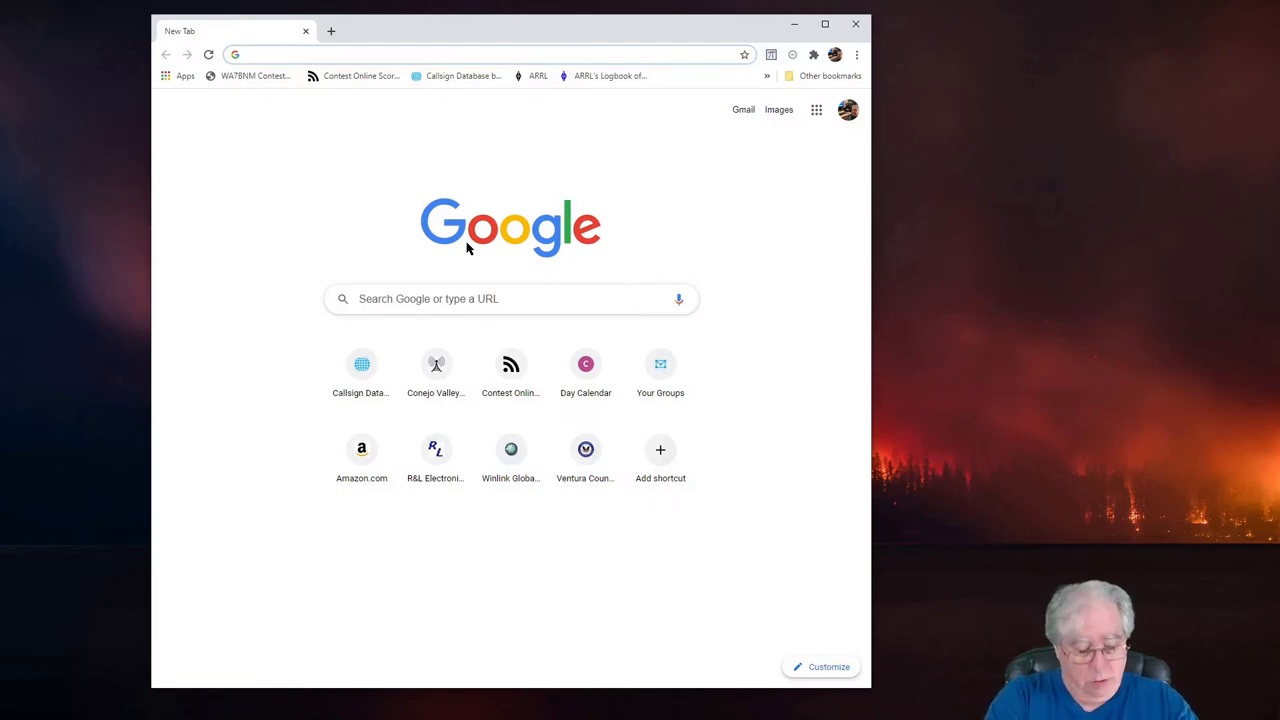
pyautogui.write('vccomm.org')
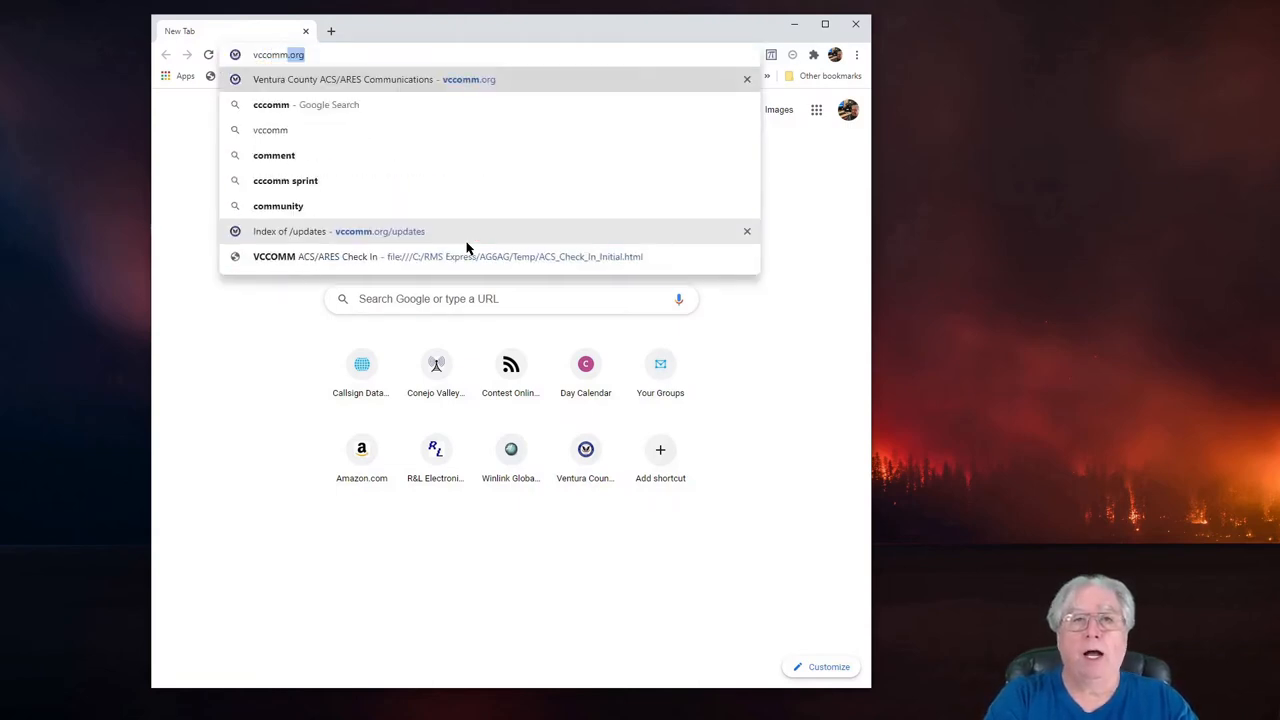
pyautogui.write('/')
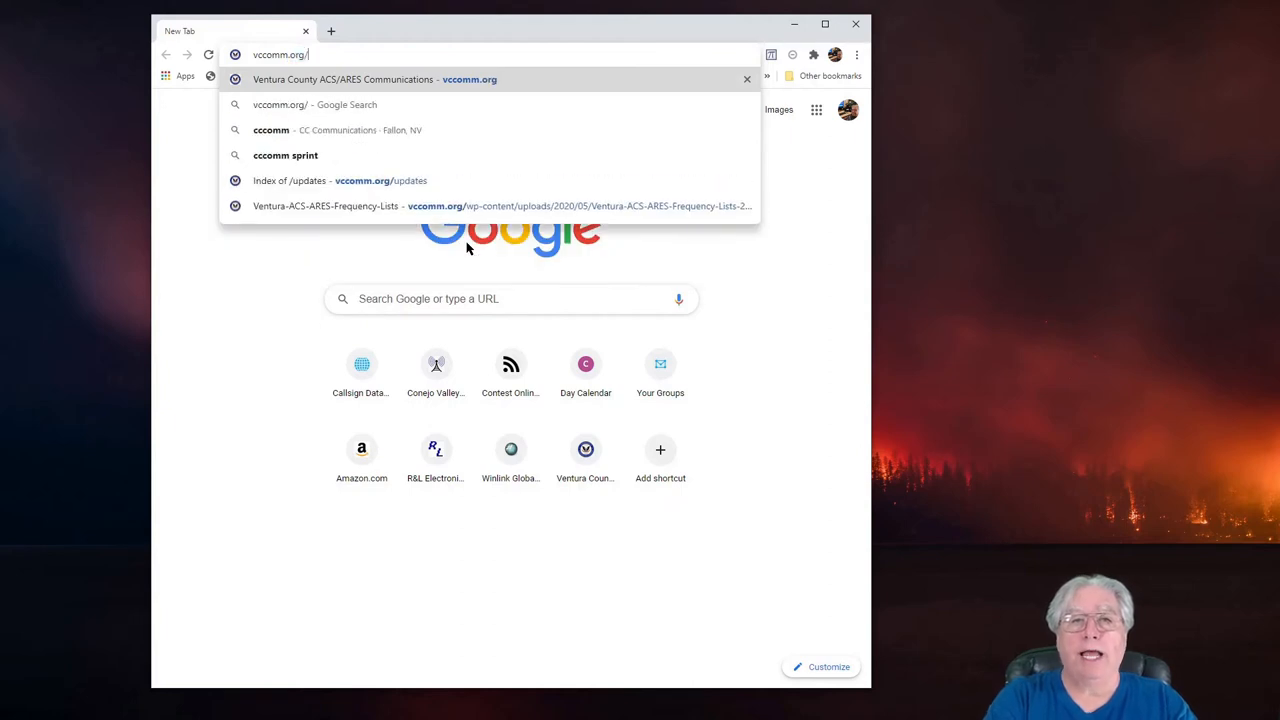
pyautogui.write('update')
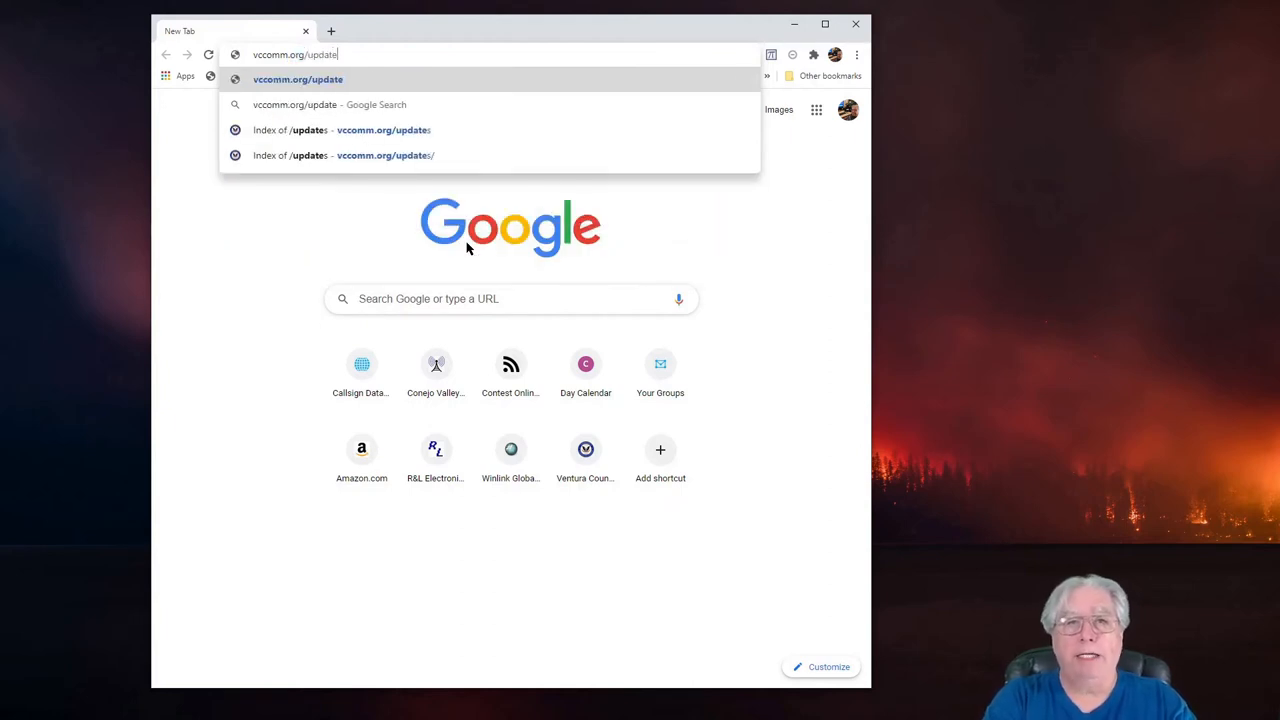
pyautogui.click(344, 156)
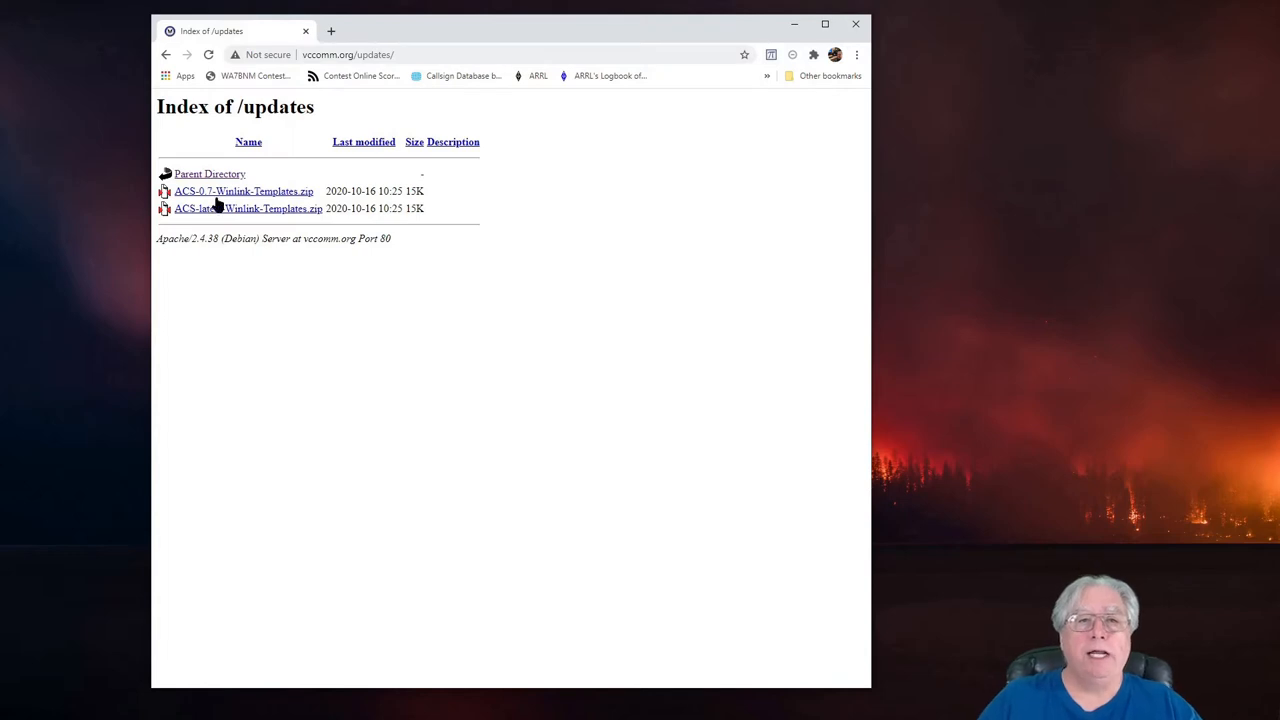
pyautogui.moveTo(268, 232)
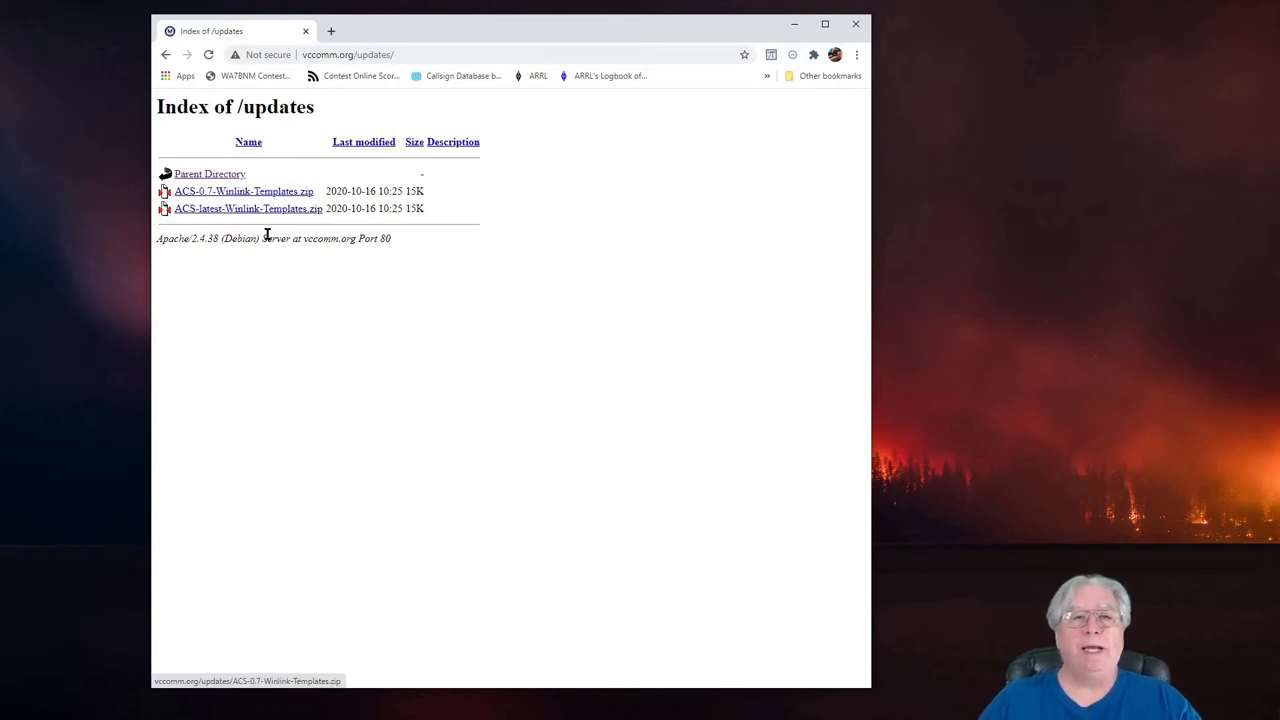
pyautogui.moveTo(238, 300)
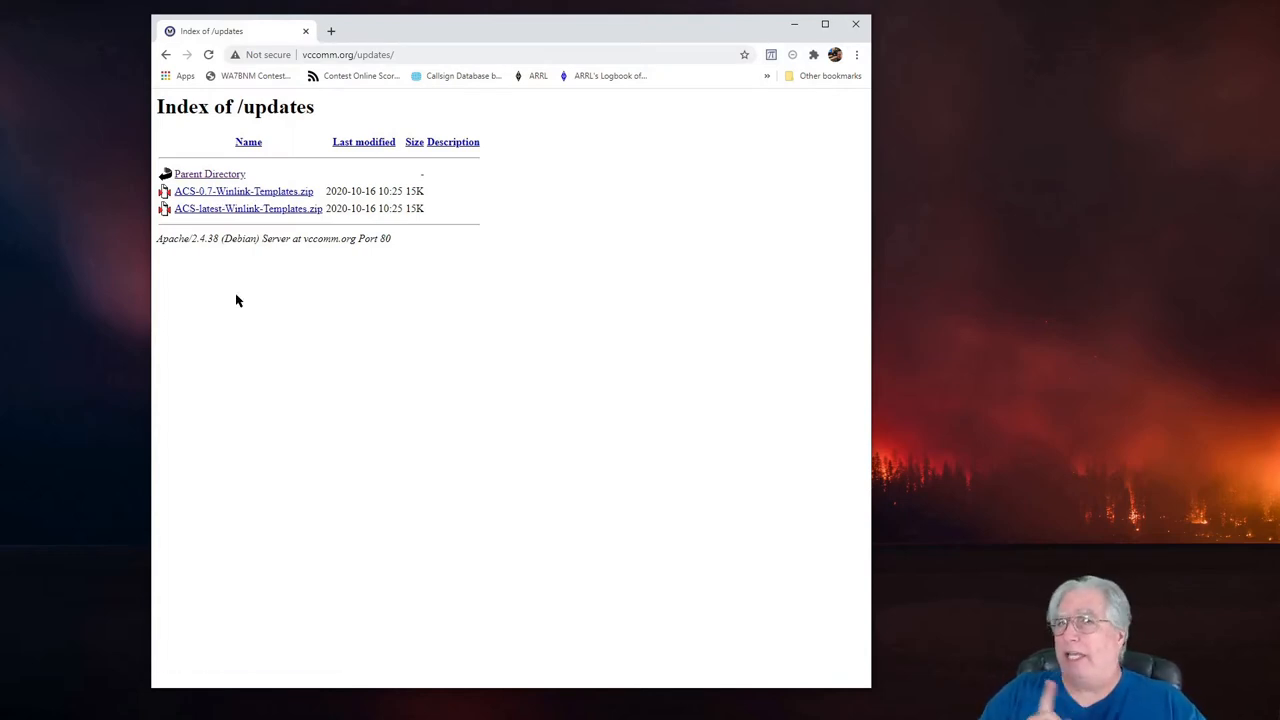
pyautogui.moveTo(212, 196)
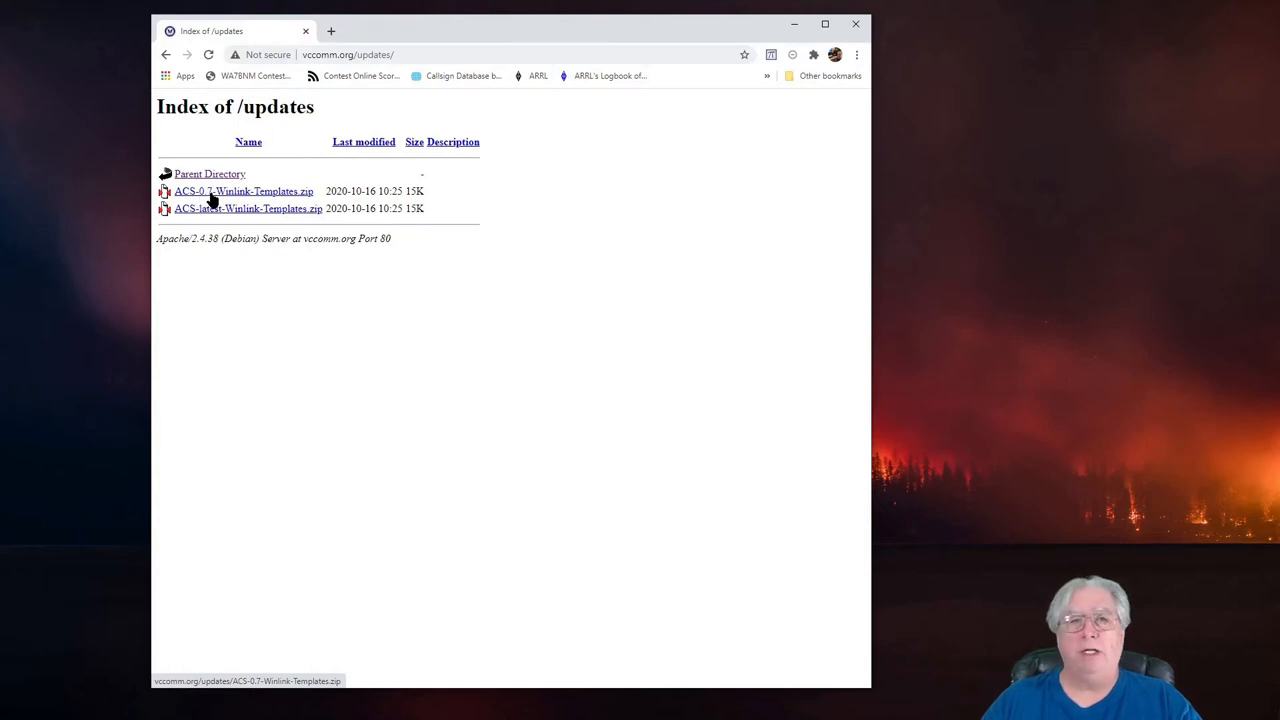
pyautogui.moveTo(216, 218)
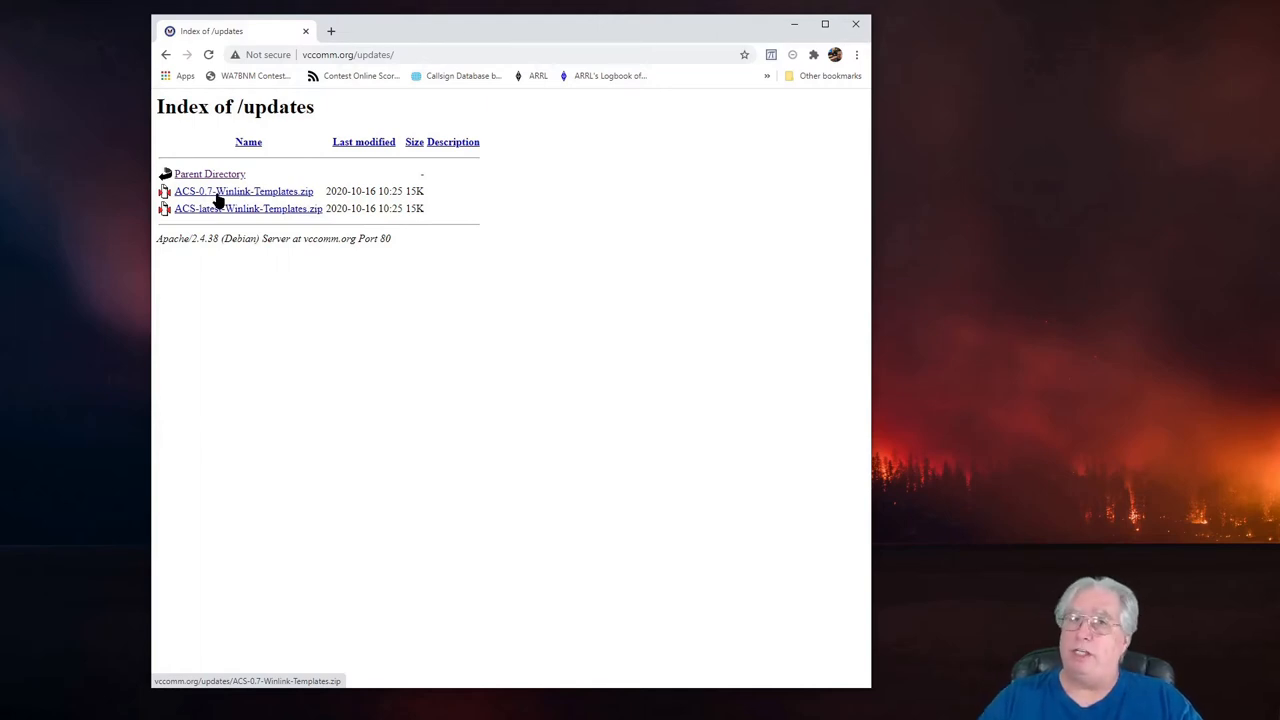
pyautogui.moveTo(228, 198)
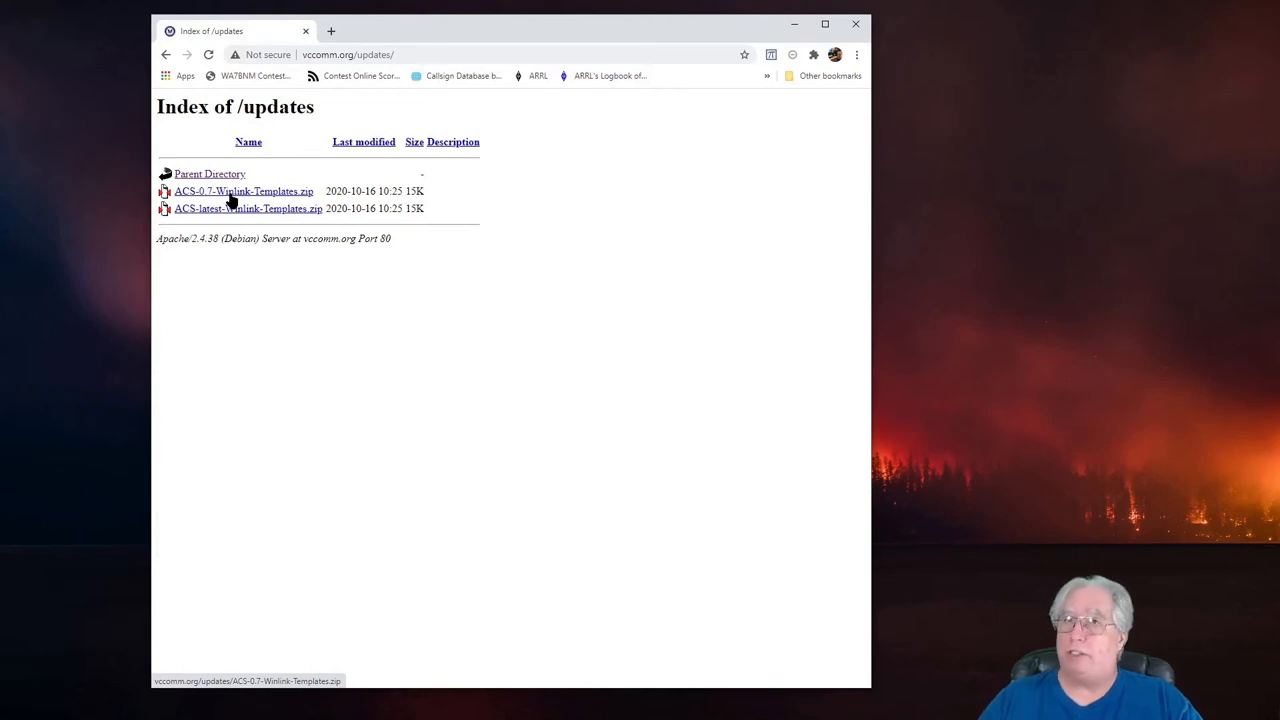
pyautogui.moveTo(230, 212)
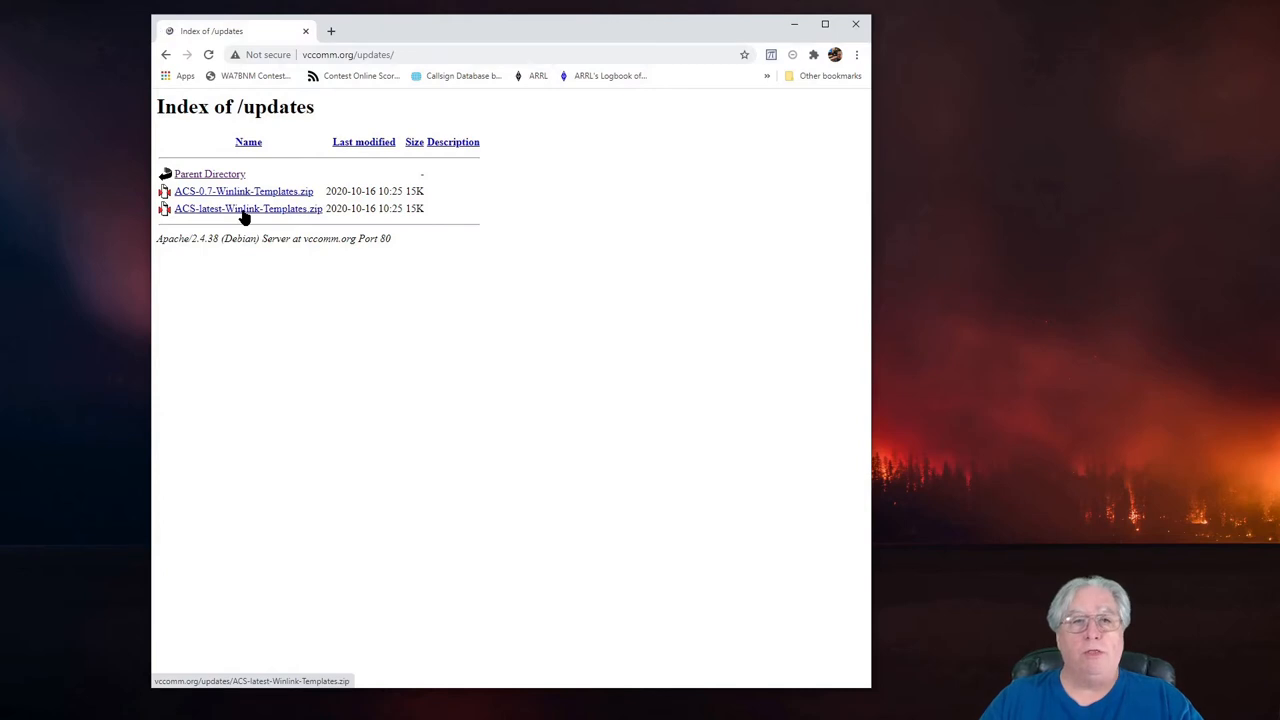
# Download ACS-latest-Winlink-Templates.zip and save it into the Downloads folder.
pyautogui.click(248, 208)
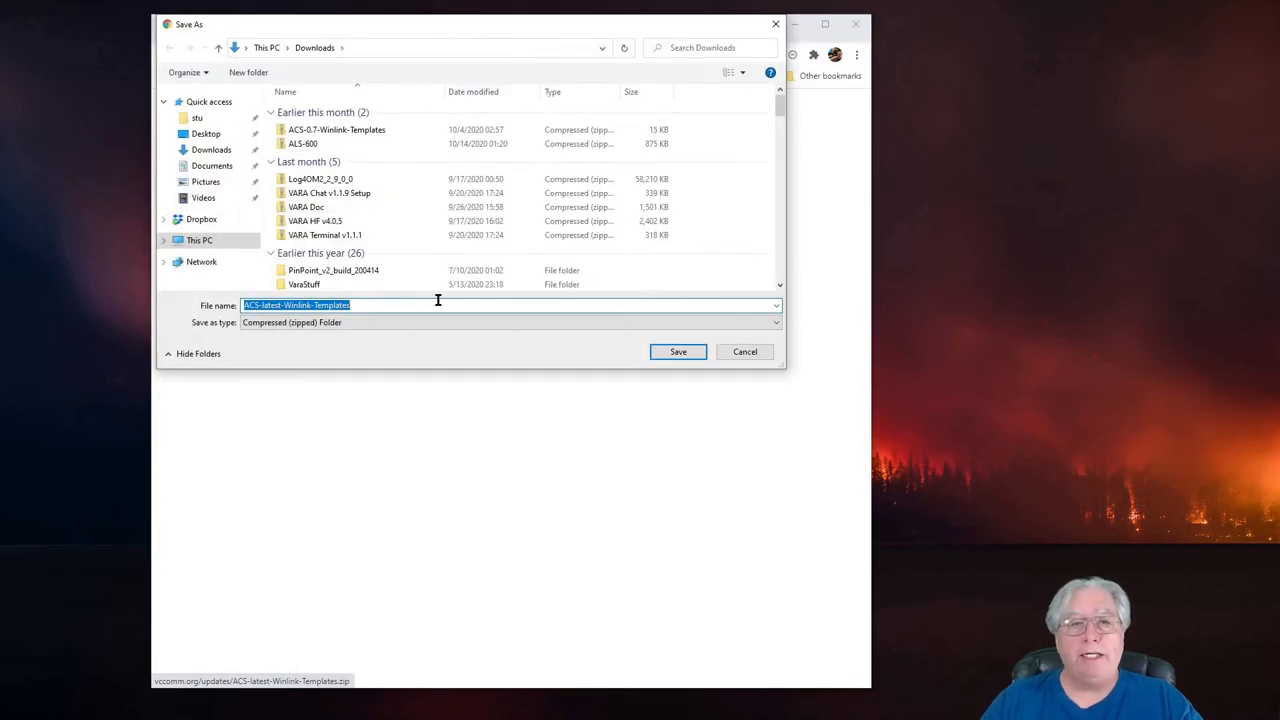
pyautogui.moveTo(532, 360)
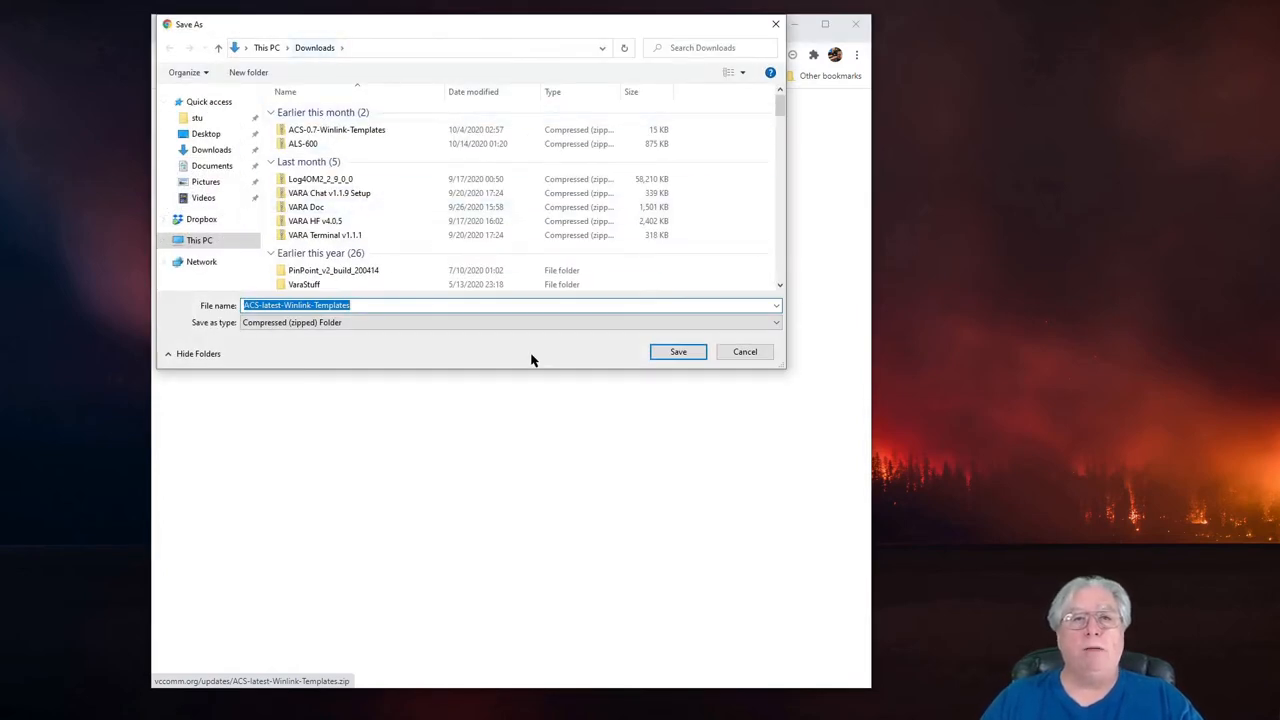
pyautogui.moveTo(678, 352)
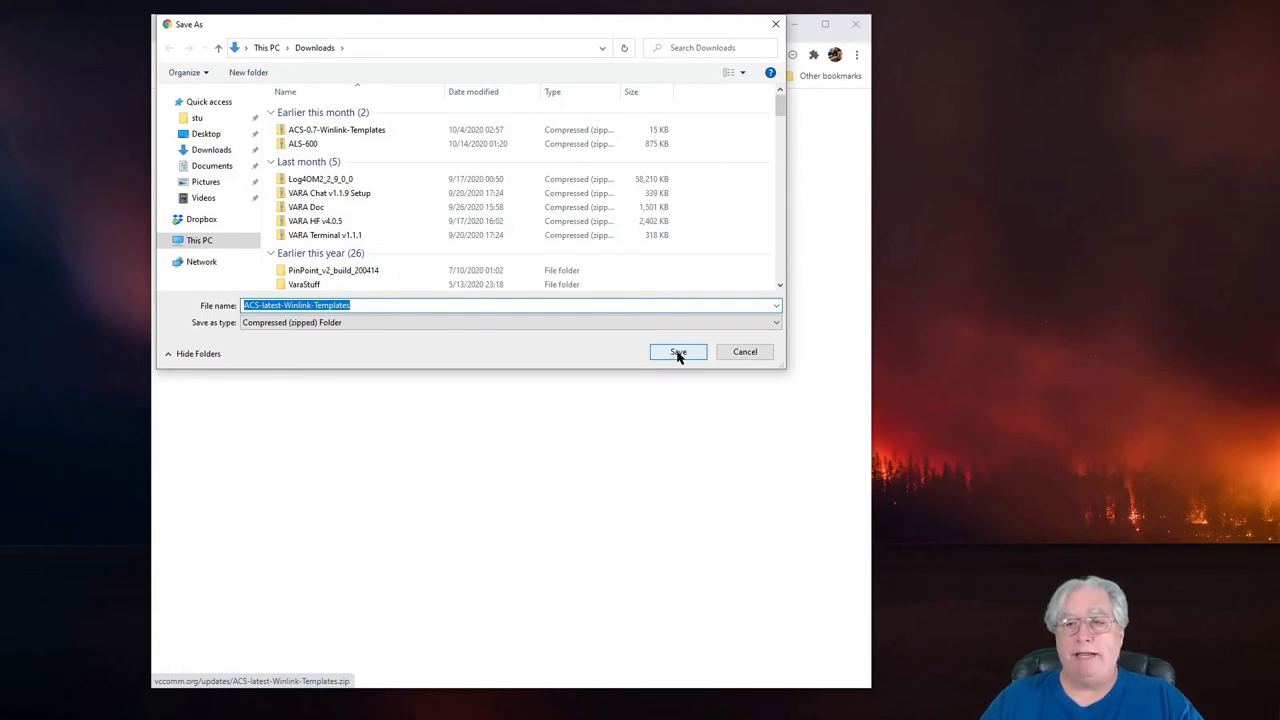
pyautogui.click(676, 352)
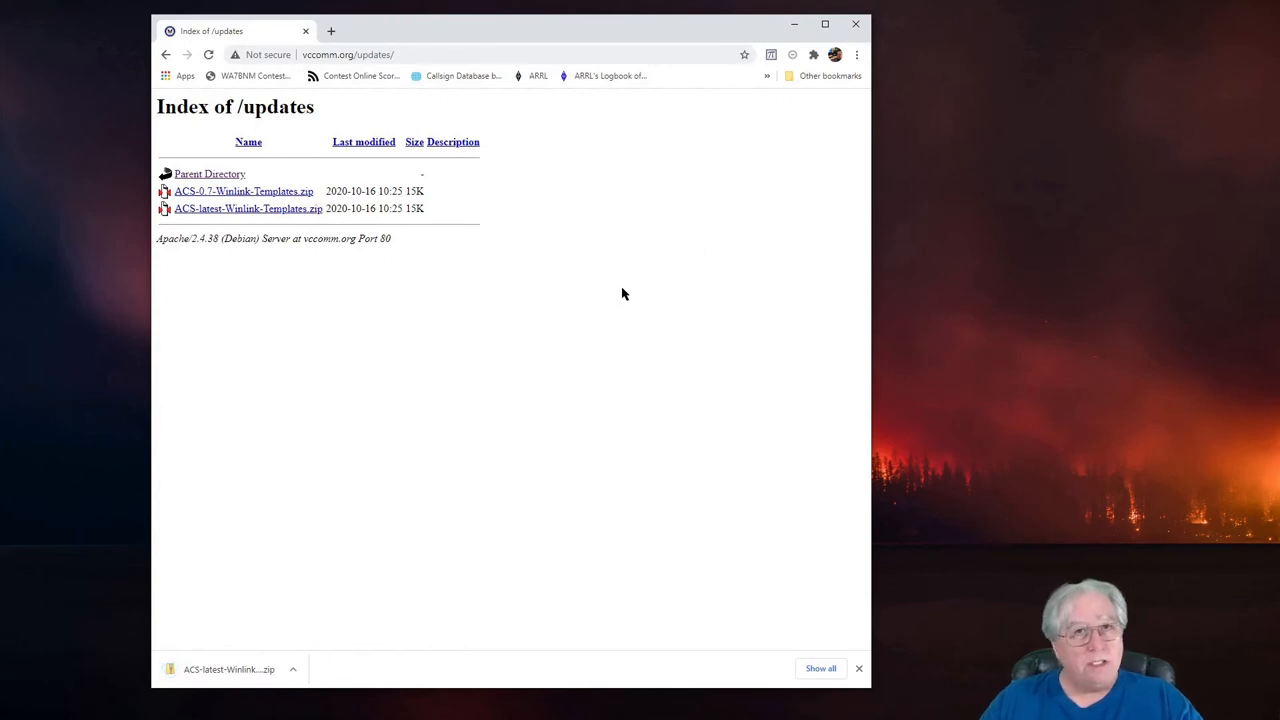
pyautogui.moveTo(476, 258)
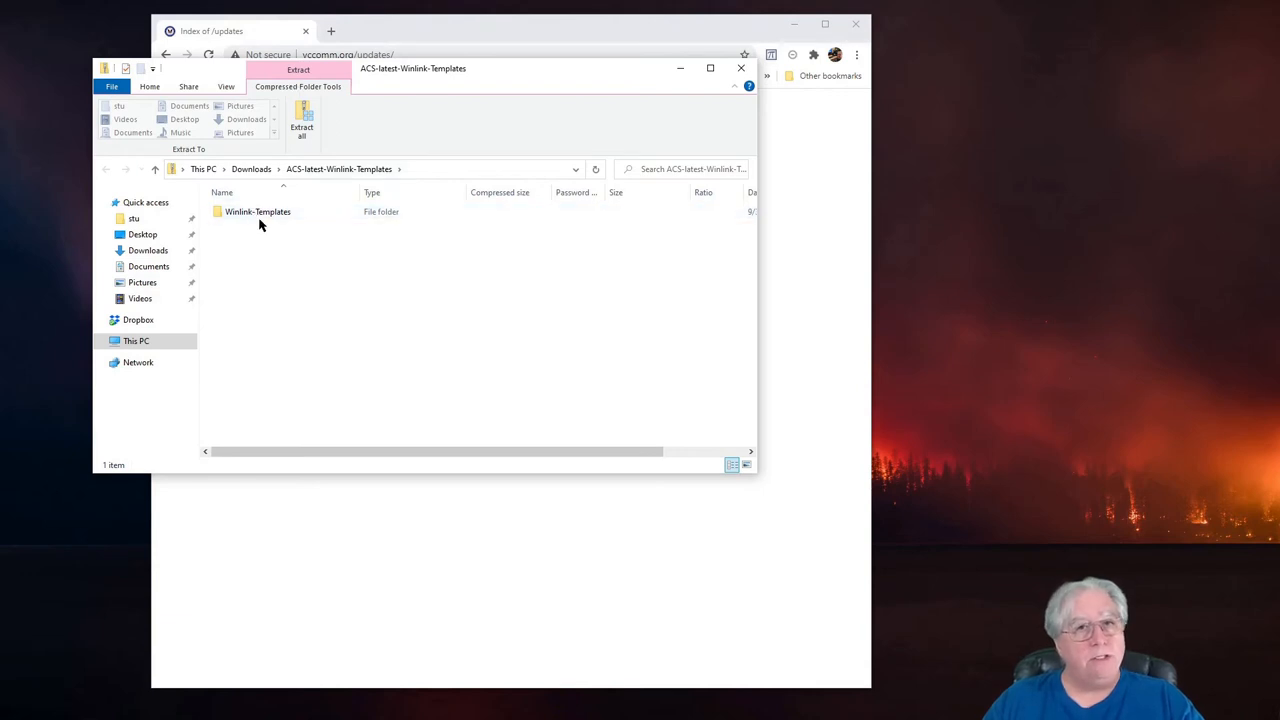
# Browse the zip's Winlink-Templates folder and look at its Instructions folder.
pyautogui.click(258, 212)
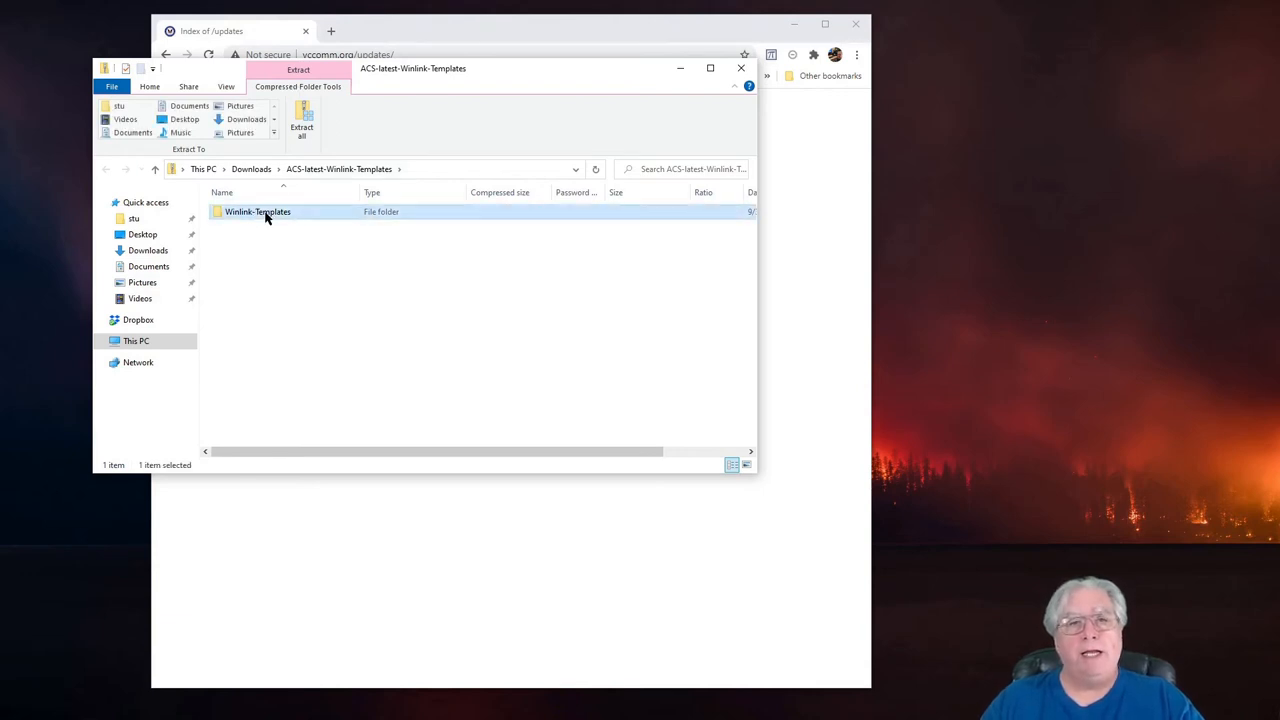
pyautogui.doubleClick(256, 212)
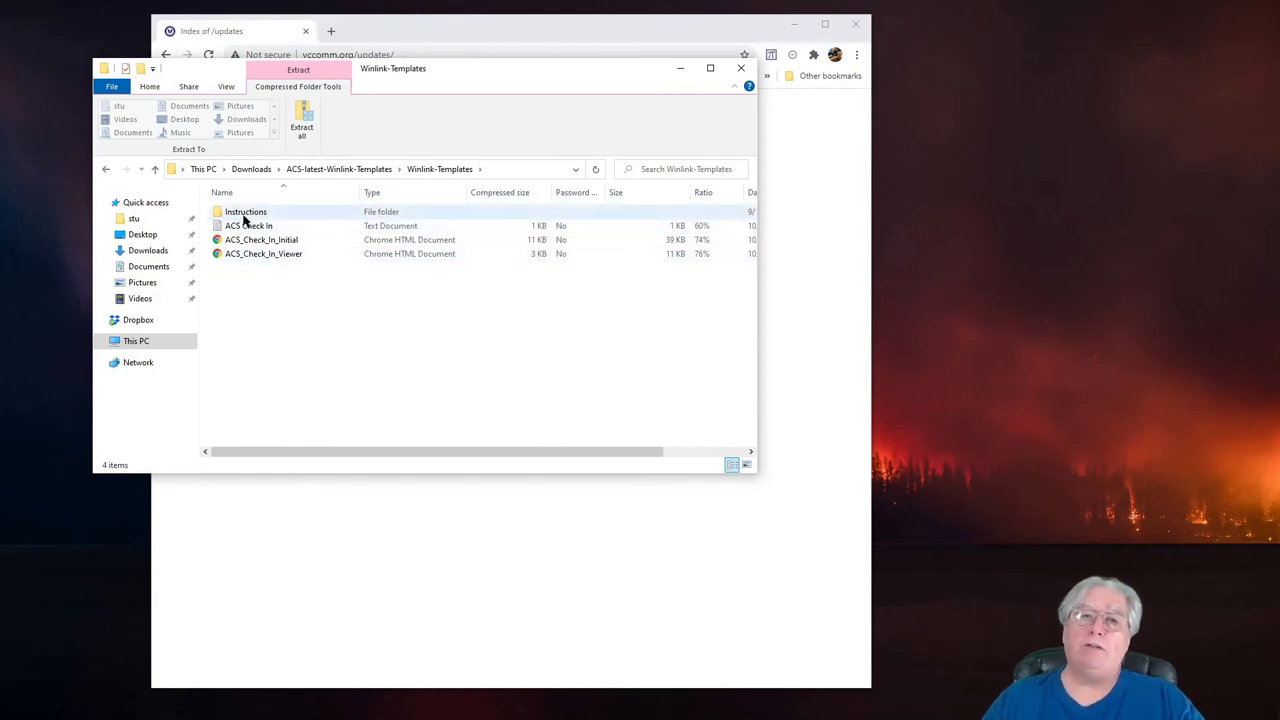
pyautogui.click(244, 212)
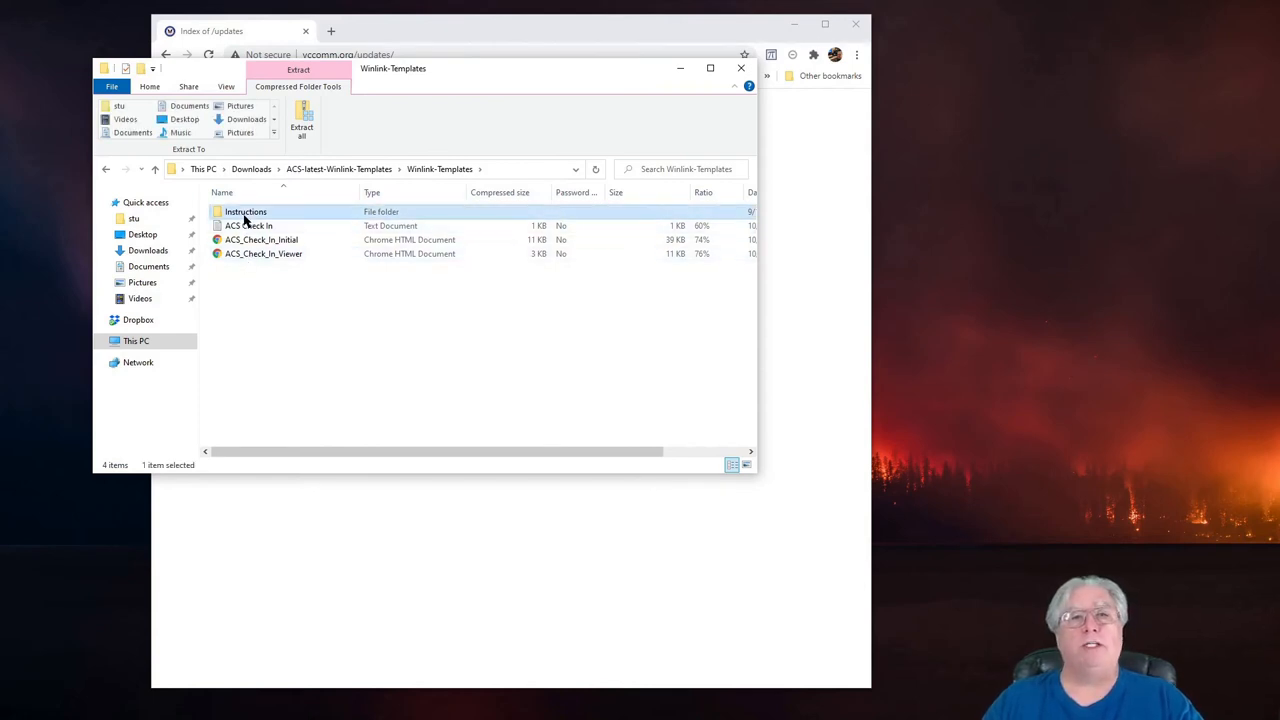
pyautogui.doubleClick(244, 212)
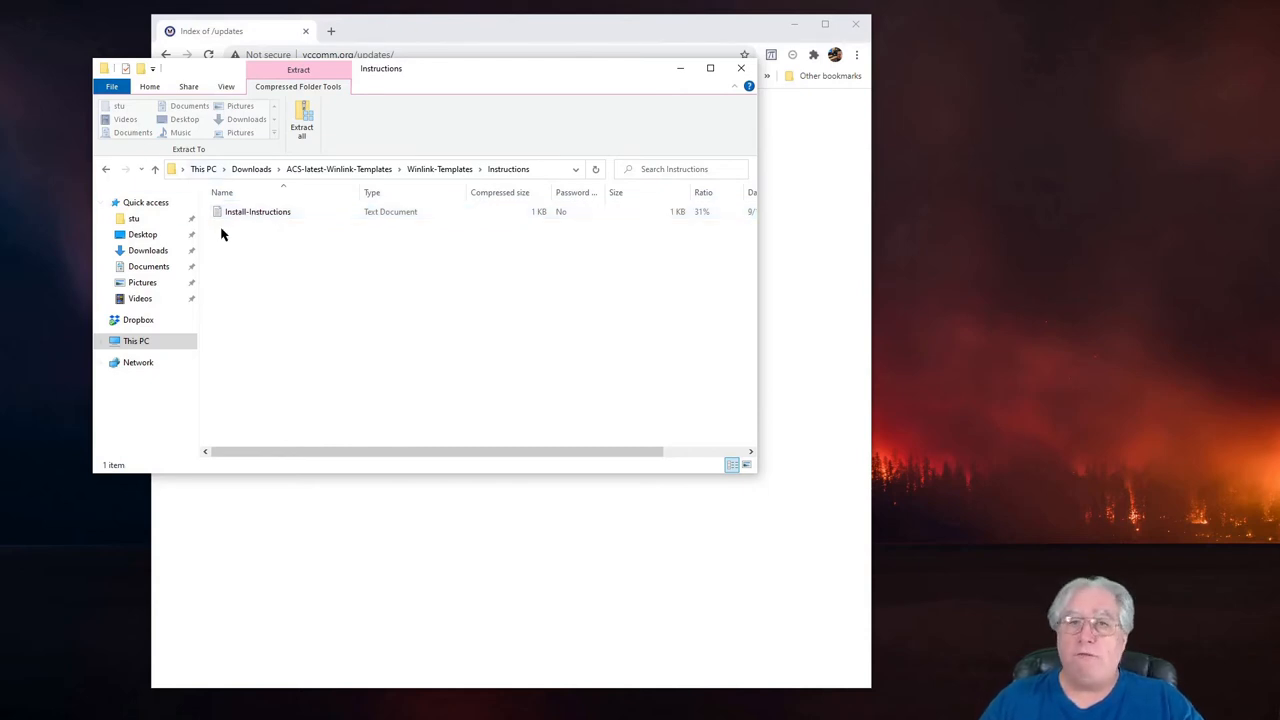
pyautogui.moveTo(440, 168)
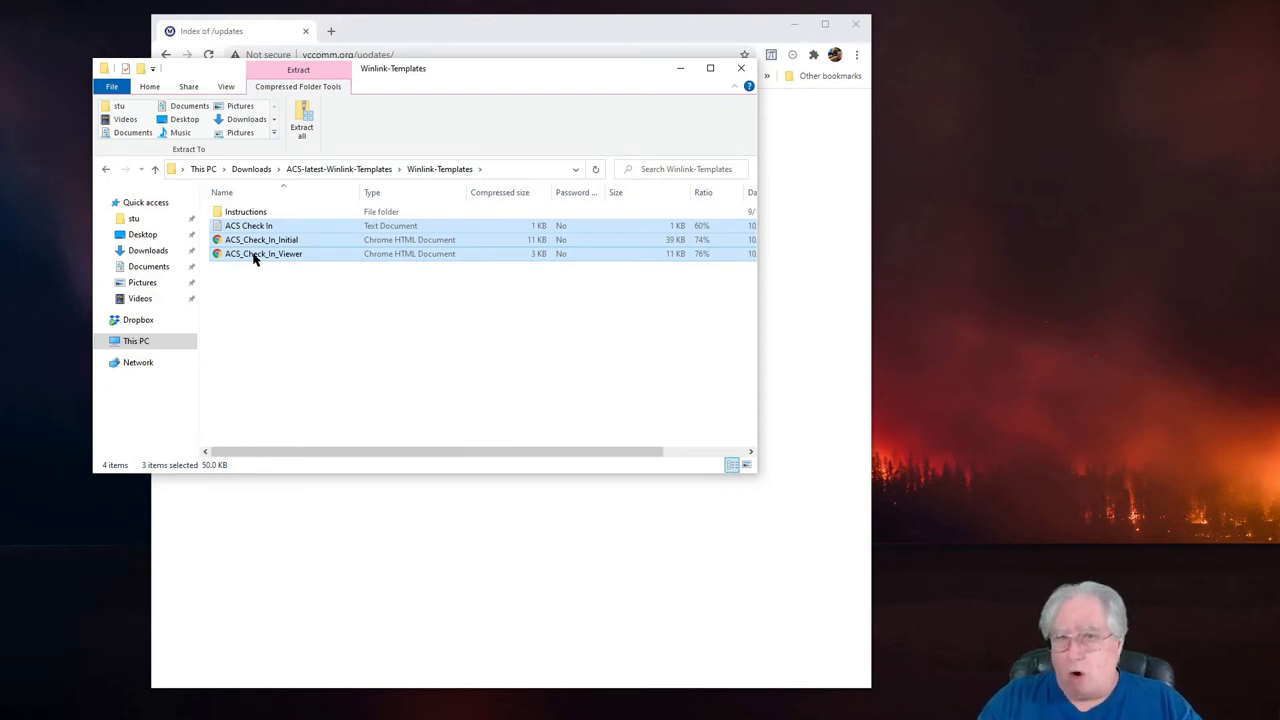
# Copy the three ACS check-in template files and head to This PC.
pyautogui.rightClick(264, 252)
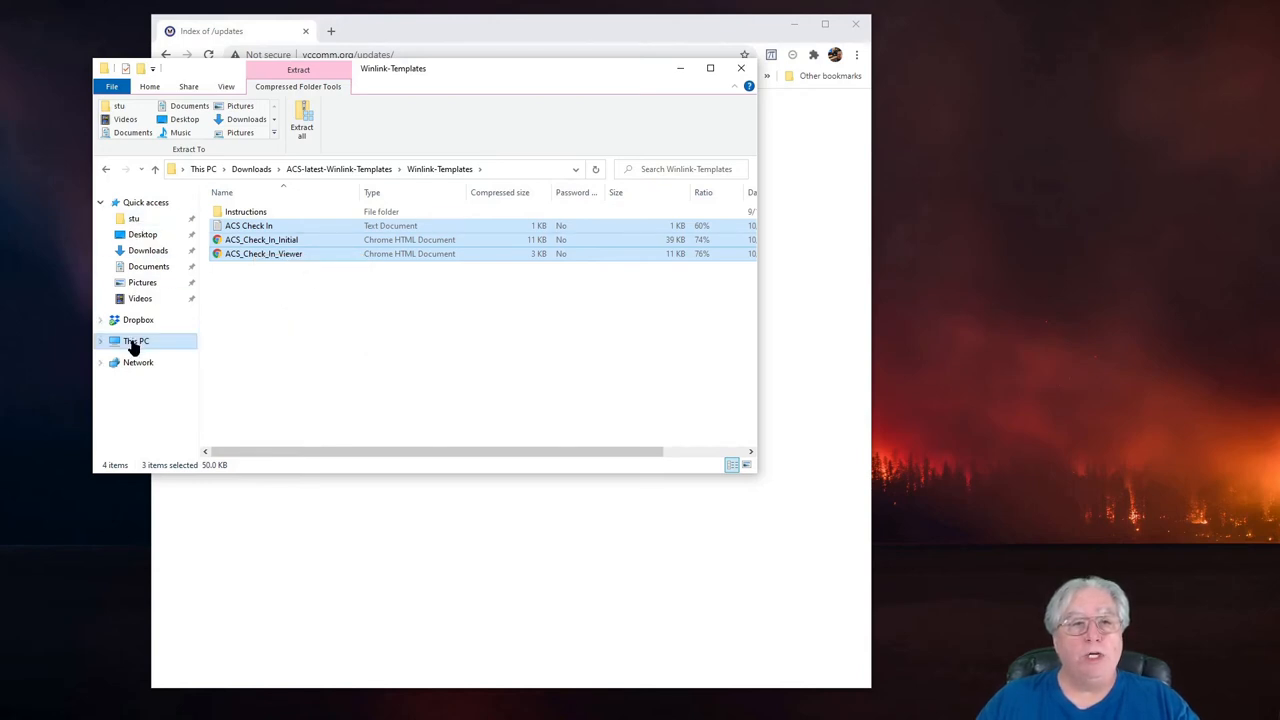
pyautogui.click(136, 340)
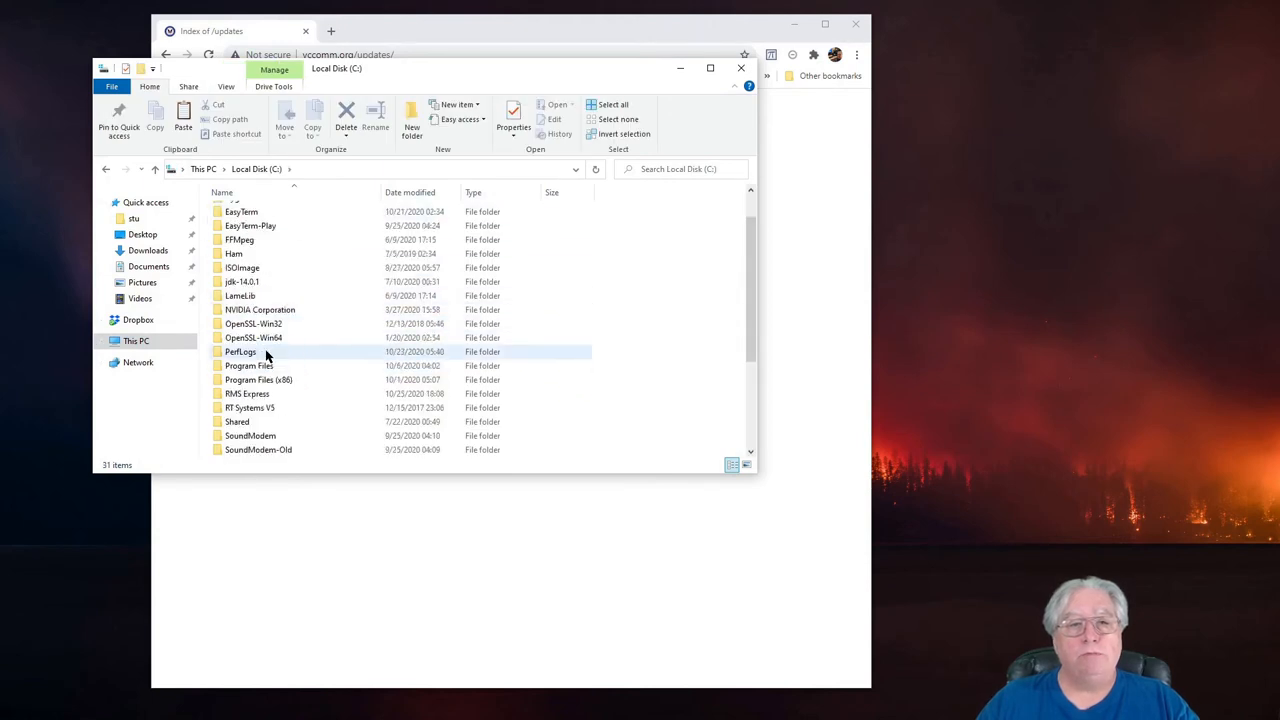
# Paste the three ACS Check In files into C:\RMS Express\Global Folders\Templates.
pyautogui.doubleClick(248, 392)
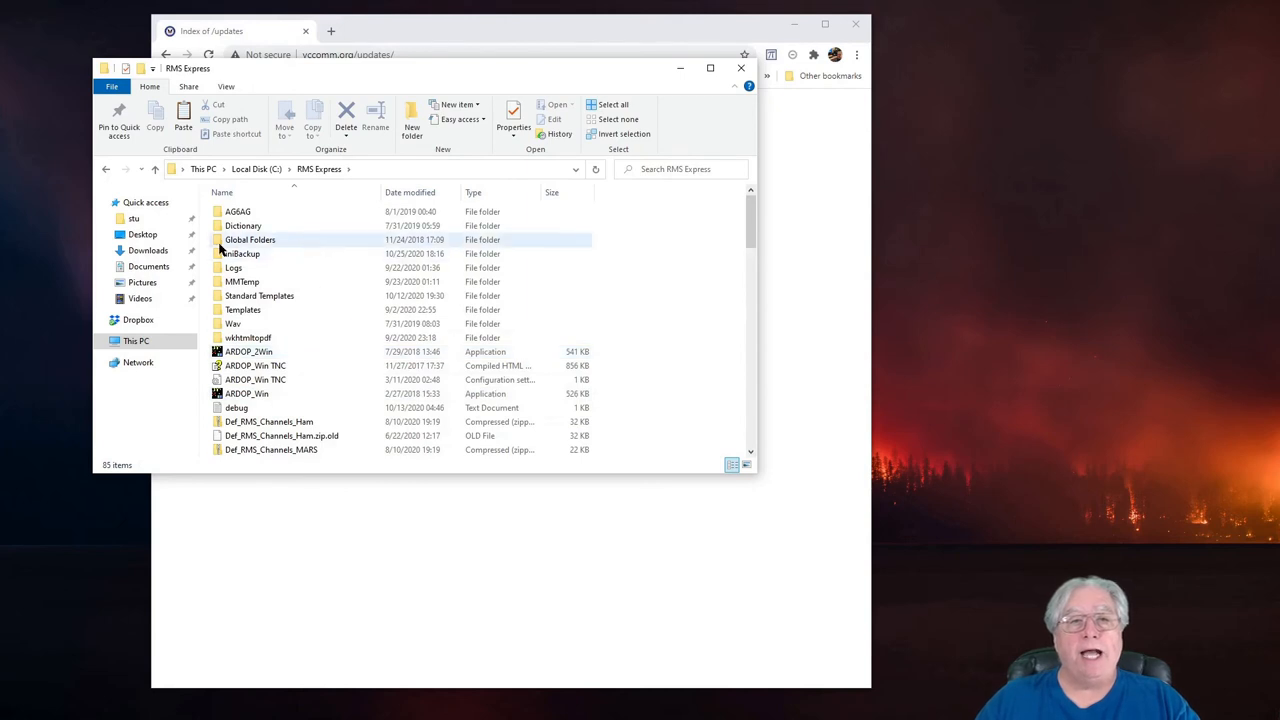
pyautogui.doubleClick(250, 240)
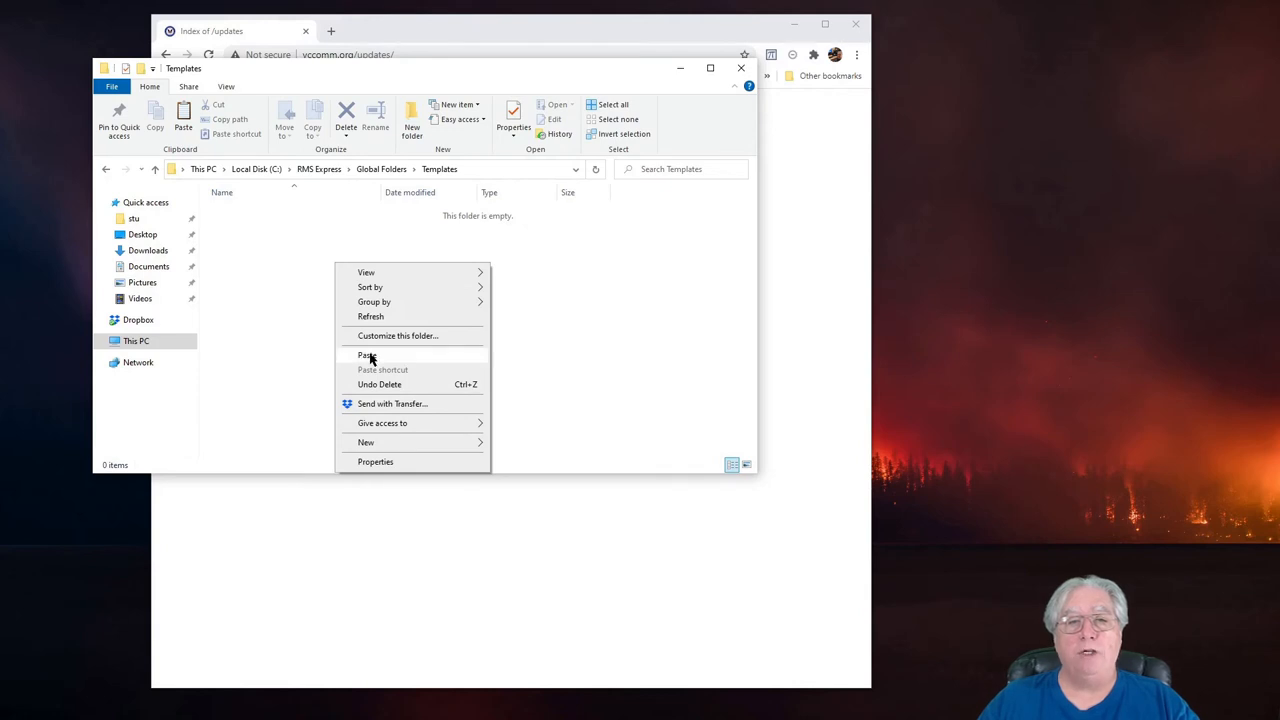
pyautogui.click(368, 354)
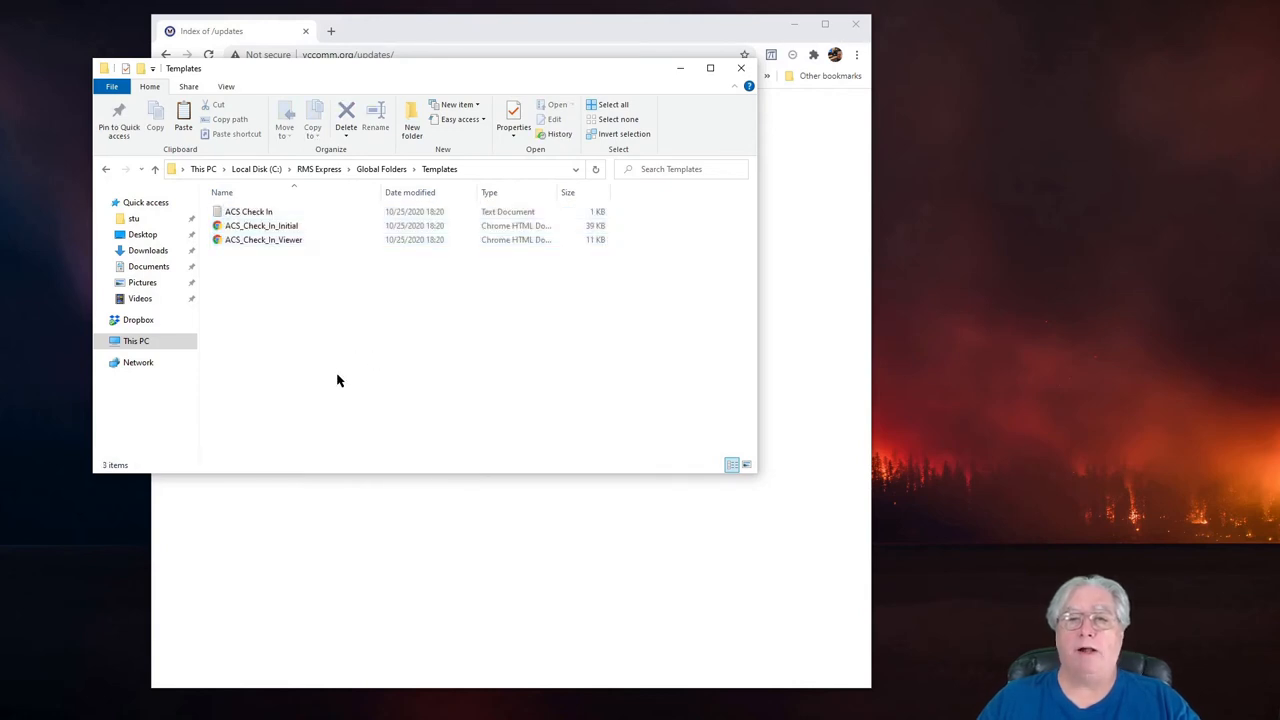
pyautogui.moveTo(416, 470)
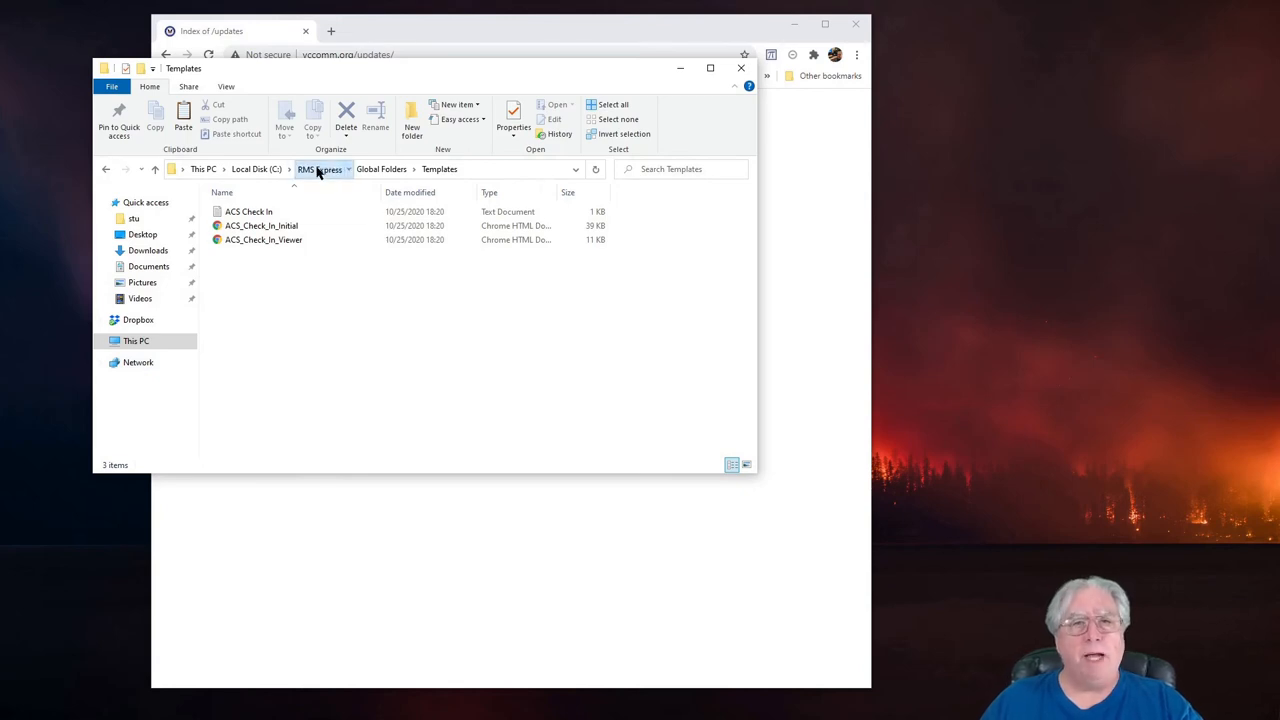
pyautogui.click(320, 168)
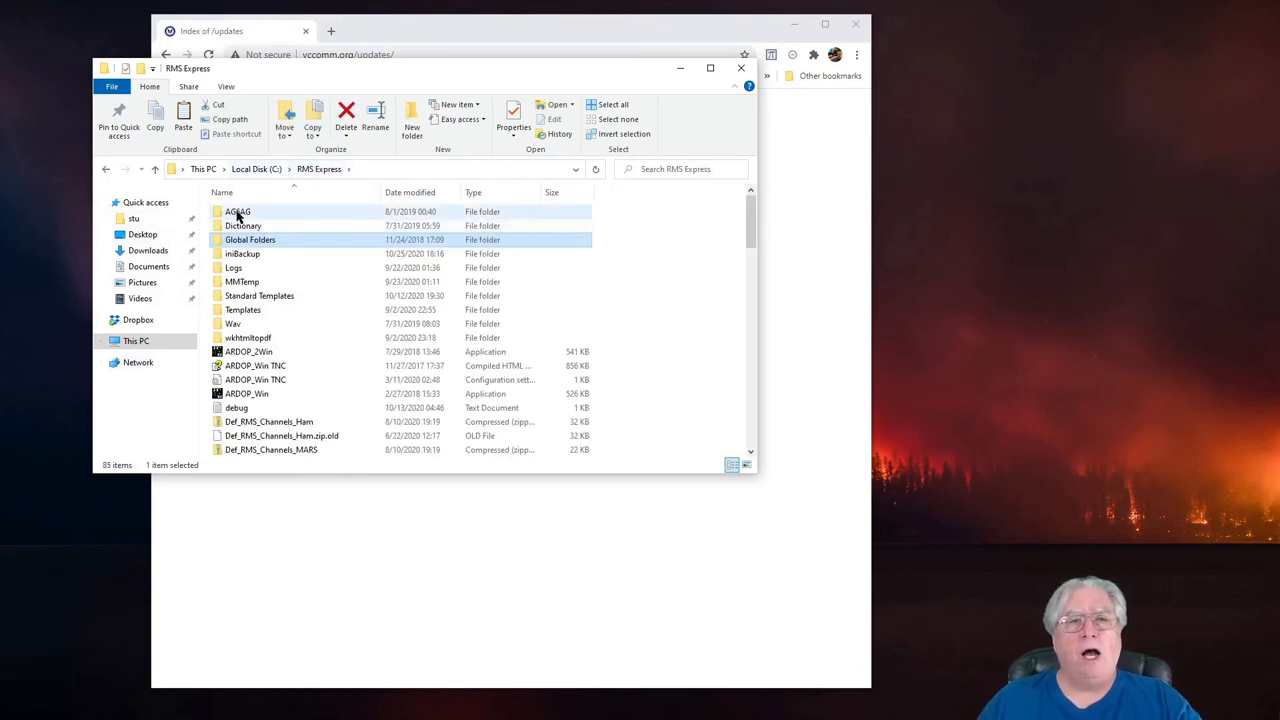
pyautogui.doubleClick(238, 212)
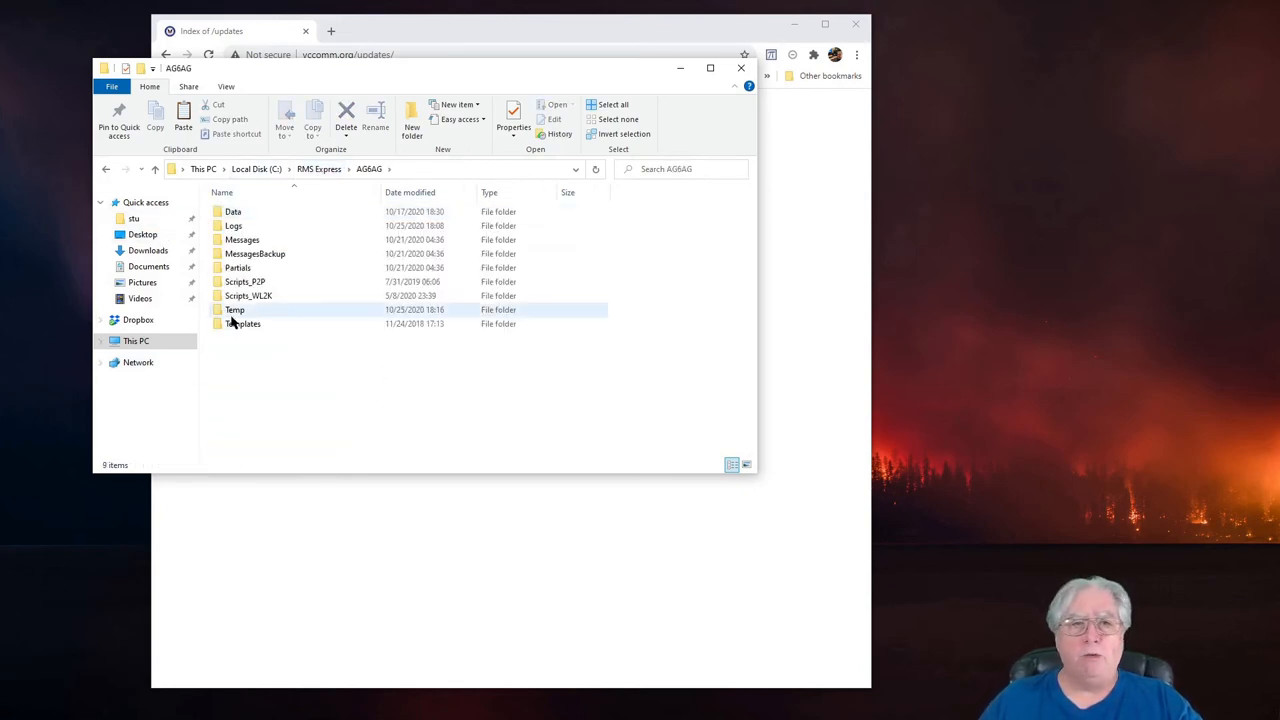
pyautogui.doubleClick(244, 324)
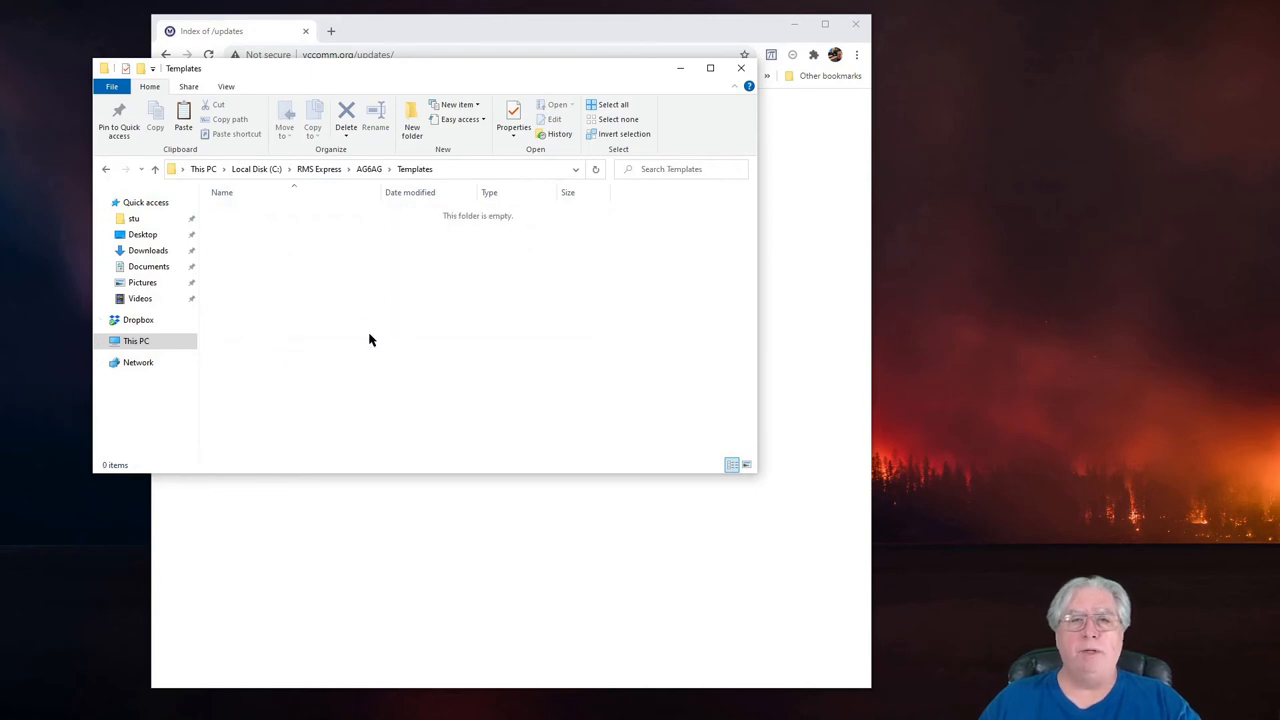
pyautogui.moveTo(326, 272)
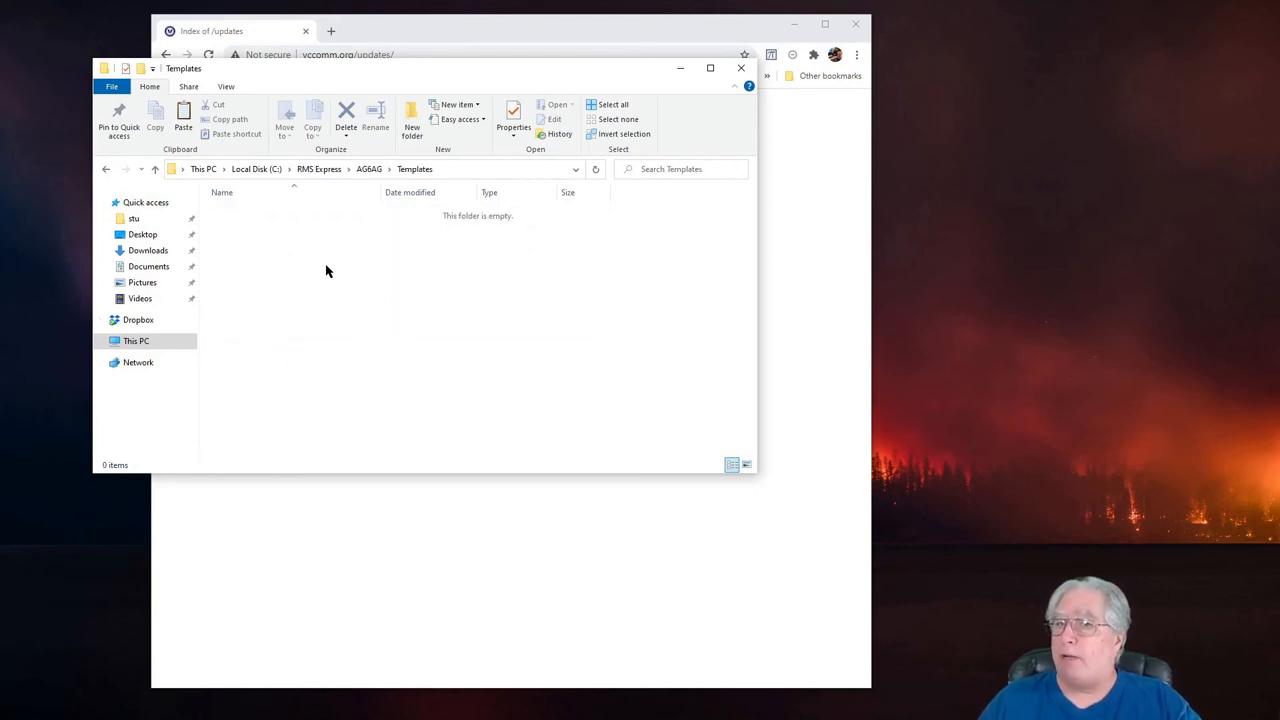
pyautogui.moveTo(312, 248)
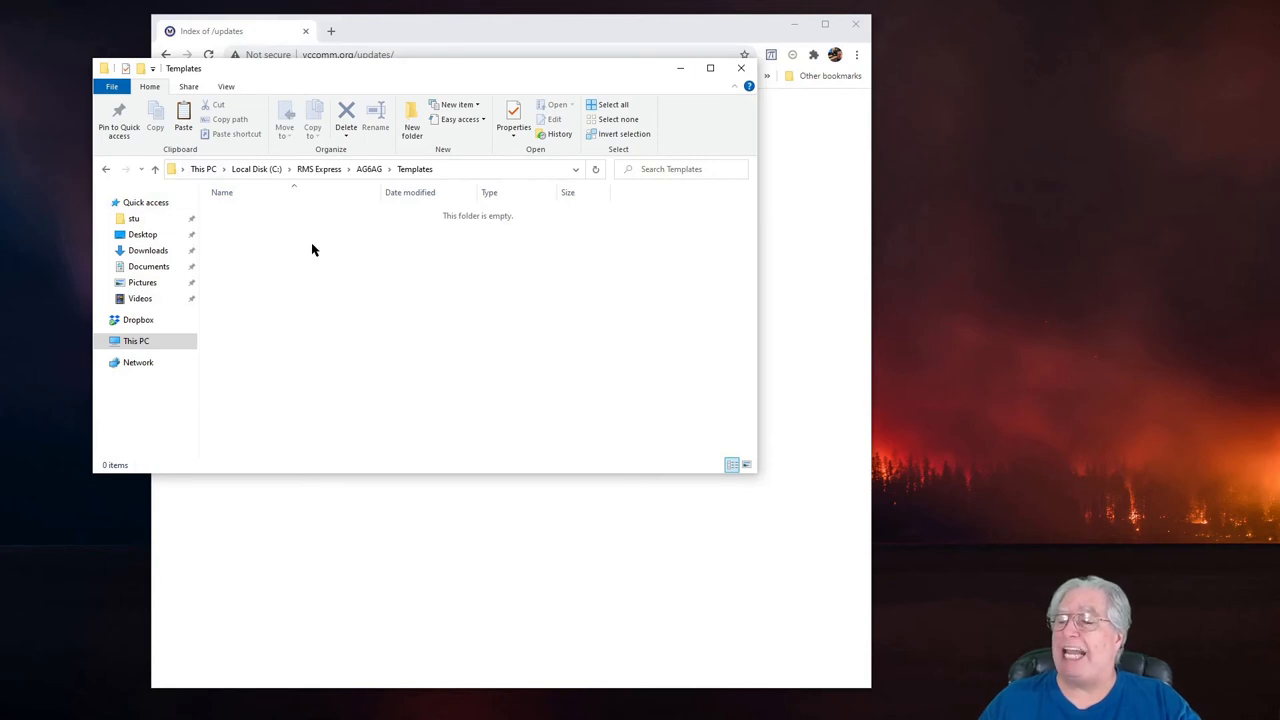
pyautogui.moveTo(292, 268)
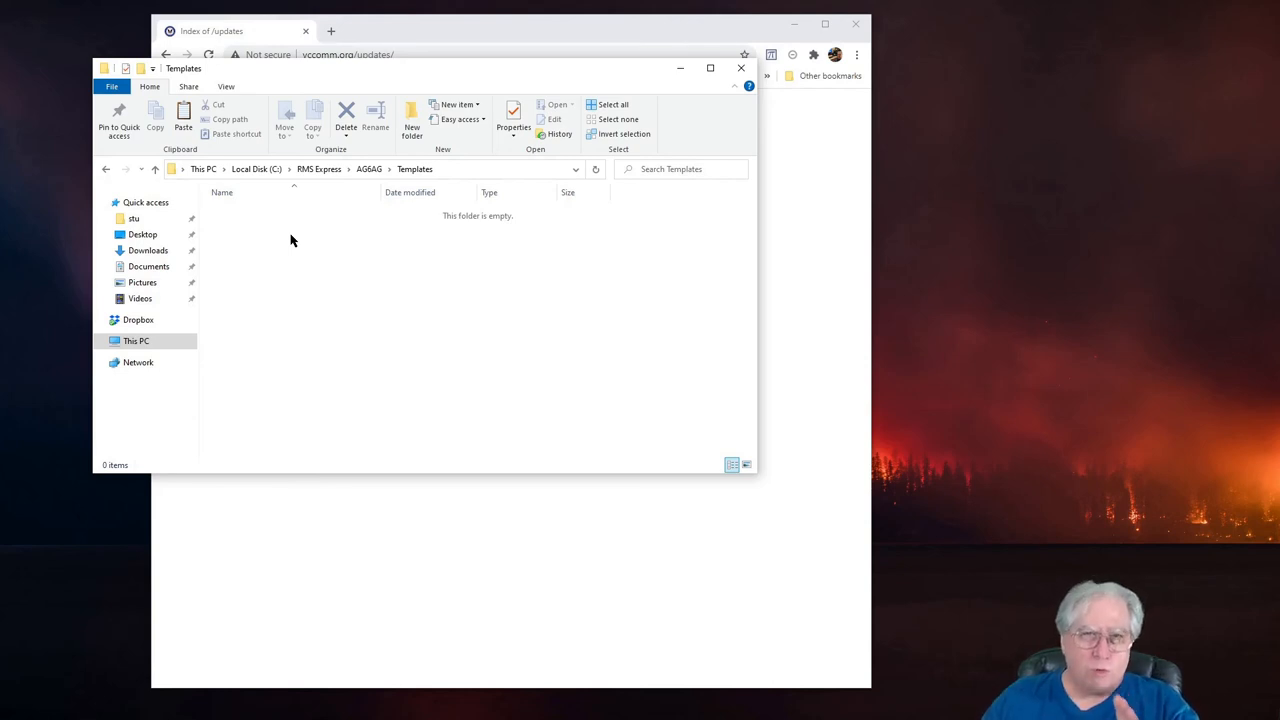
pyautogui.moveTo(224, 190)
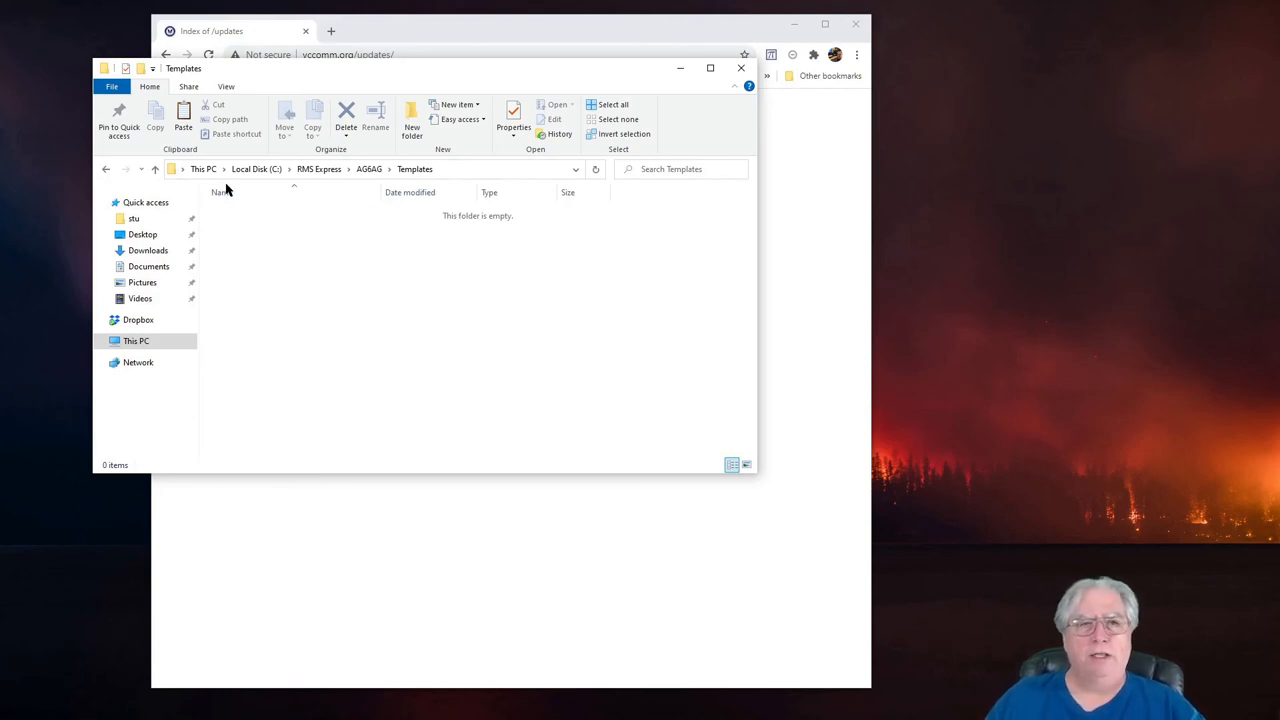
# Return to Global Folders\Templates and select the ACS Check In text file among the three.
pyautogui.click(320, 168)
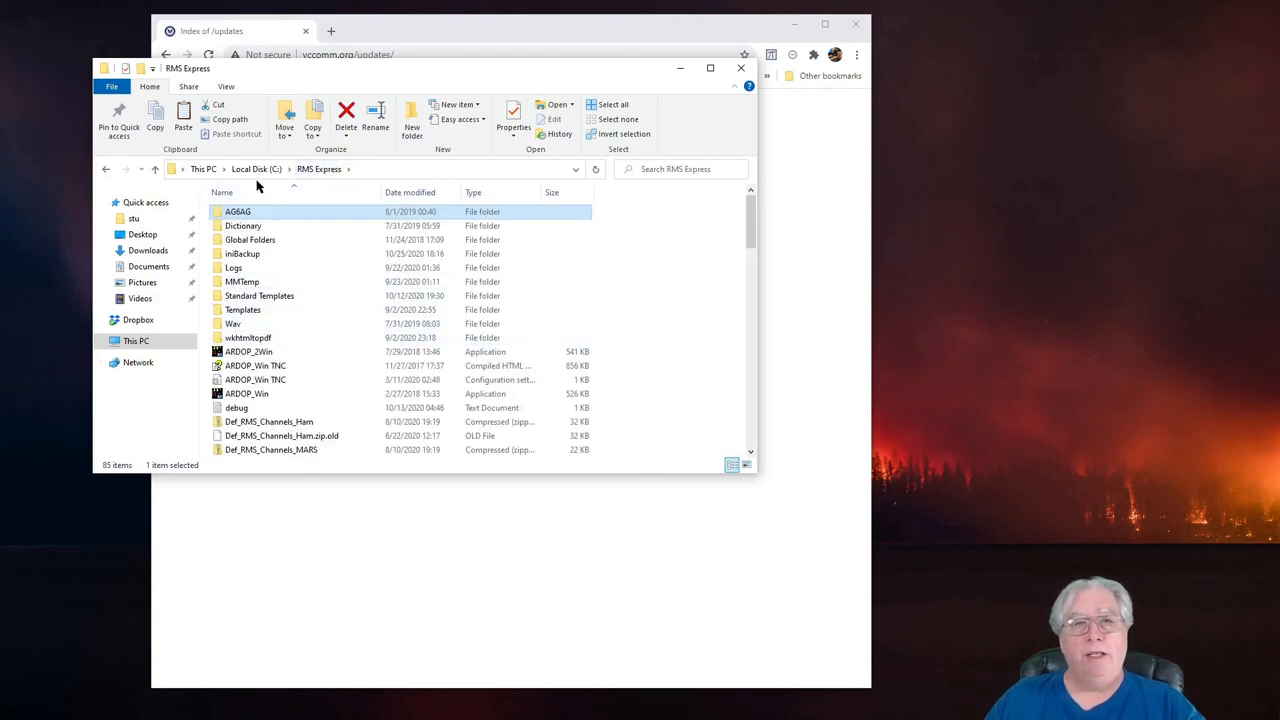
pyautogui.moveTo(240, 330)
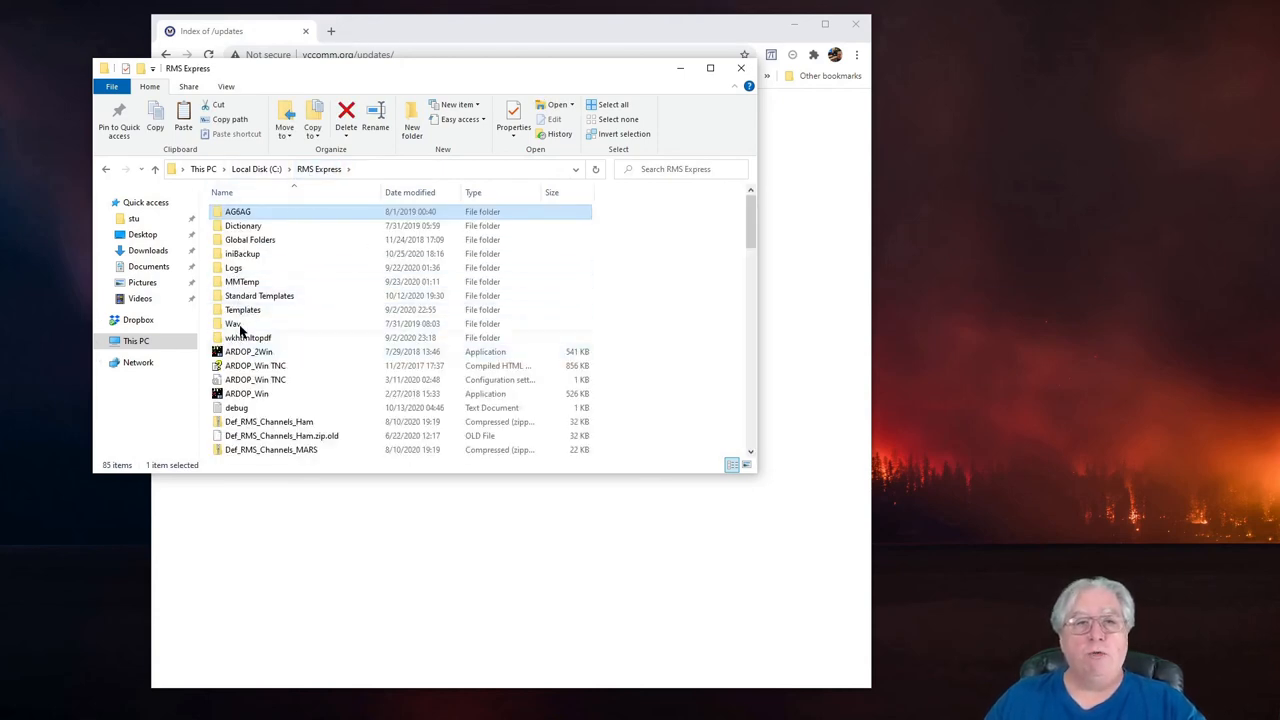
pyautogui.click(250, 240)
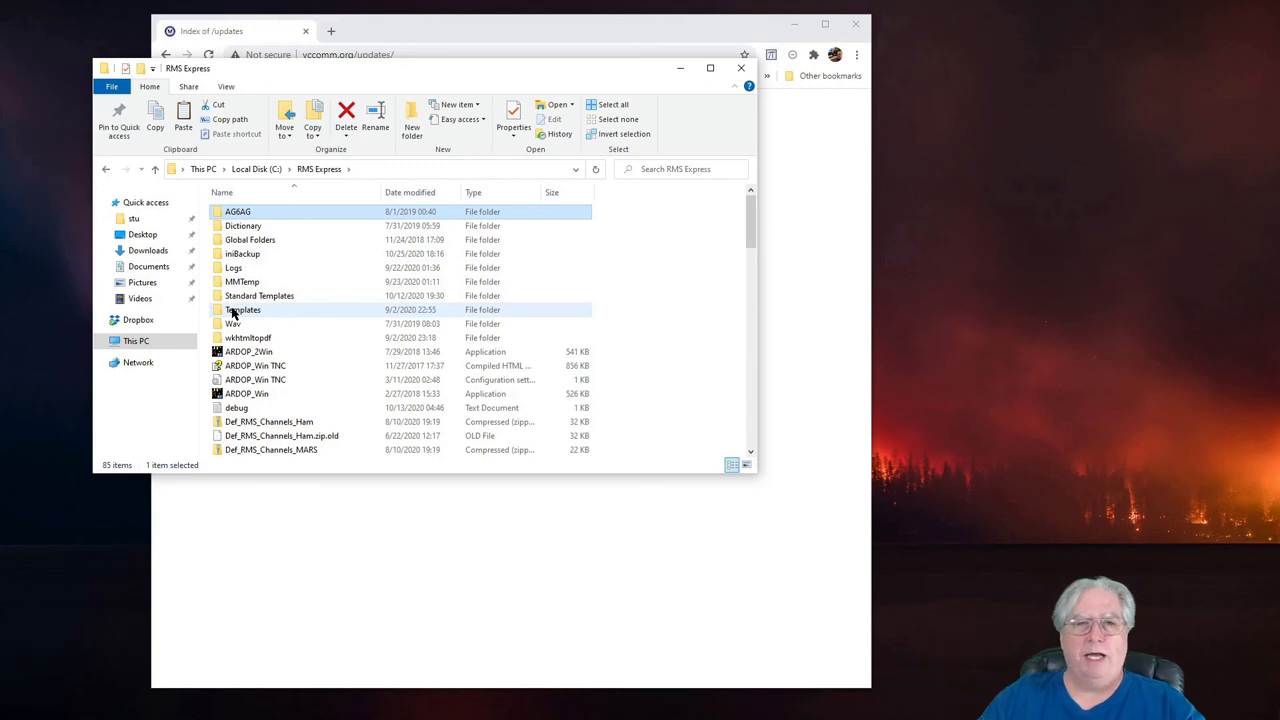
pyautogui.moveTo(242, 240)
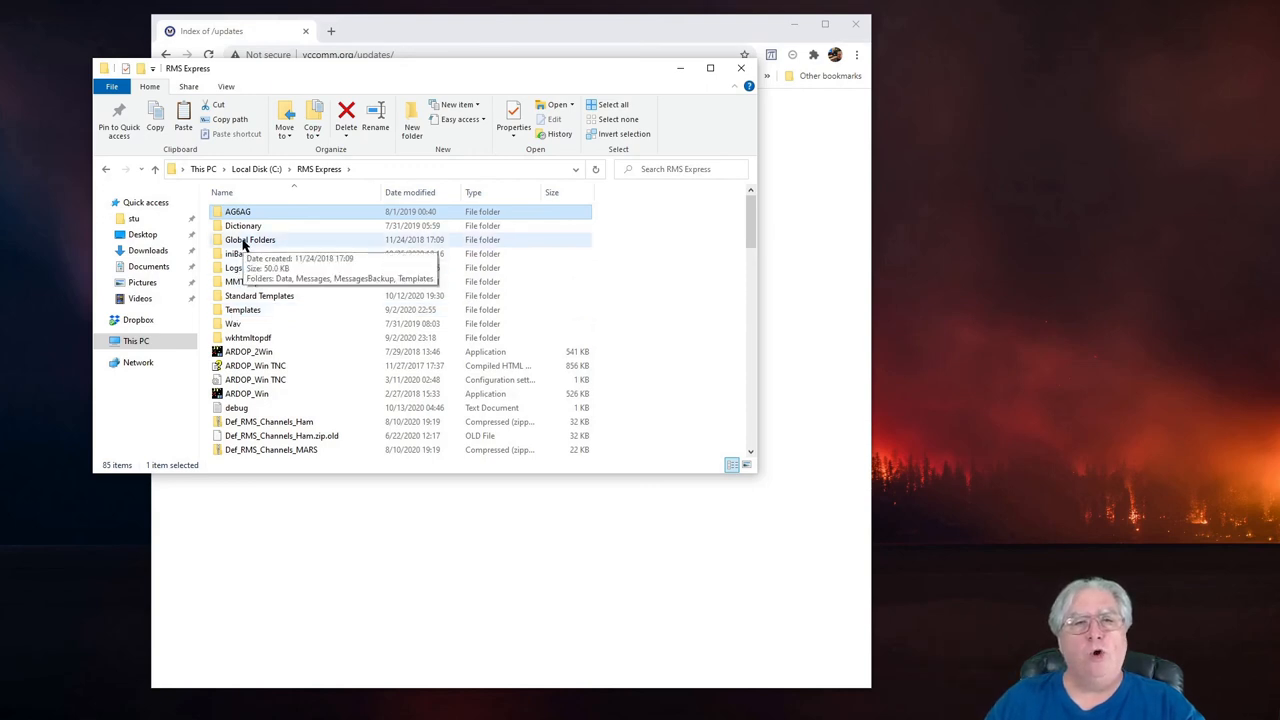
pyautogui.doubleClick(252, 240)
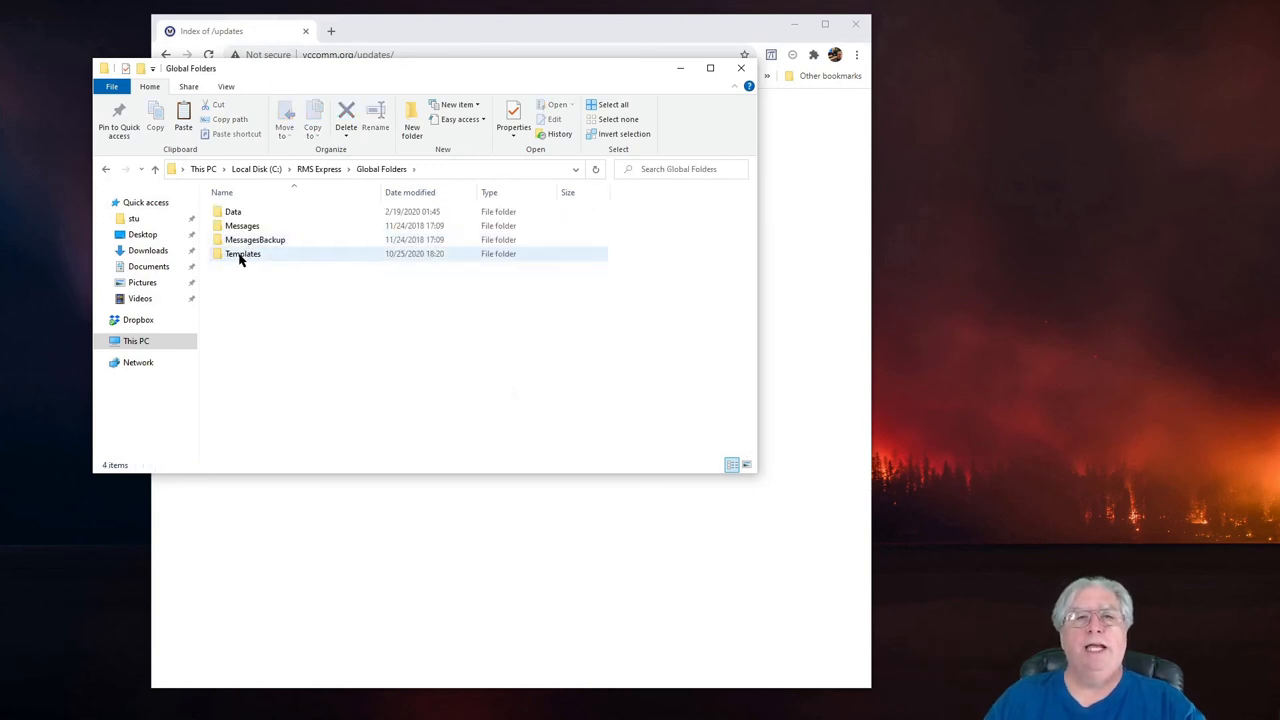
pyautogui.doubleClick(242, 252)
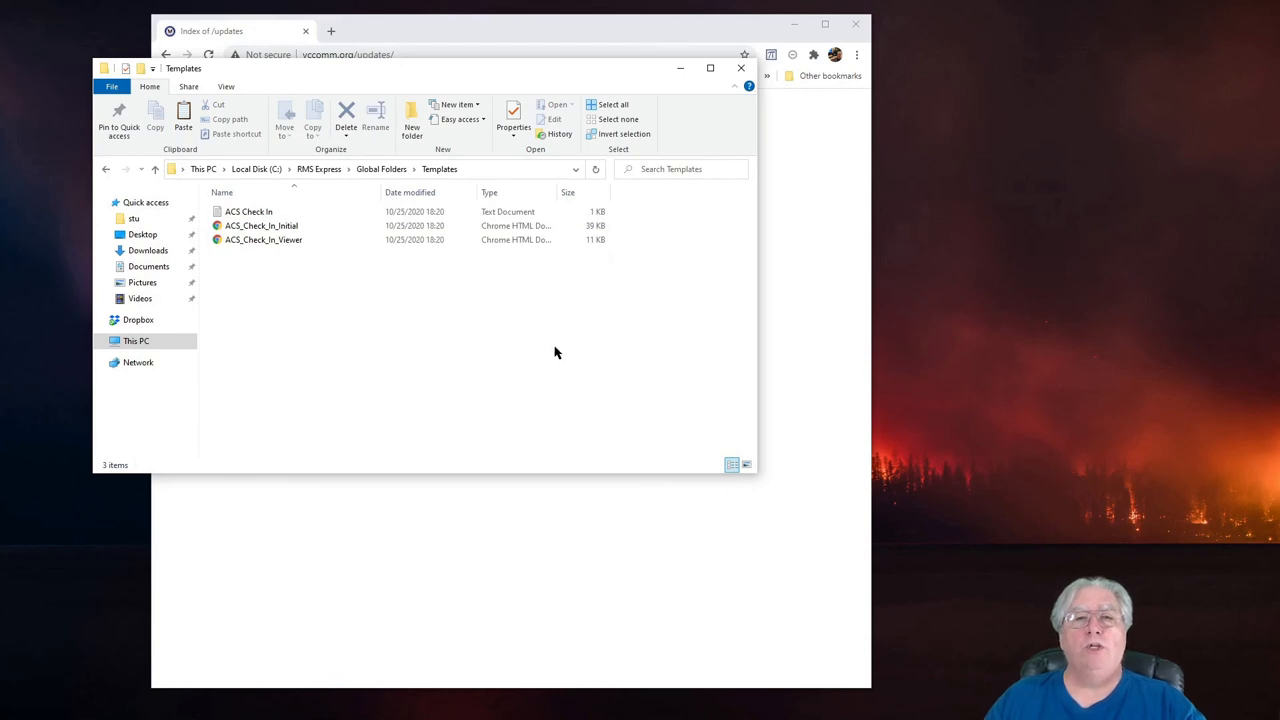
pyautogui.moveTo(228, 272)
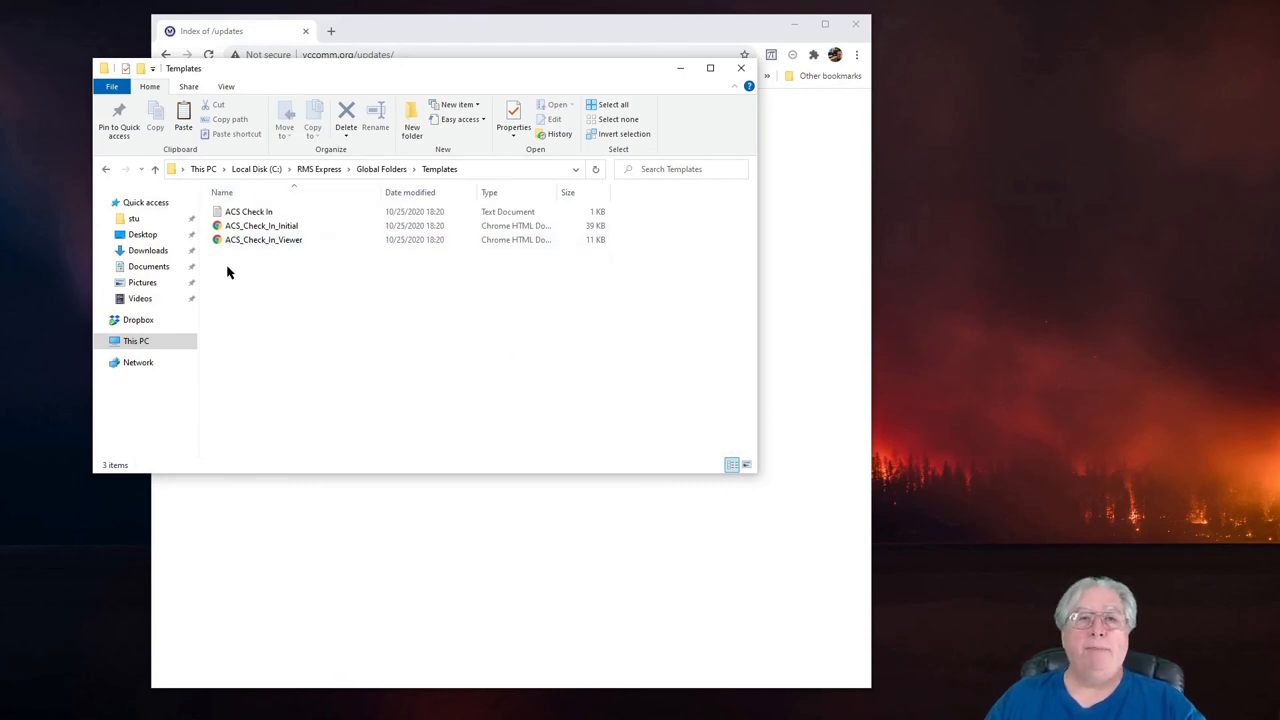
pyautogui.moveTo(530, 374)
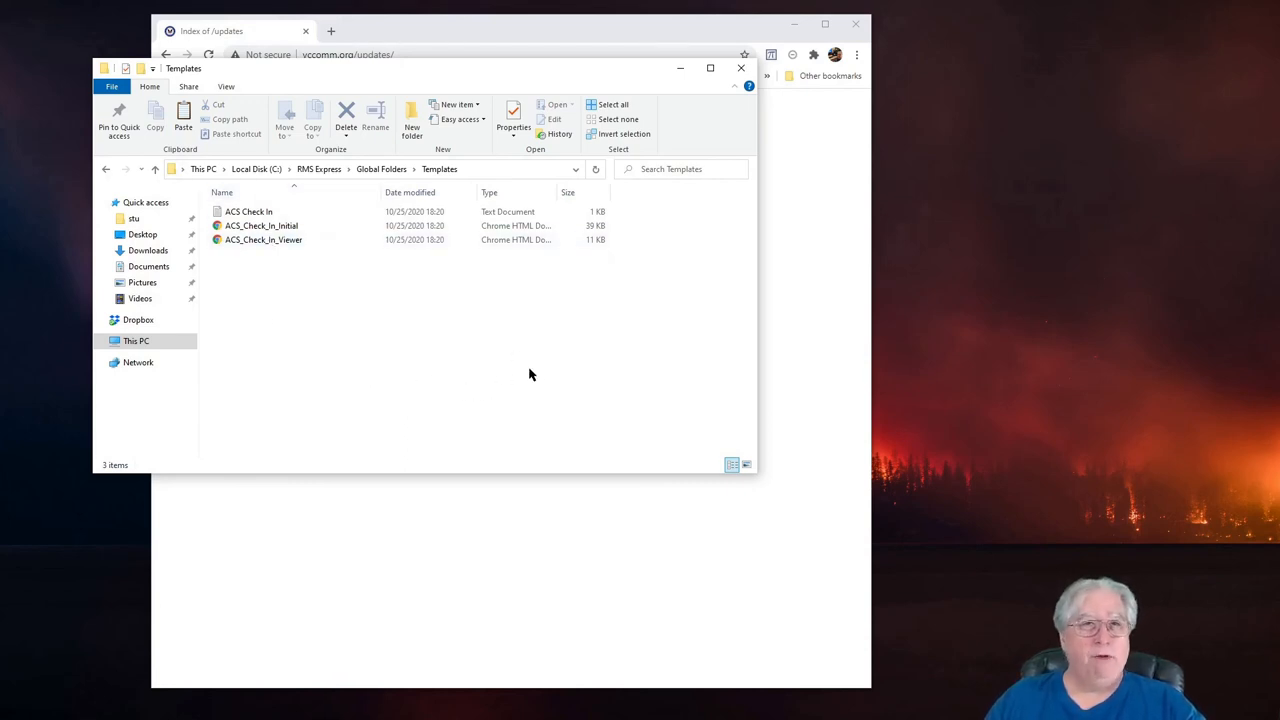
pyautogui.moveTo(520, 378)
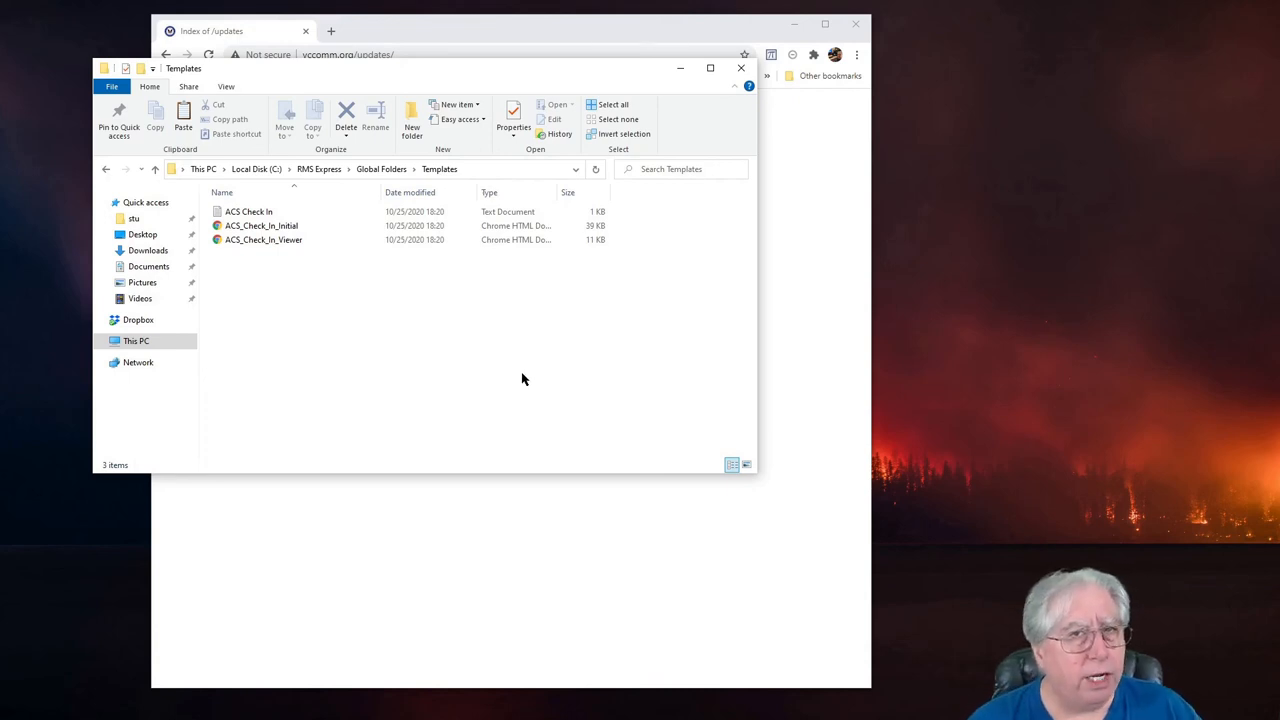
pyautogui.moveTo(416, 292)
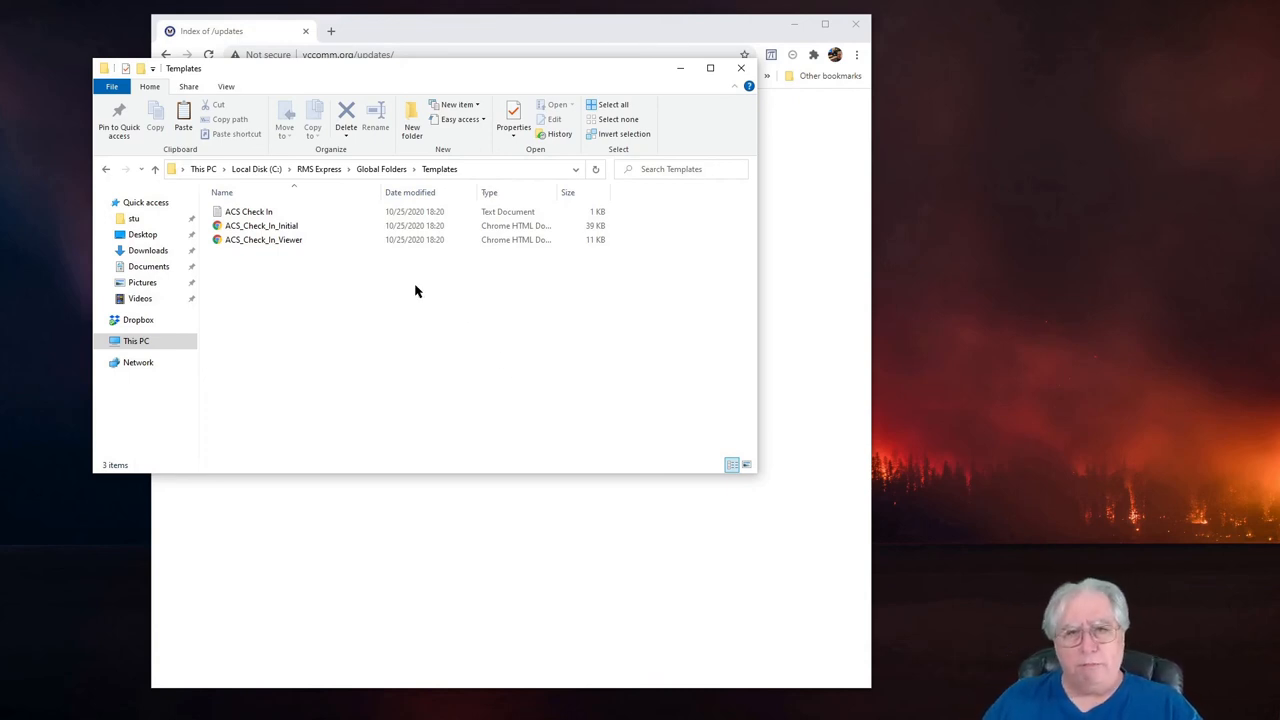
pyautogui.click(248, 212)
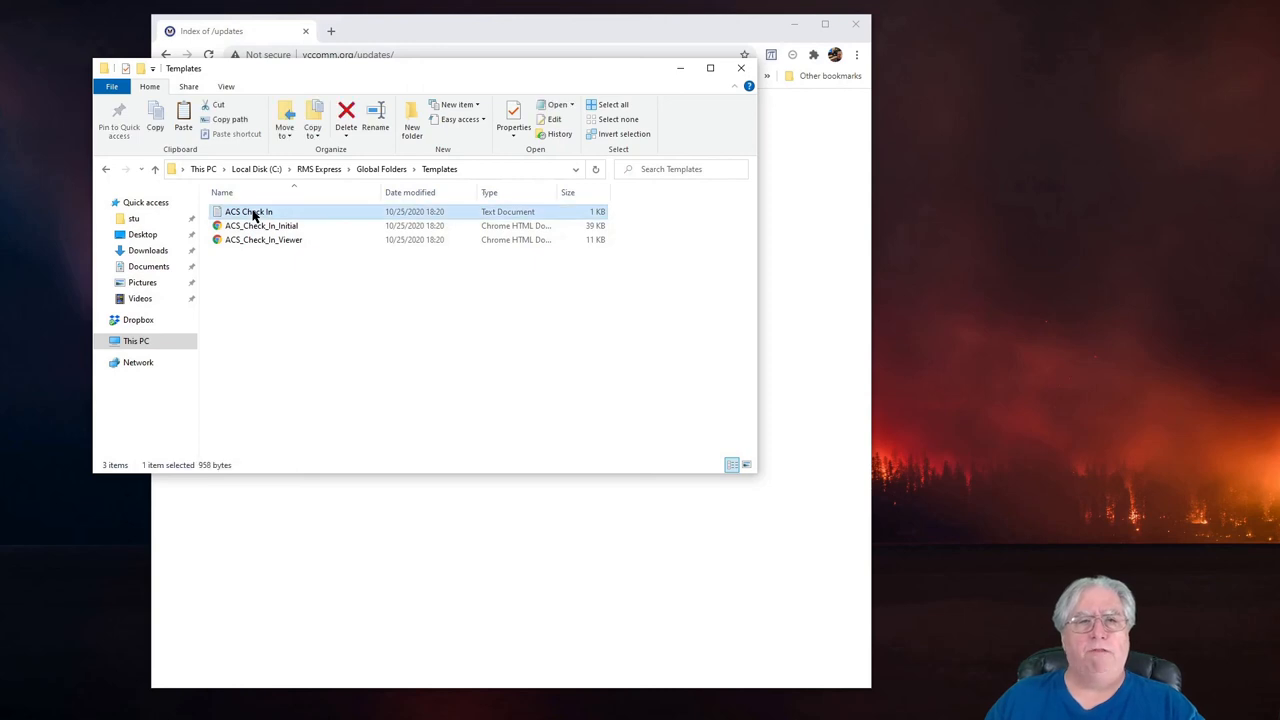
pyautogui.moveTo(308, 348)
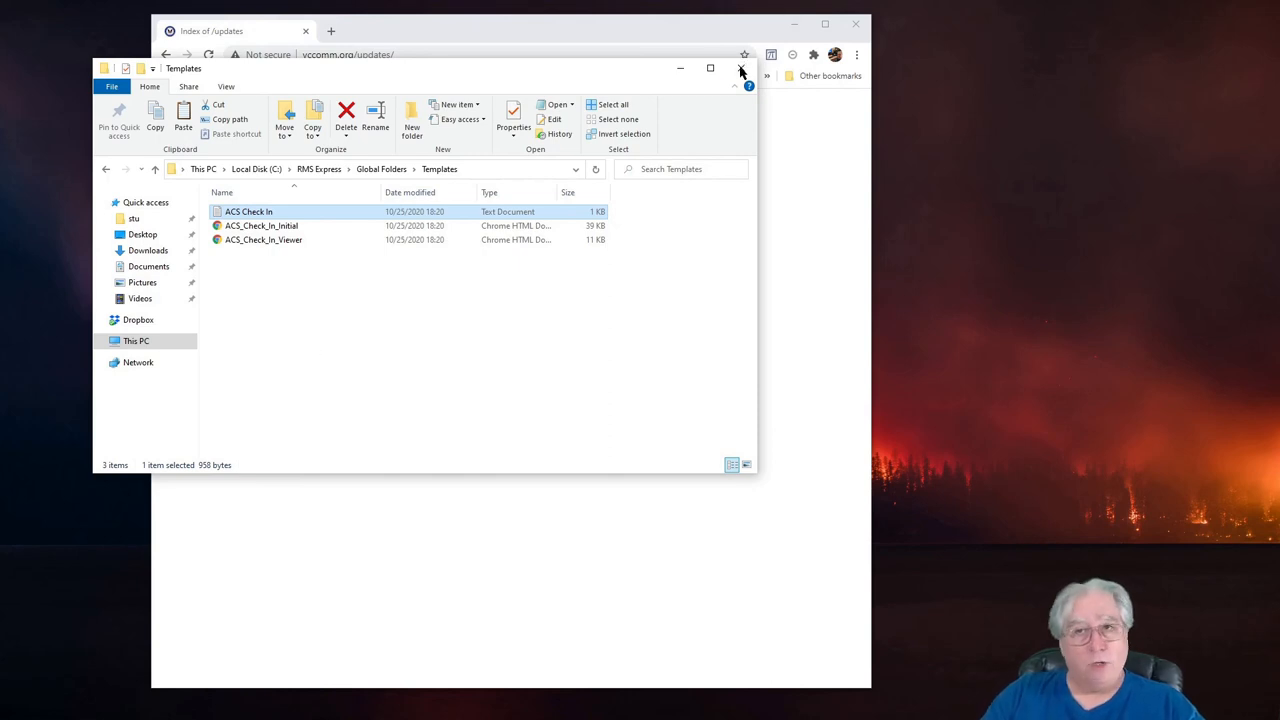
# Close the Templates folder window, leaving Chrome's updates page with the ACS zip downloads visible.
pyautogui.click(740, 68)
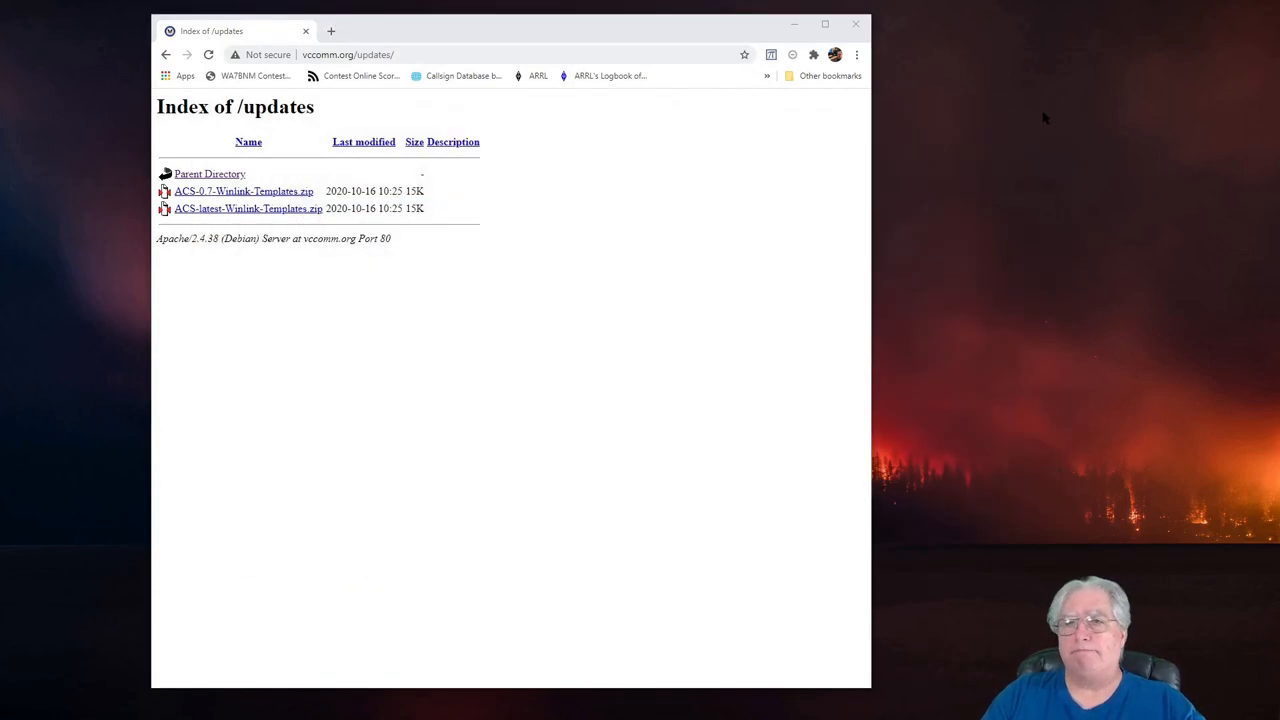
pyautogui.moveTo(544, 360)
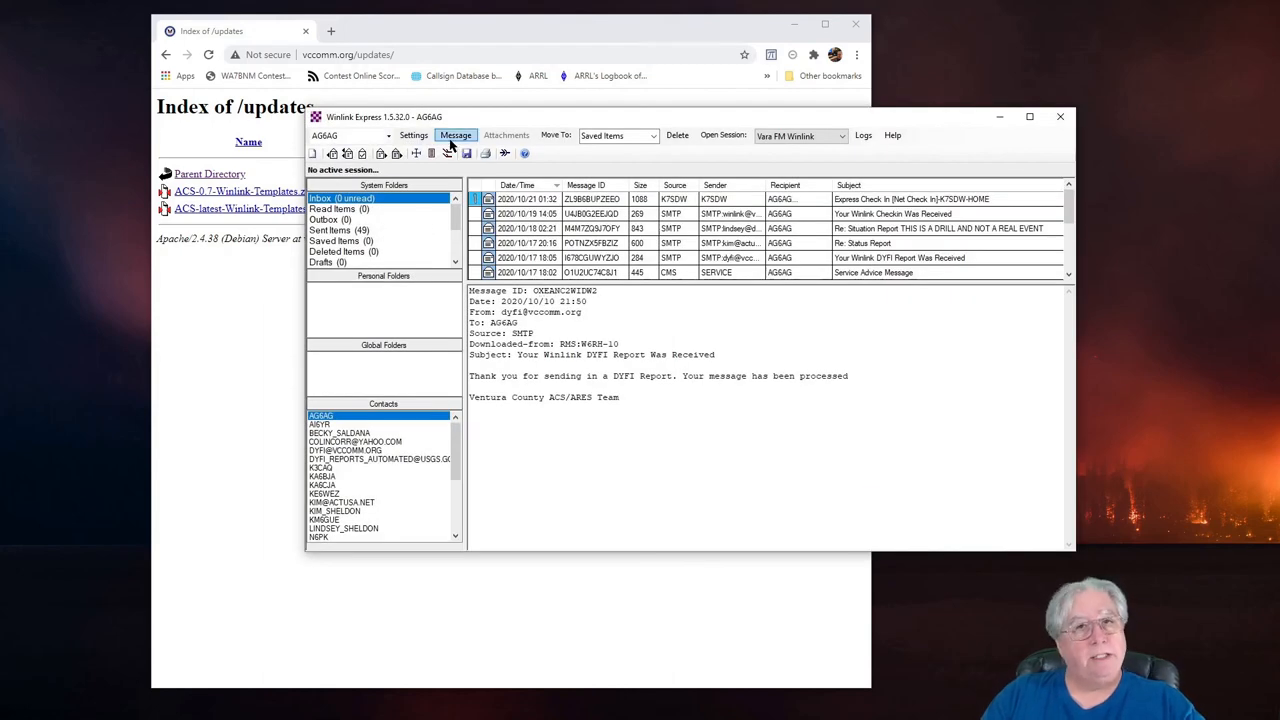
# Bring up Template Manager via Message > Templates and expand Global Templates to show ACS Check In.
pyautogui.click(456, 136)
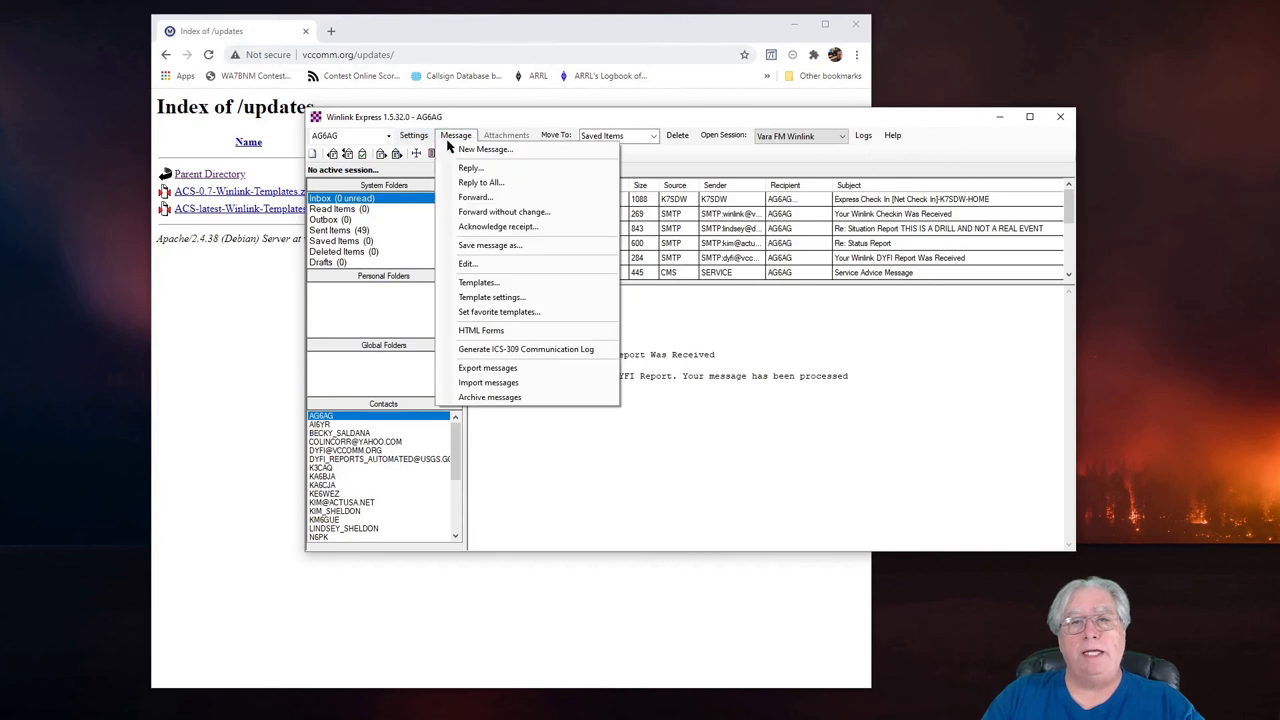
pyautogui.click(492, 296)
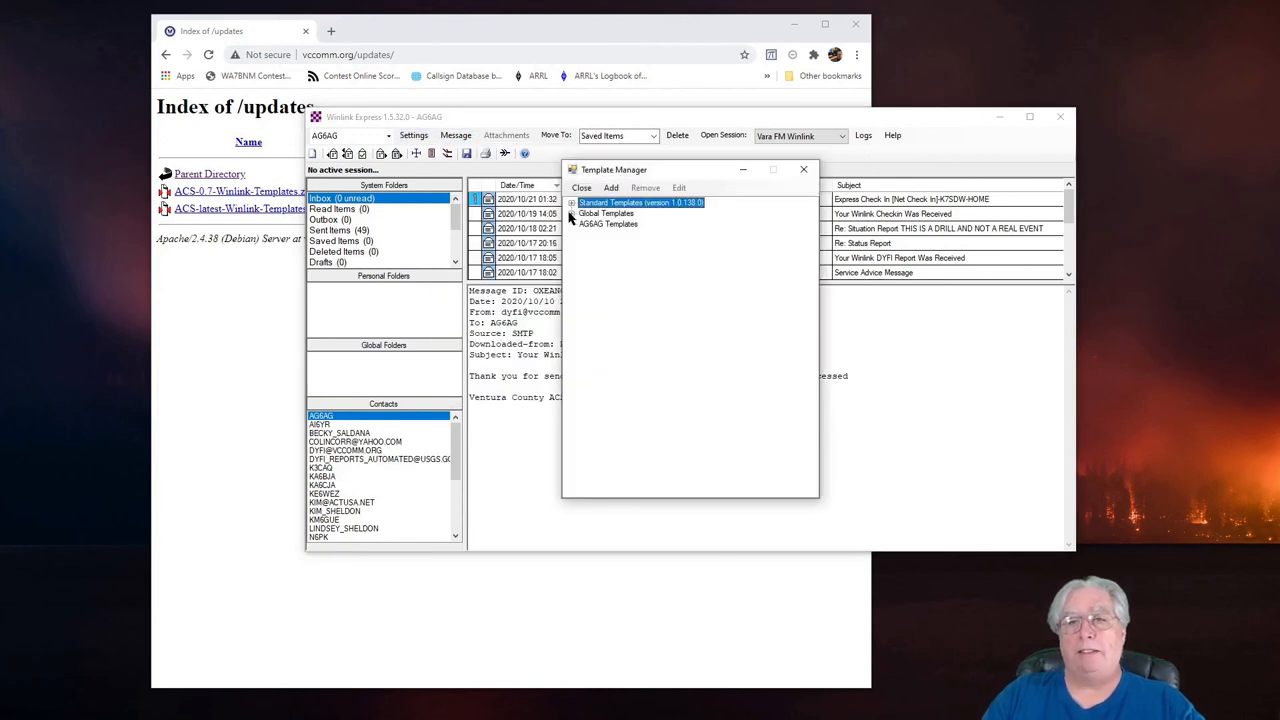
pyautogui.click(572, 212)
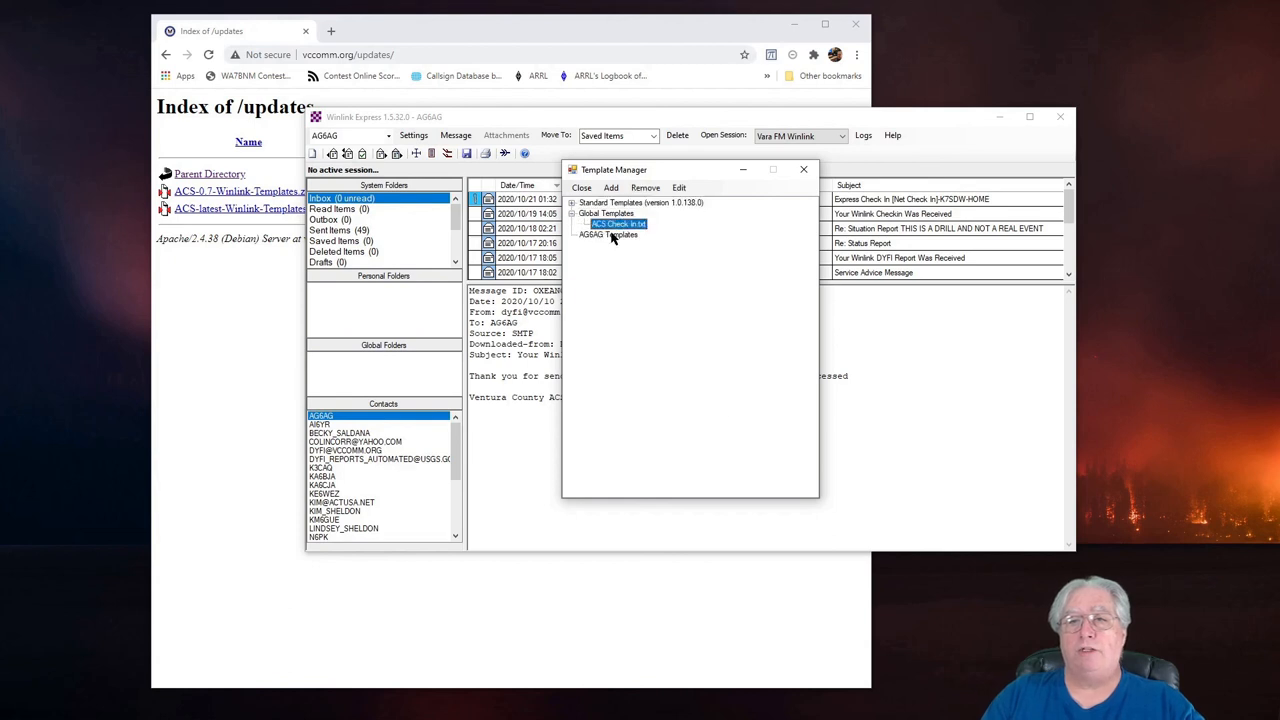
pyautogui.moveTo(804, 168)
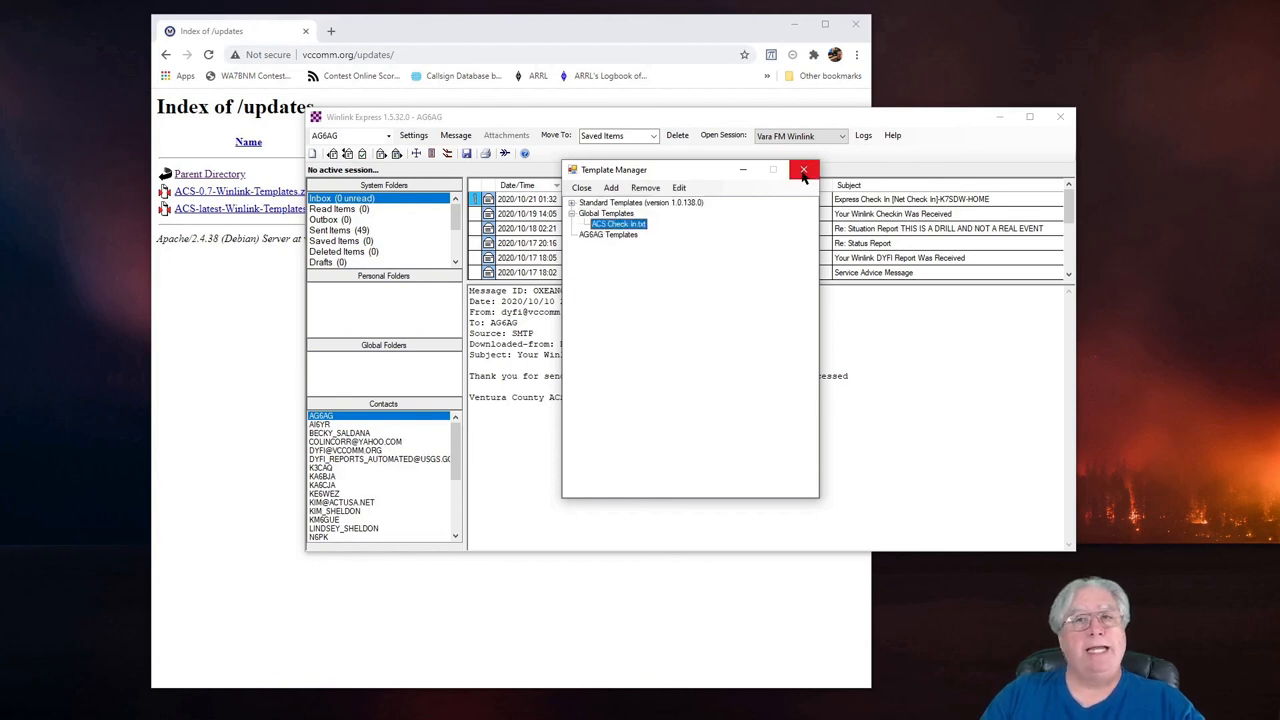
pyautogui.moveTo(804, 168)
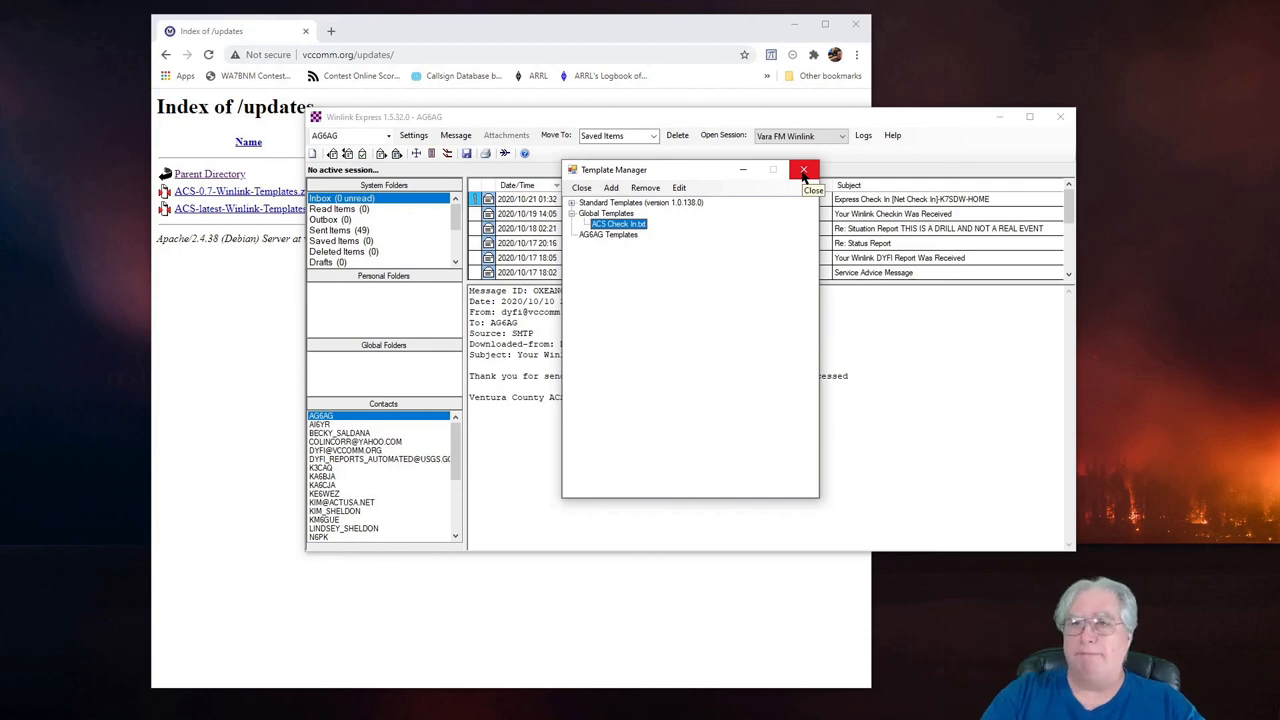
# Close the Template Manager, returning to the main Winlink message window.
pyautogui.click(804, 168)
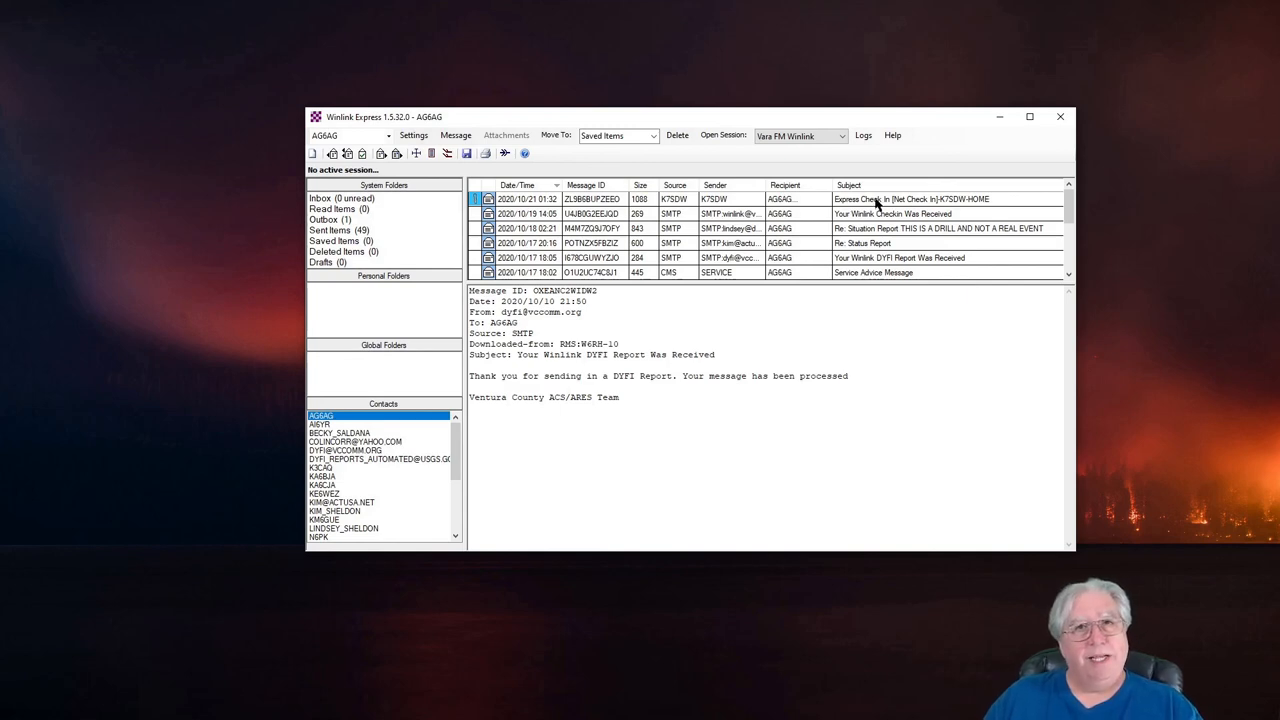
pyautogui.moveTo(992, 62)
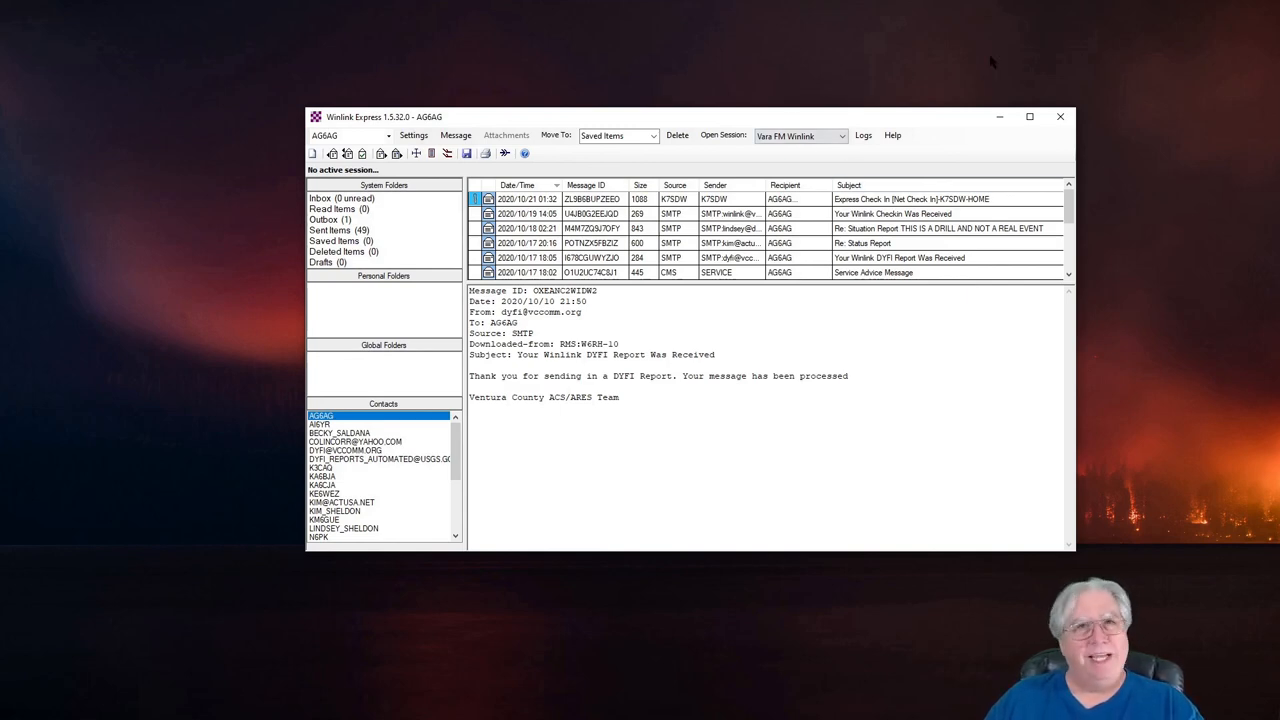